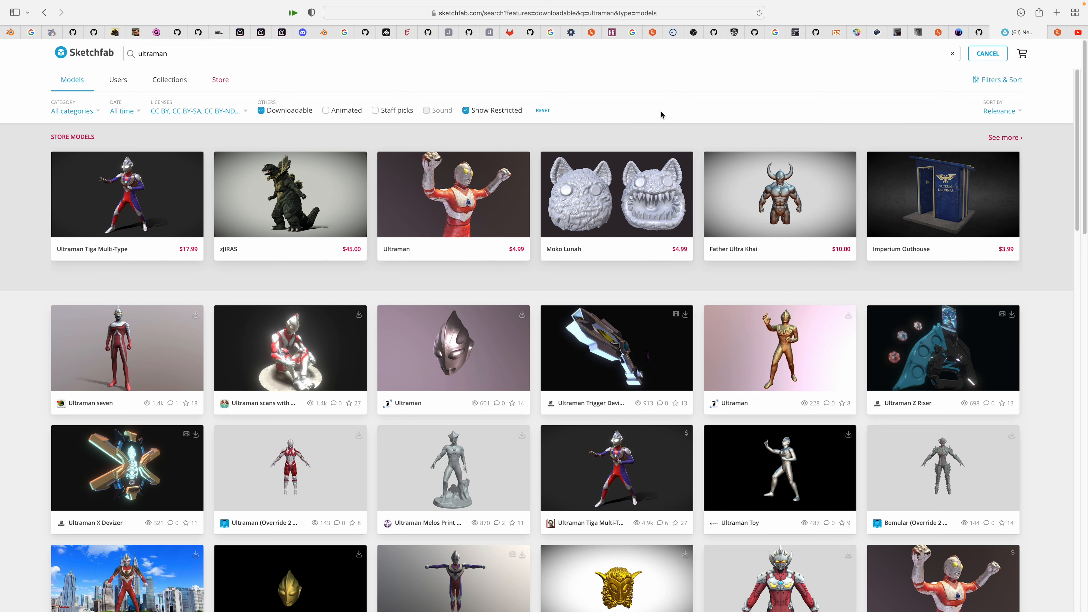
mouse_move(655, 167)
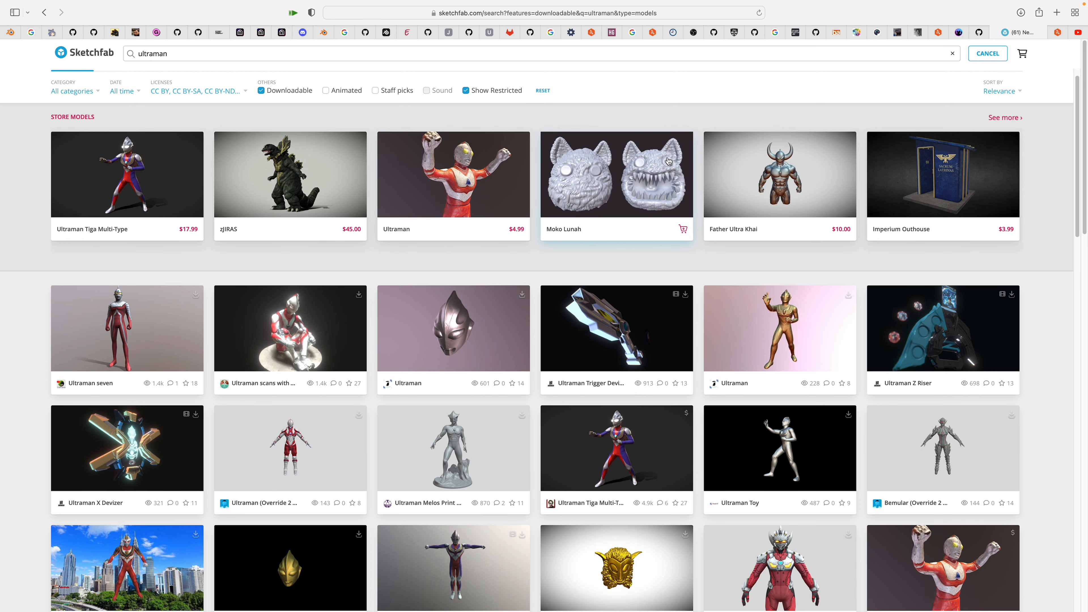
Scroll down through the Pupa Animate Pro product page on Blender Market
scroll("down", 3)
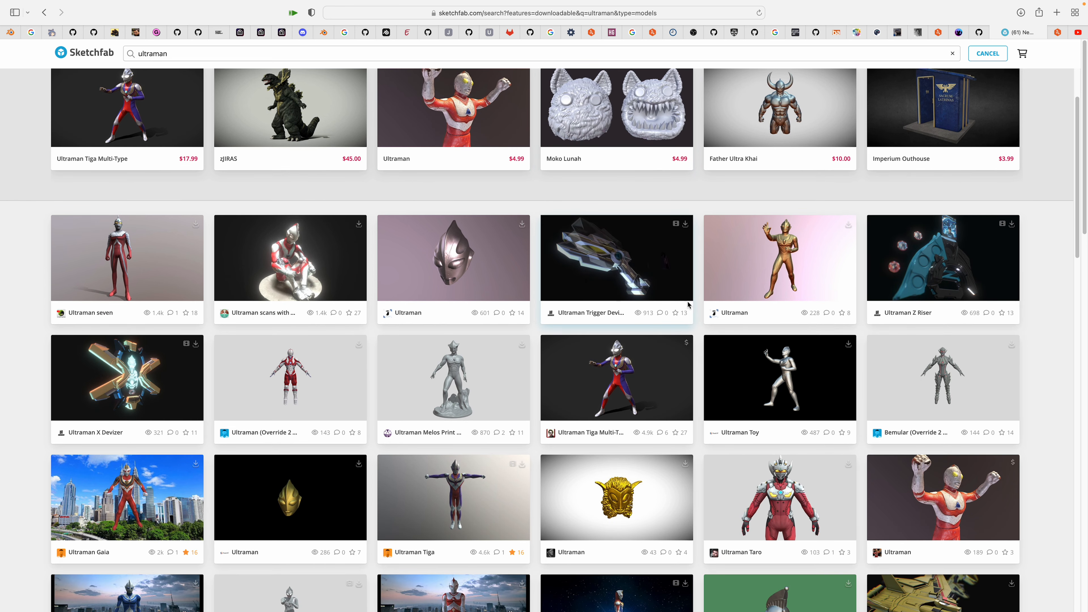
scroll("down", 3)
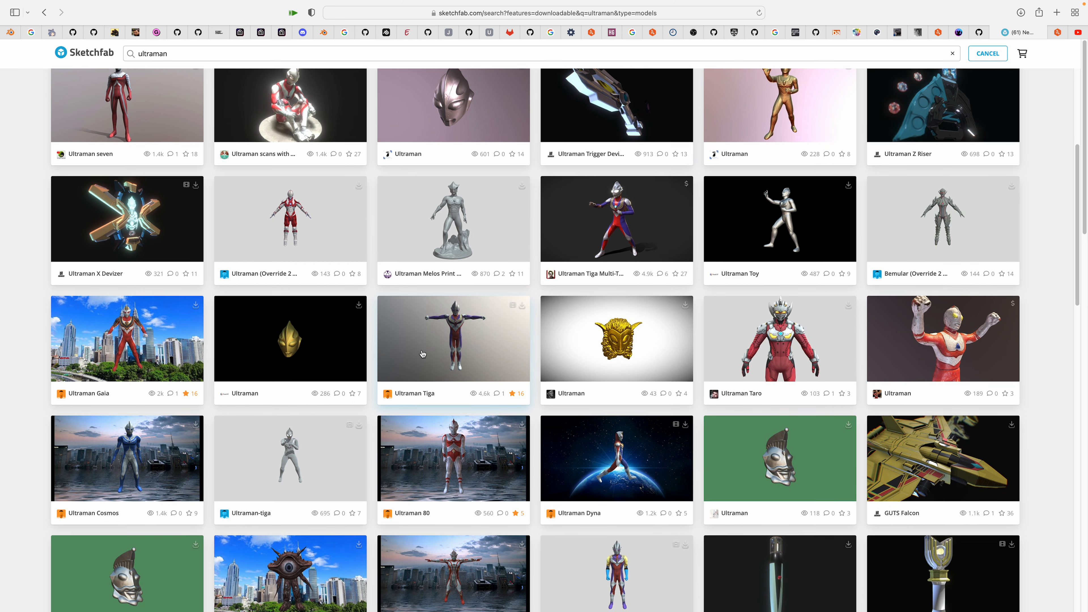
scroll("down", 3)
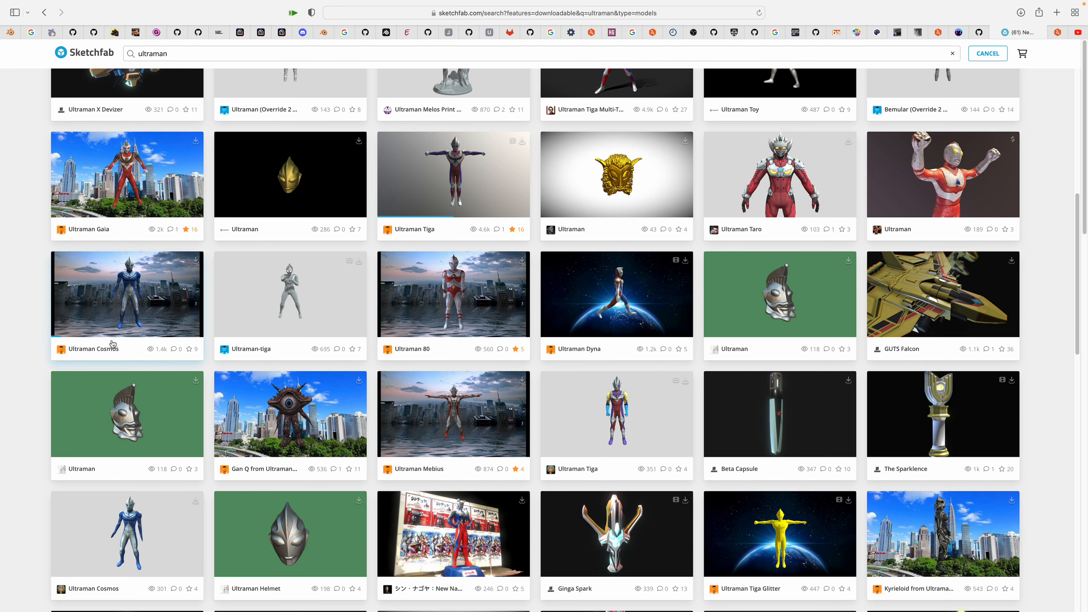
mouse_move(105, 353)
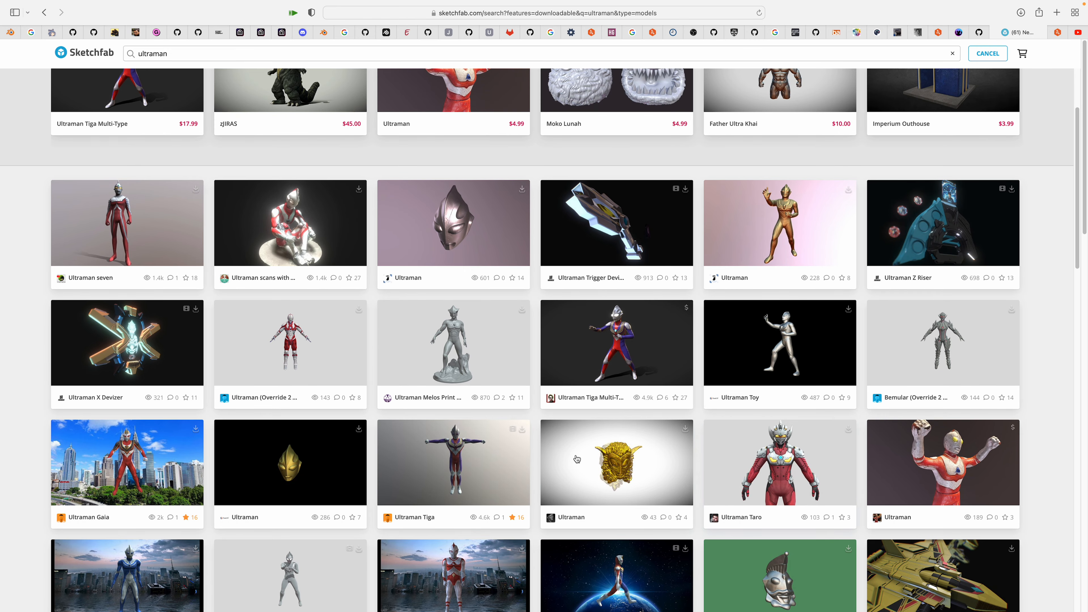
scroll("down", 3)
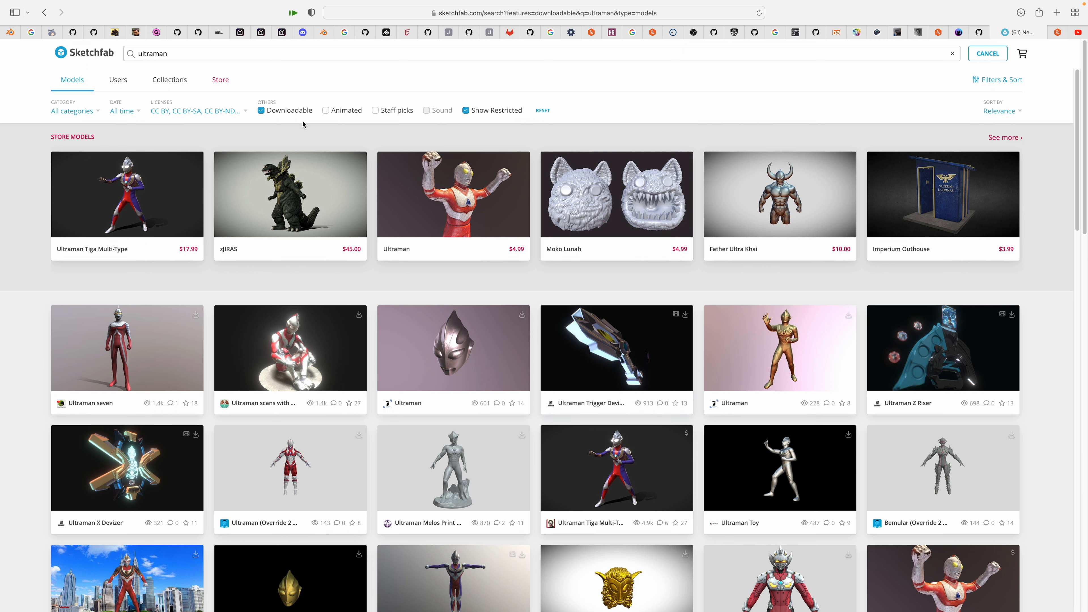
mouse_move(824, 159)
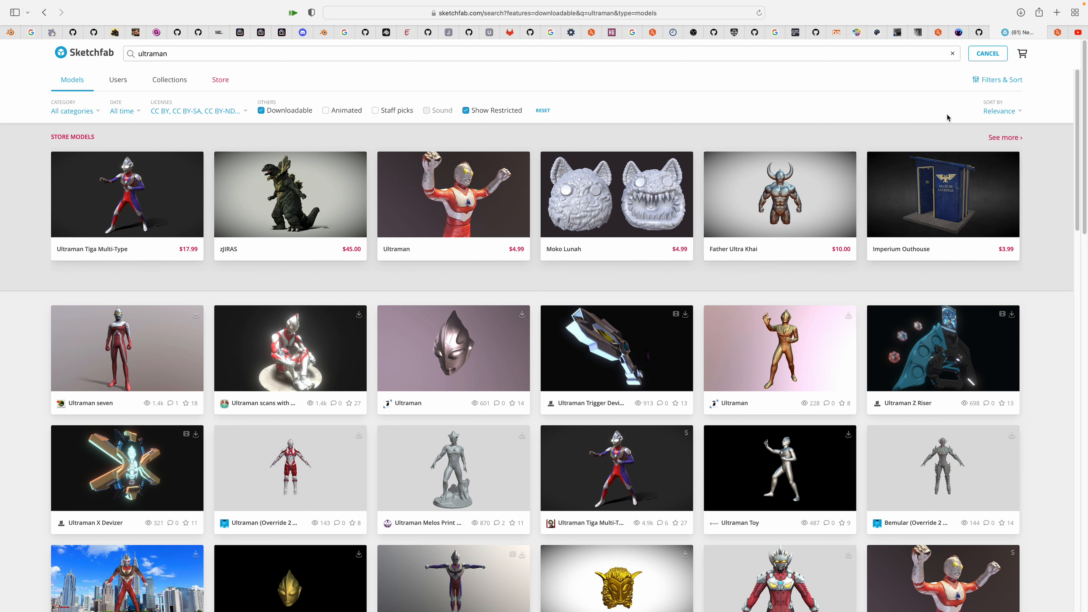
mouse_move(917, 138)
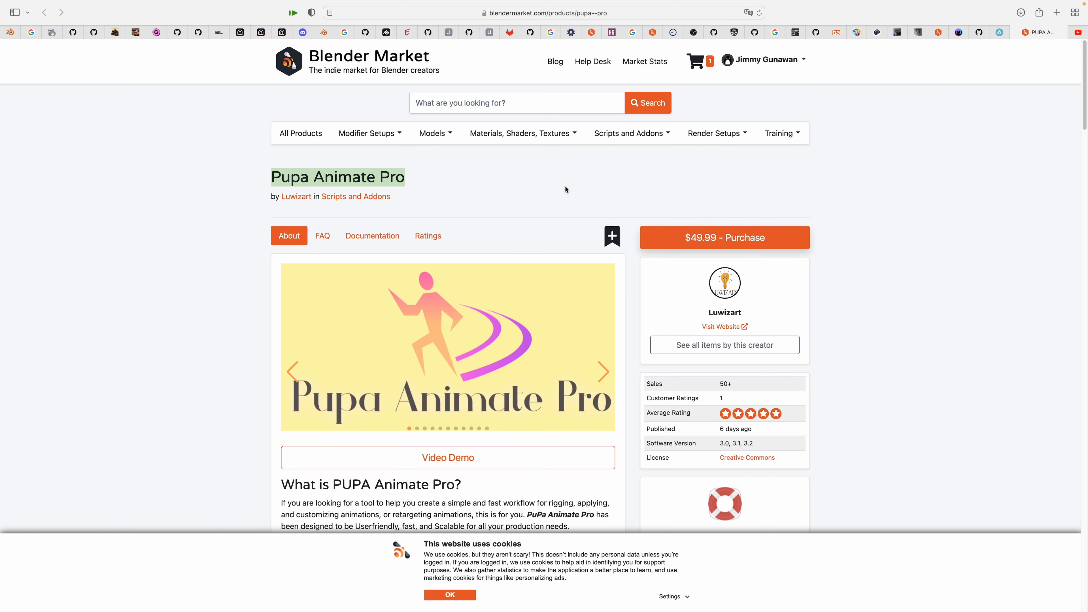
mouse_move(519, 195)
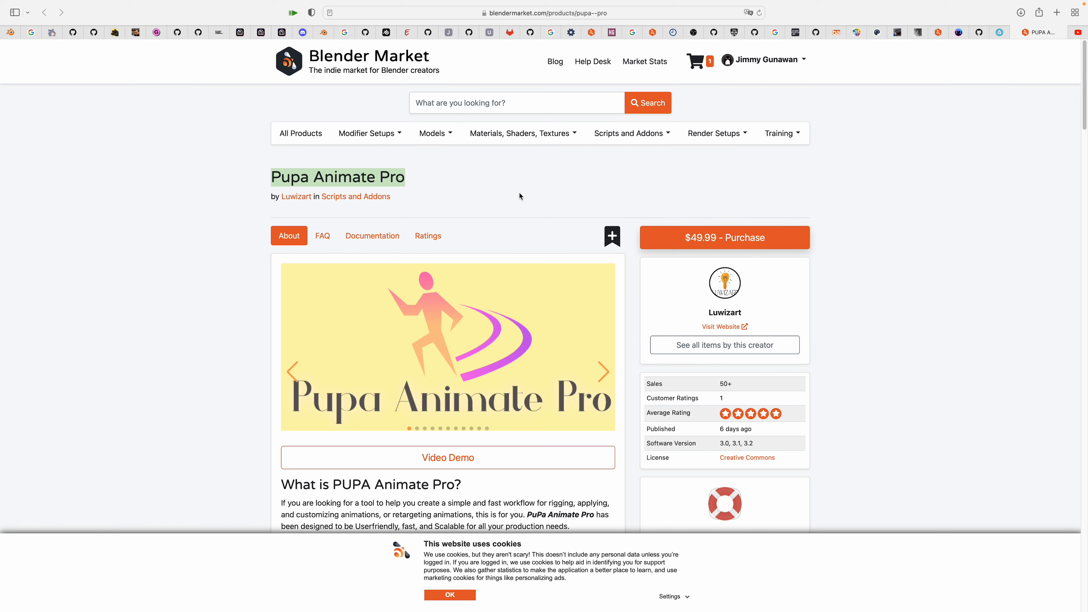
mouse_move(287, 205)
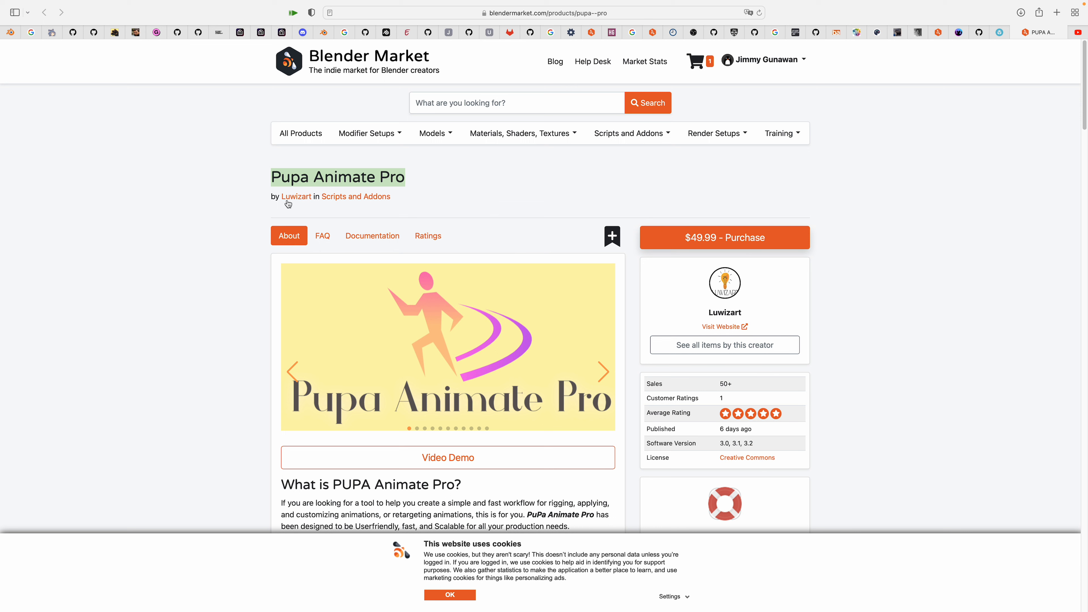
mouse_move(554, 218)
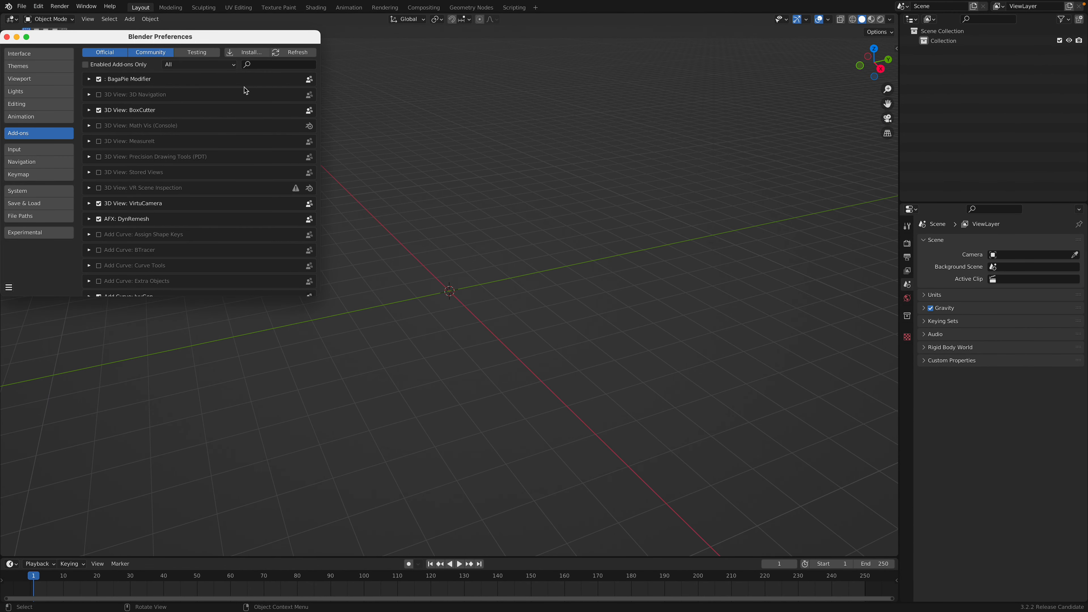
Search 'pupa' in Add-ons to confirm Pupa Animate pro is enabled, then close Preferences
type("pupa")
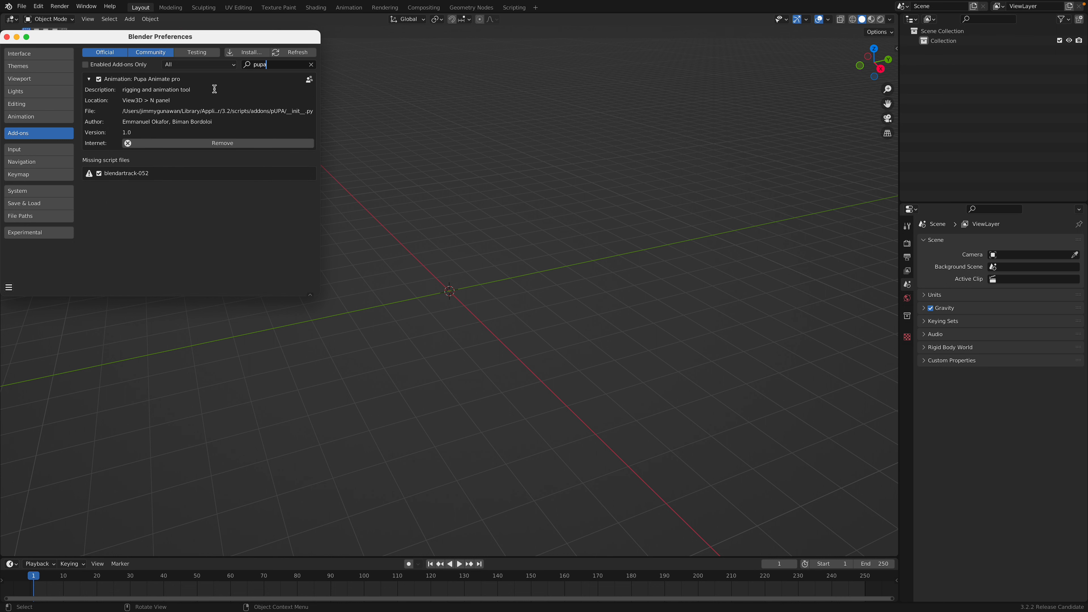
left_click(6, 36)
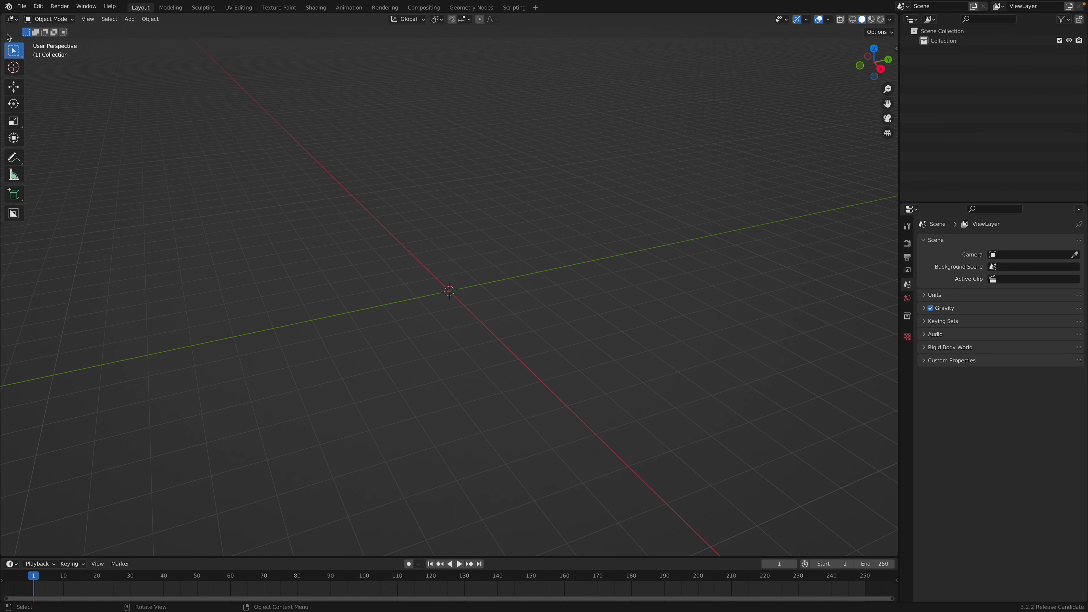
mouse_move(588, 184)
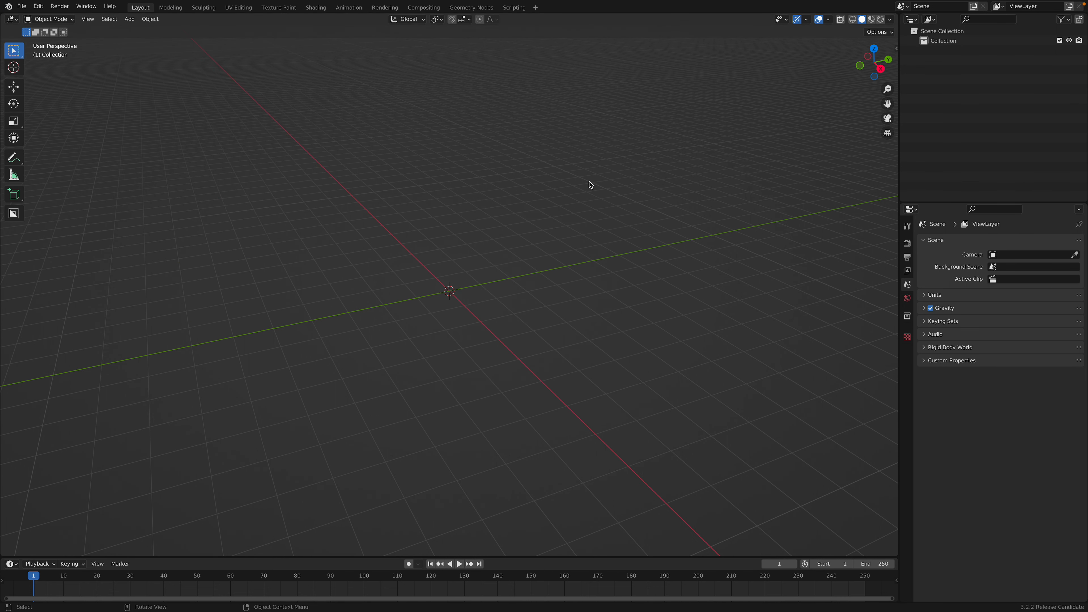
mouse_move(170, 221)
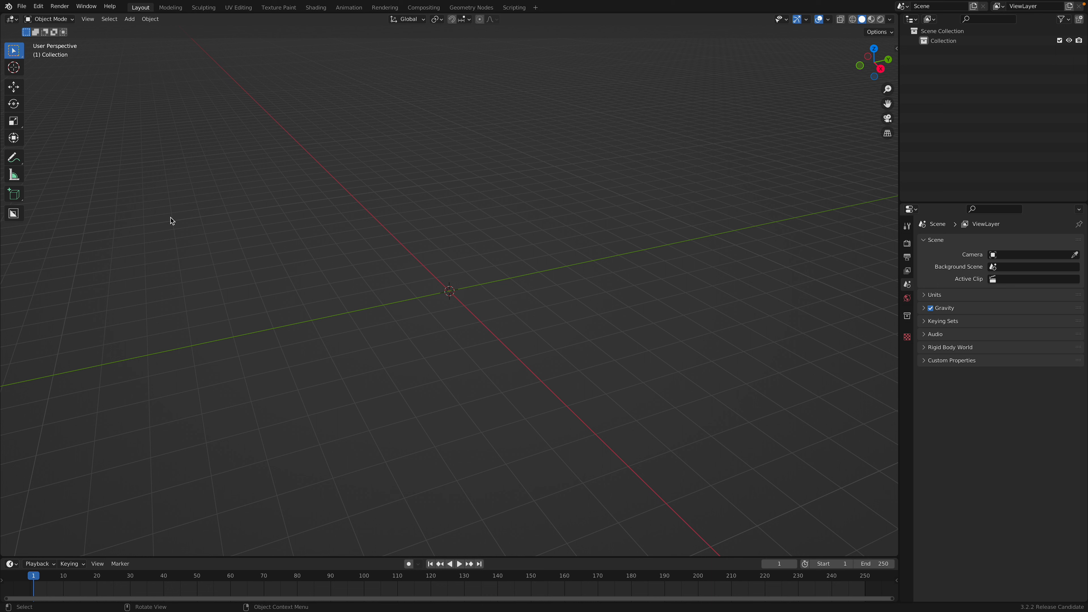
left_click(24, 6)
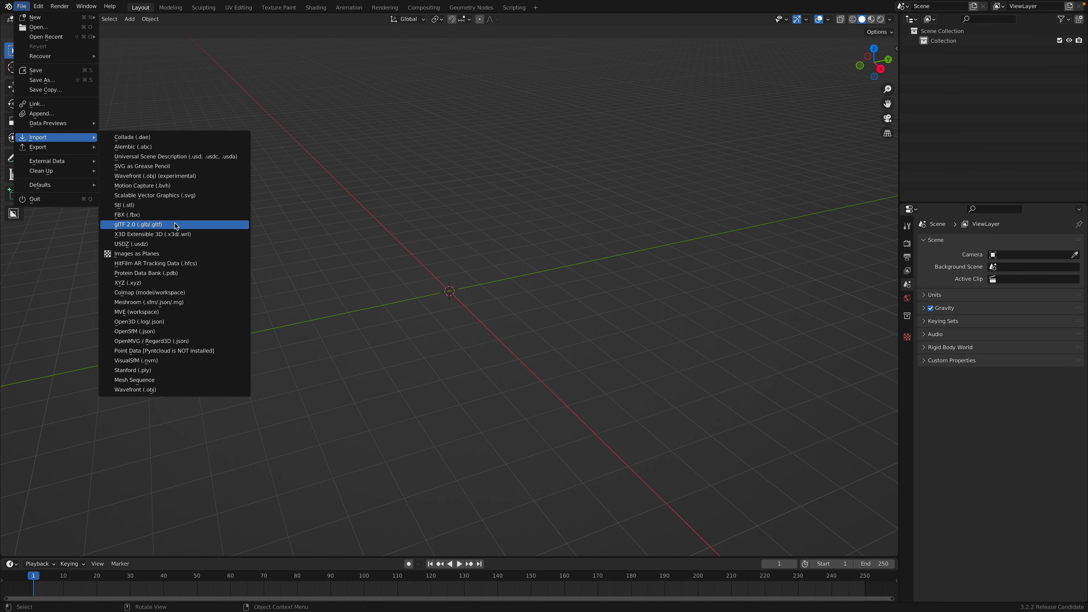
Import scene.gltf as glTF 2.0 from the ultraman_cosmos folder in Downloads
left_click(138, 225)
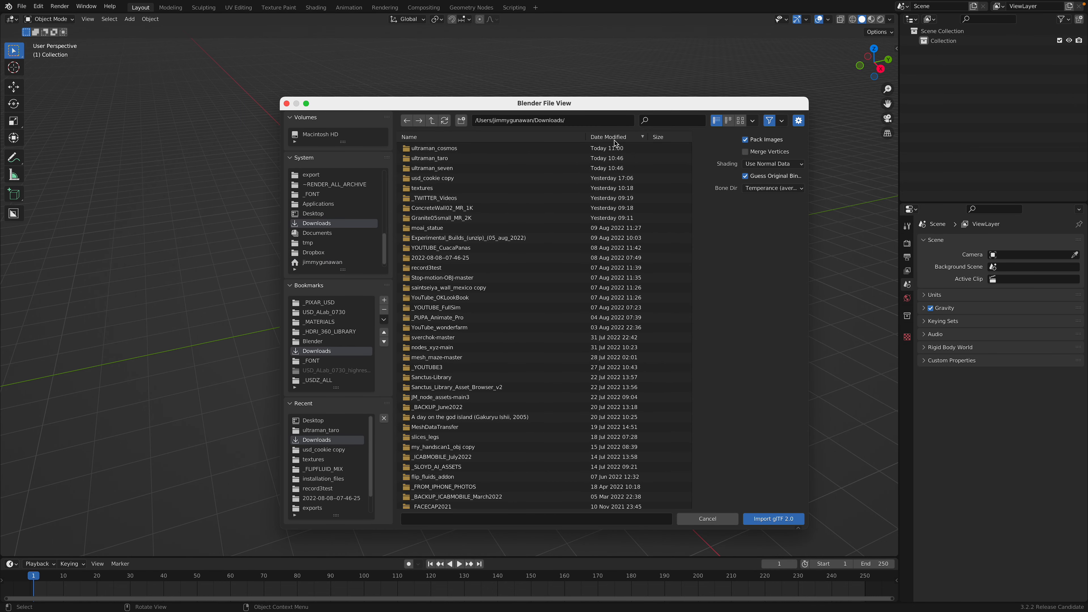
double_click(434, 148)
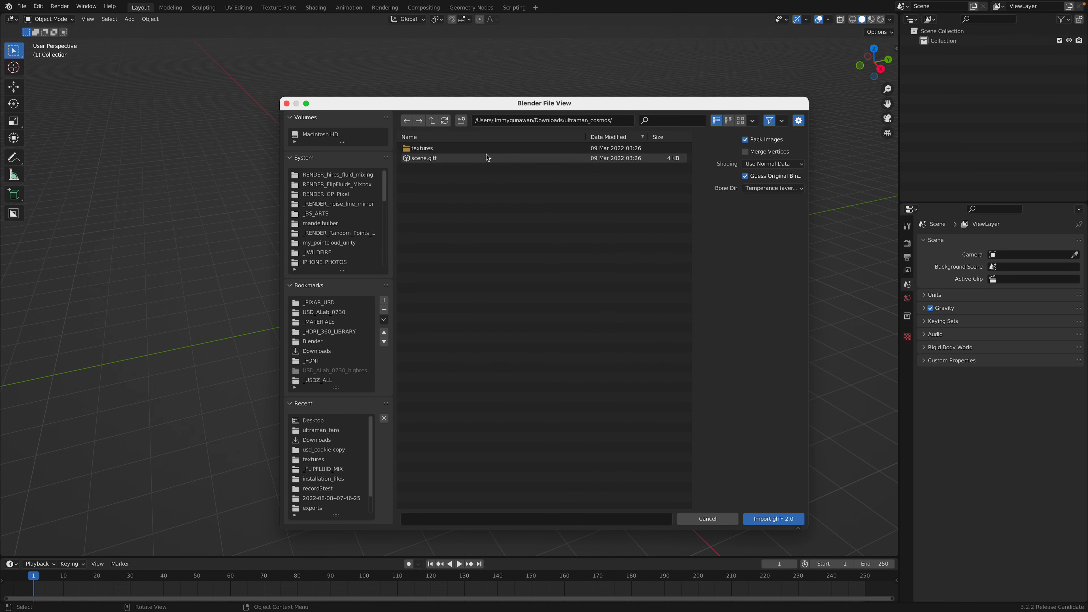
left_click(773, 518)
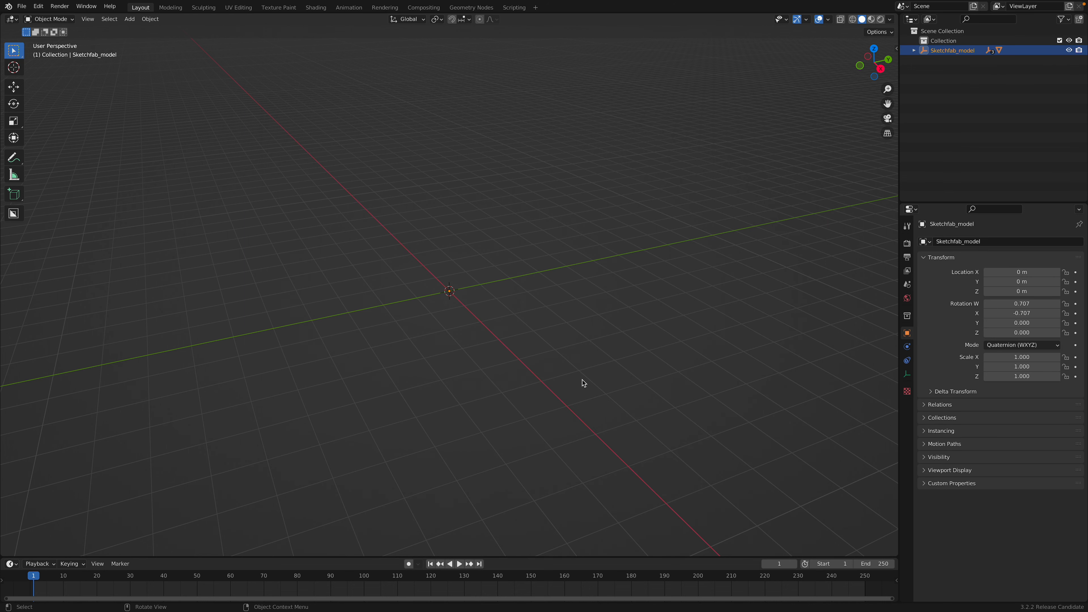
mouse_move(719, 155)
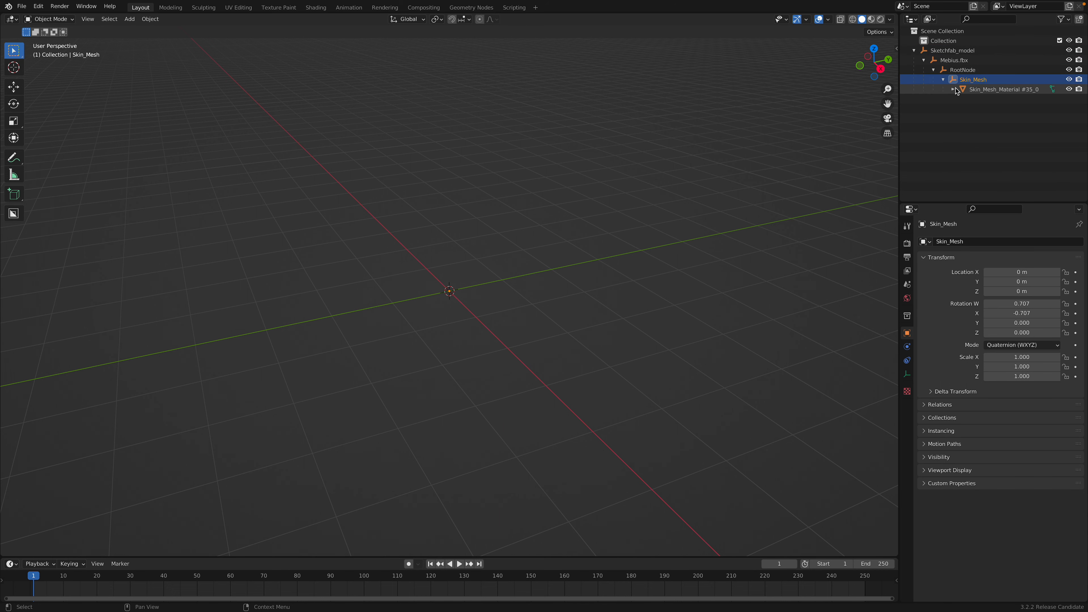
Select the Skin_Mesh_Material #35_0 body mesh and view the figure front-on
left_click(1004, 90)
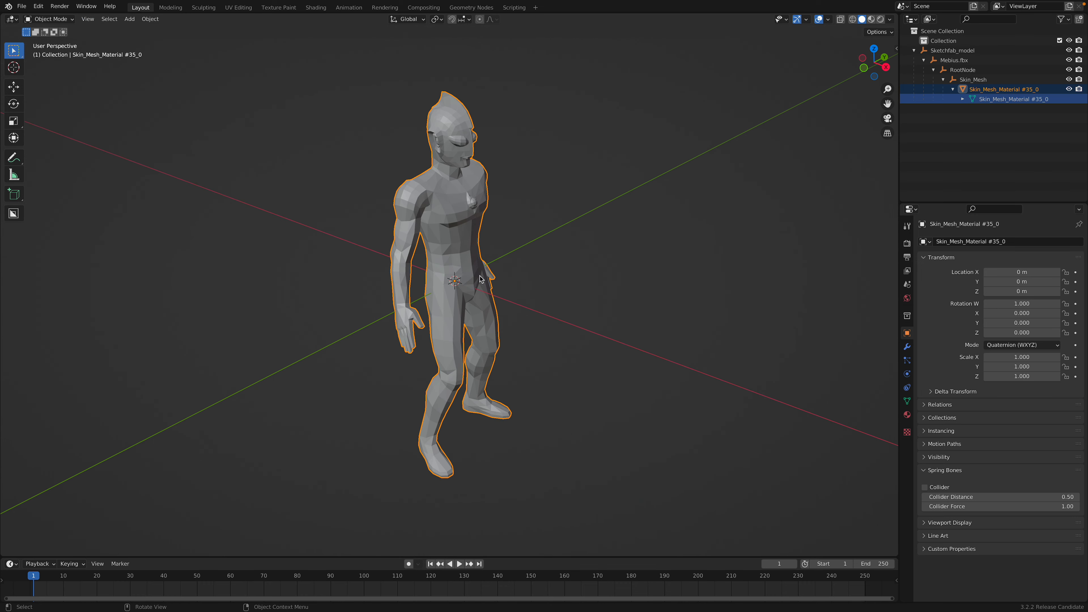
left_click_drag(479, 277, 509, 259)
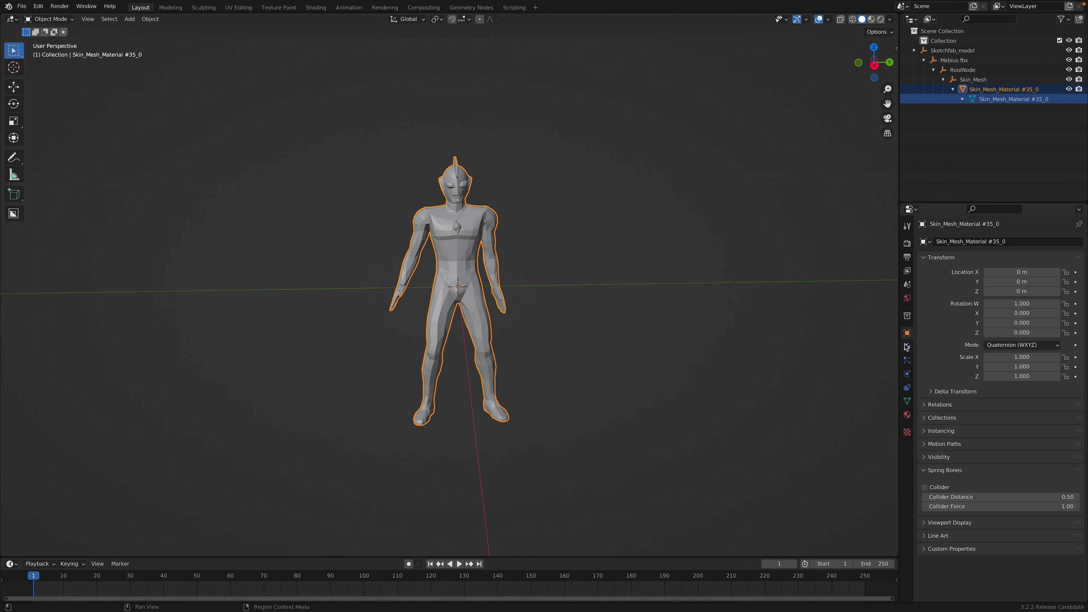
left_click(906, 347)
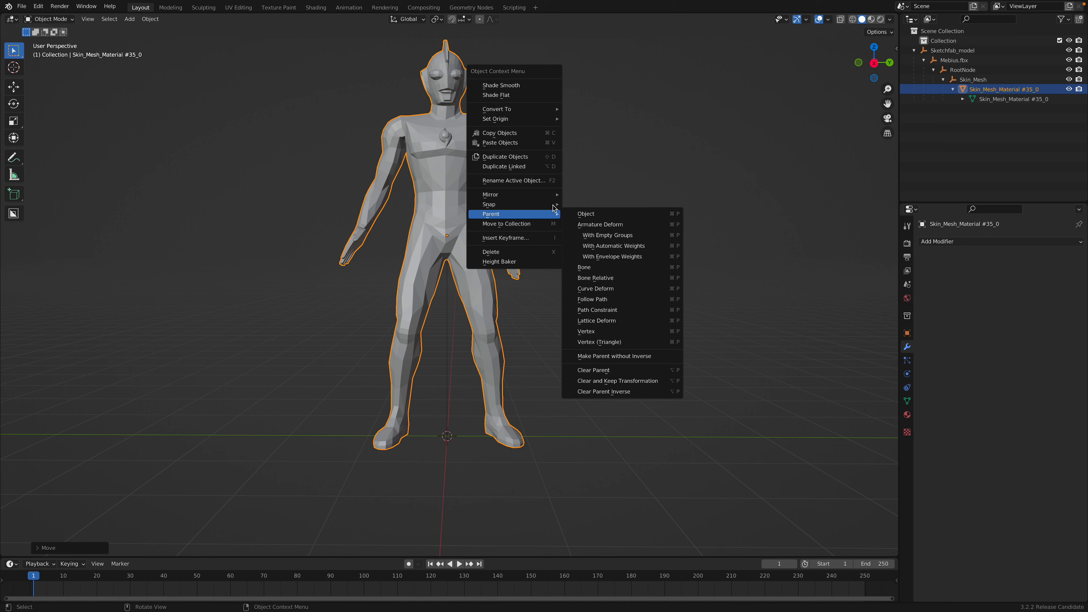
mouse_move(501, 204)
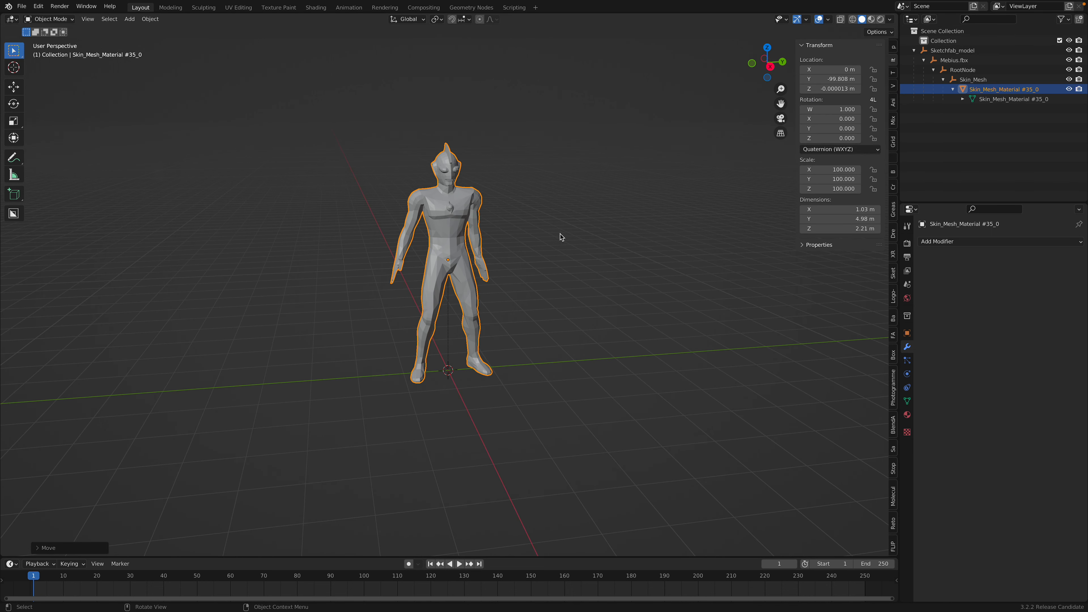
Clear the body mesh's parent keeping its transformation
left_click(129, 19)
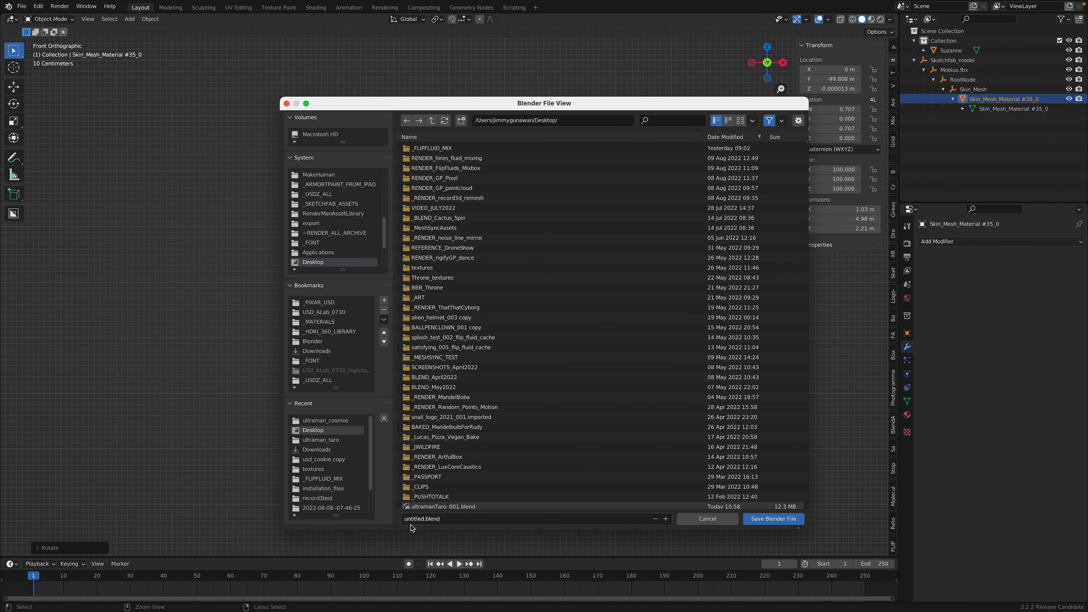
Save the scene to the Desktop as ultramanrig_001.blend
left_click(434, 519)
type("ltramanrig_001")
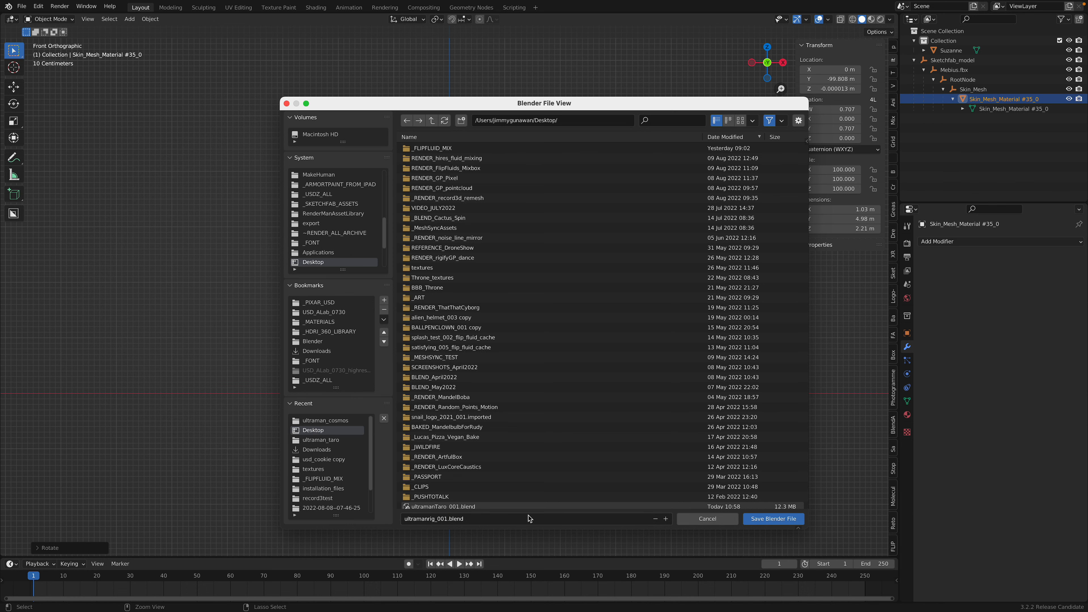
left_click(772, 518)
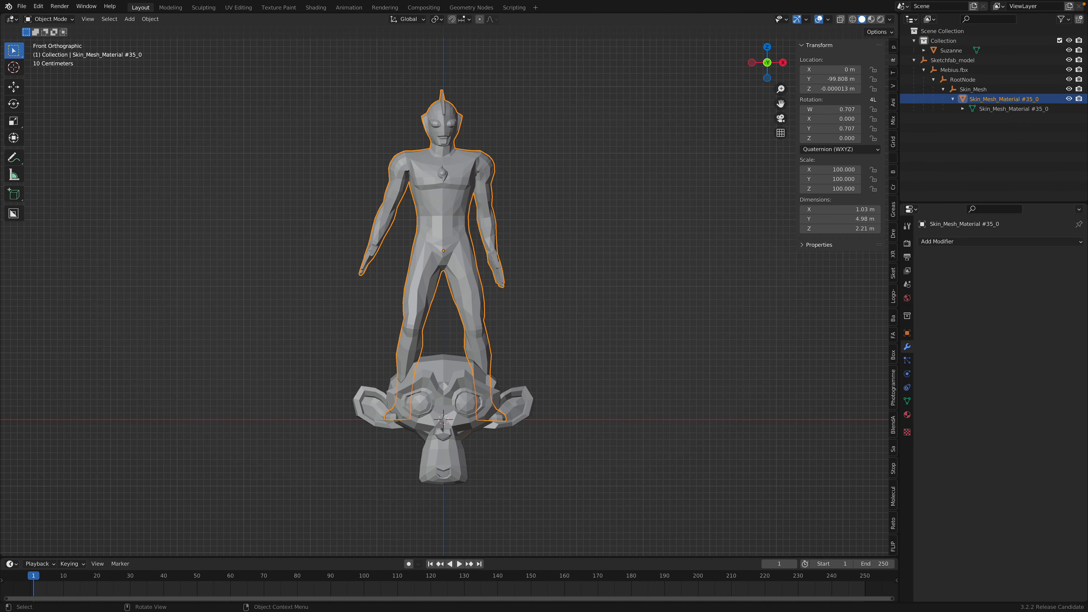
Delete Suzanne and show the Ultraman figure in Material Preview shading
key("r")
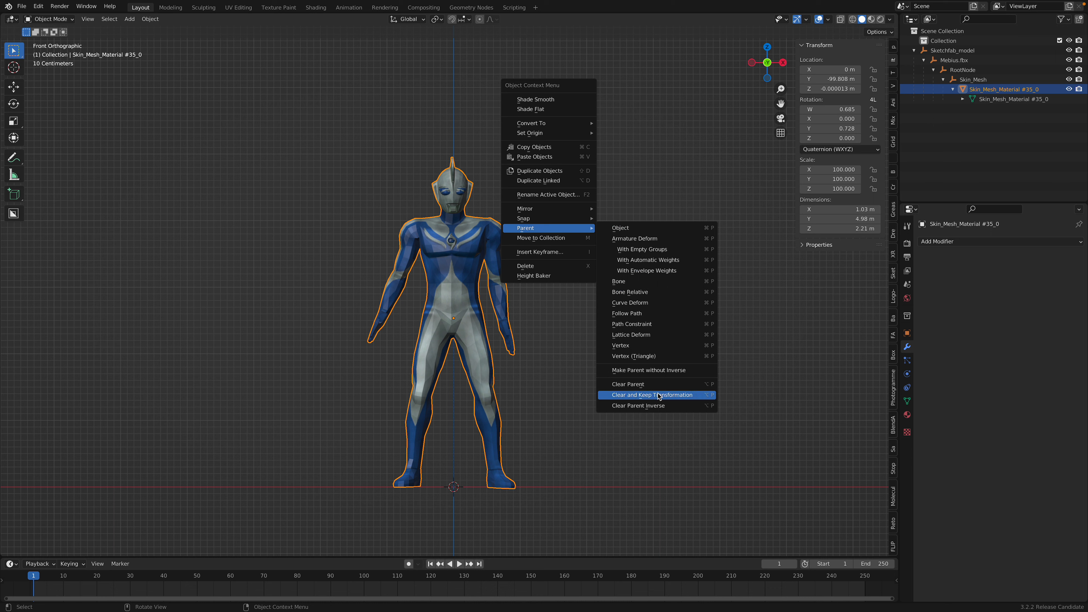
Unparent the mesh keeping its transform, delete Sketchfab_model, and rename the mesh Ultraman
left_click(651, 395)
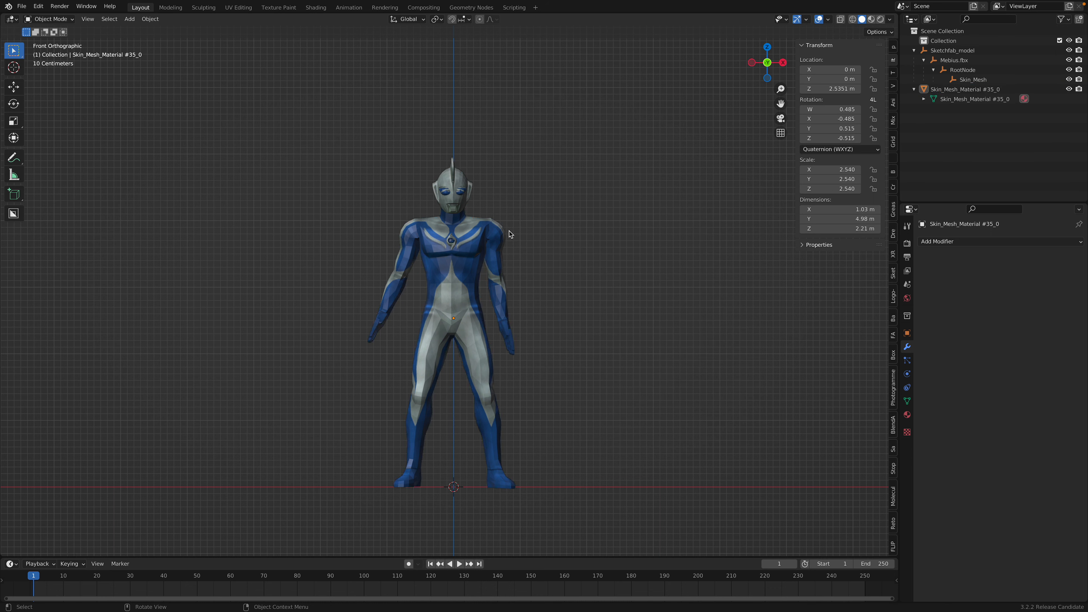
left_click(507, 235)
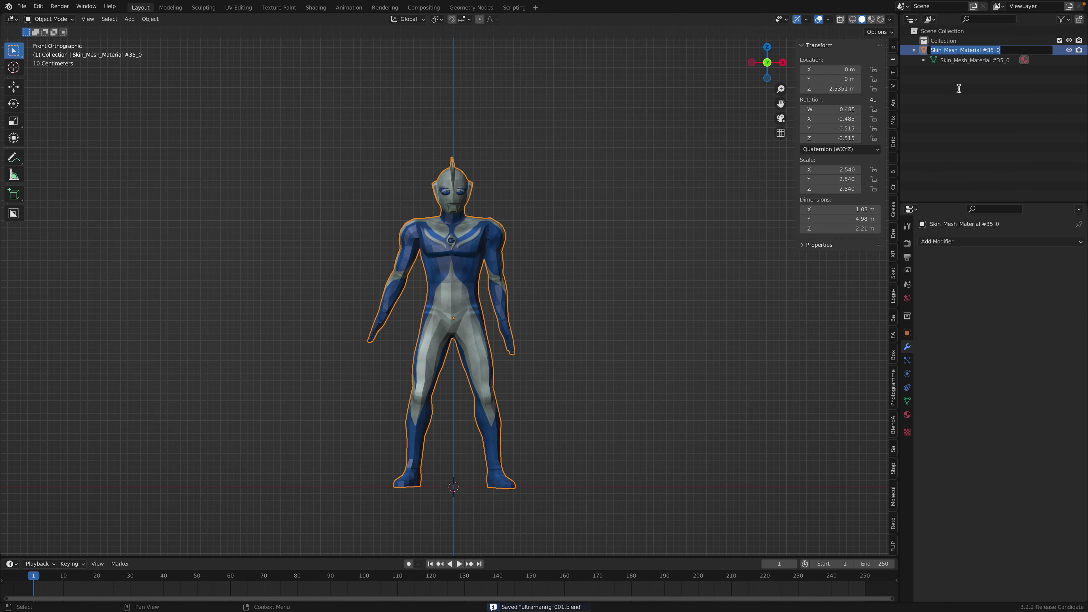
type("Ultraman")
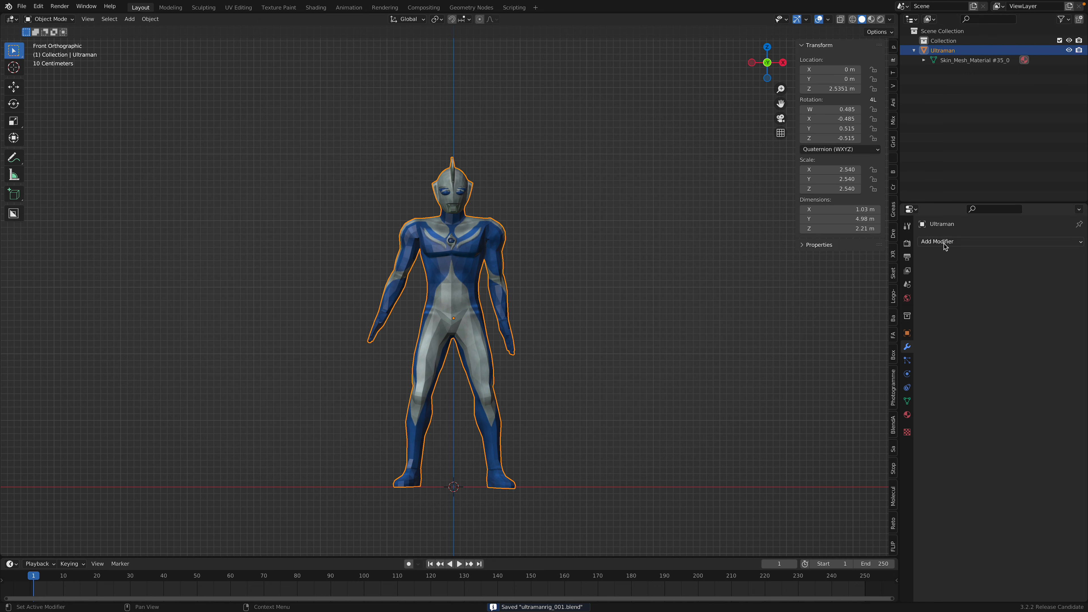
left_click(937, 242)
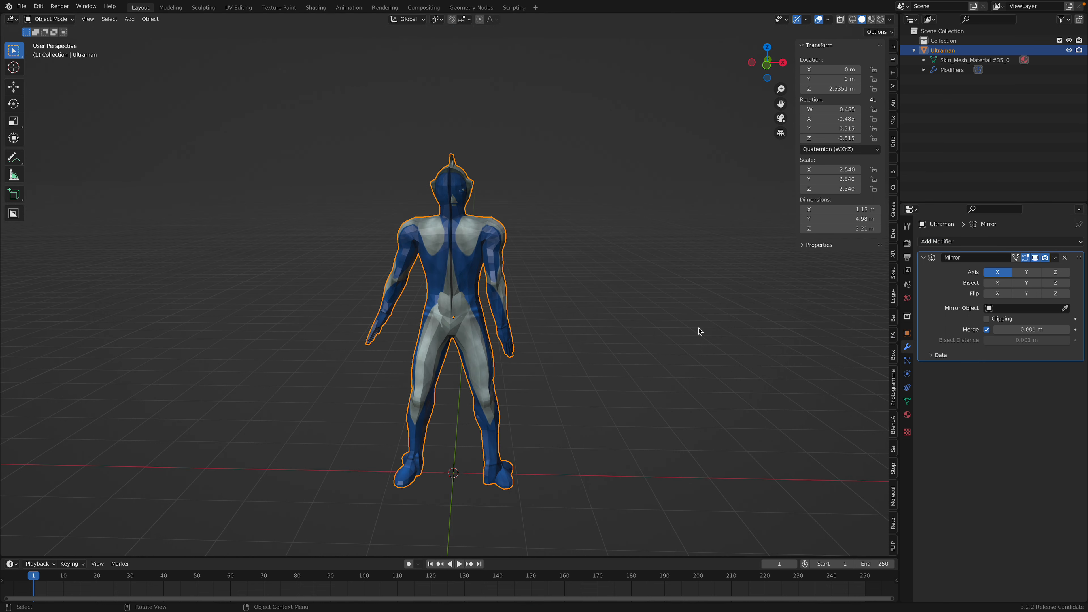
Add a Mirror modifier with Bisect X and Flip X, apply it, and view from the front
left_click(1064, 257)
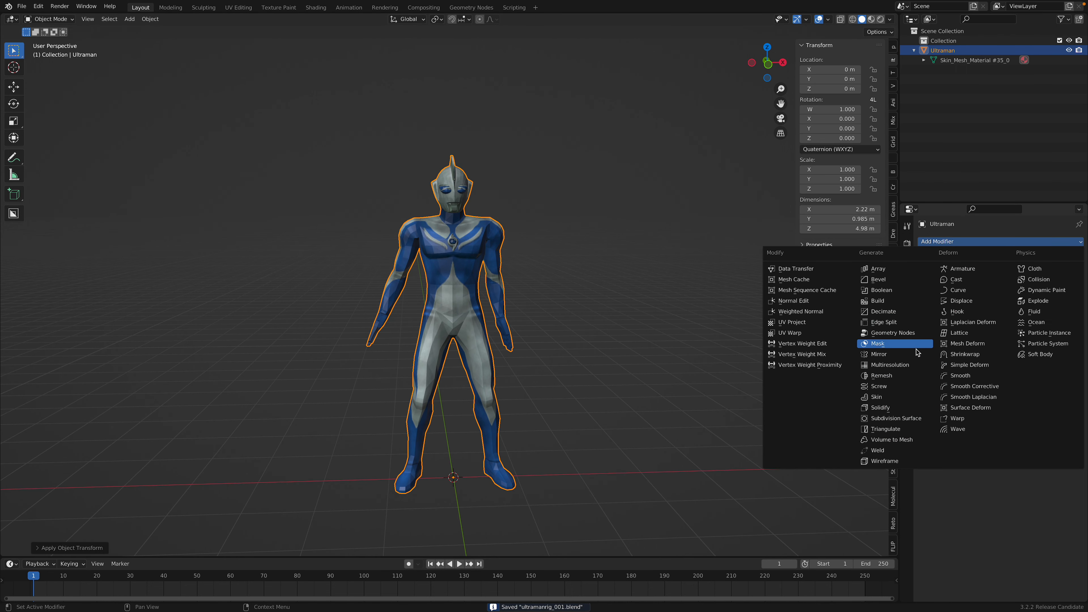
left_click(878, 353)
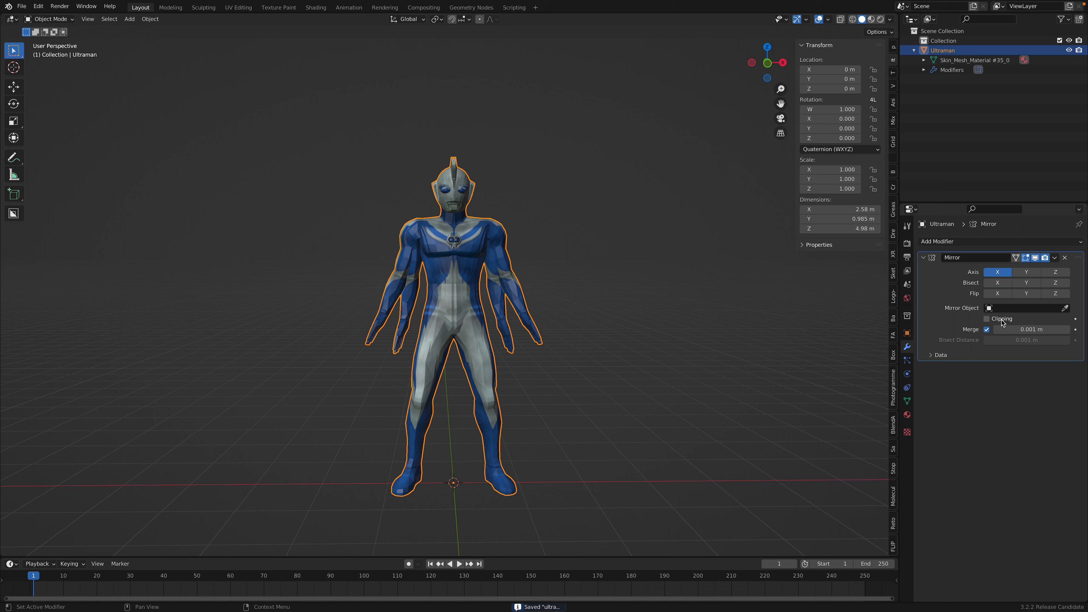
left_click(997, 283)
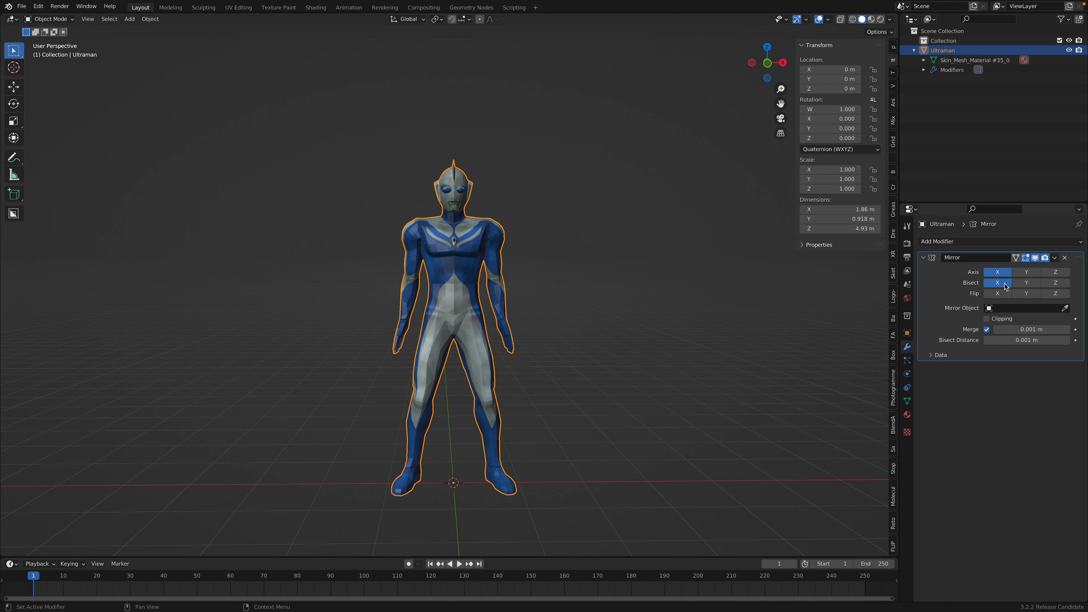
left_click(997, 293)
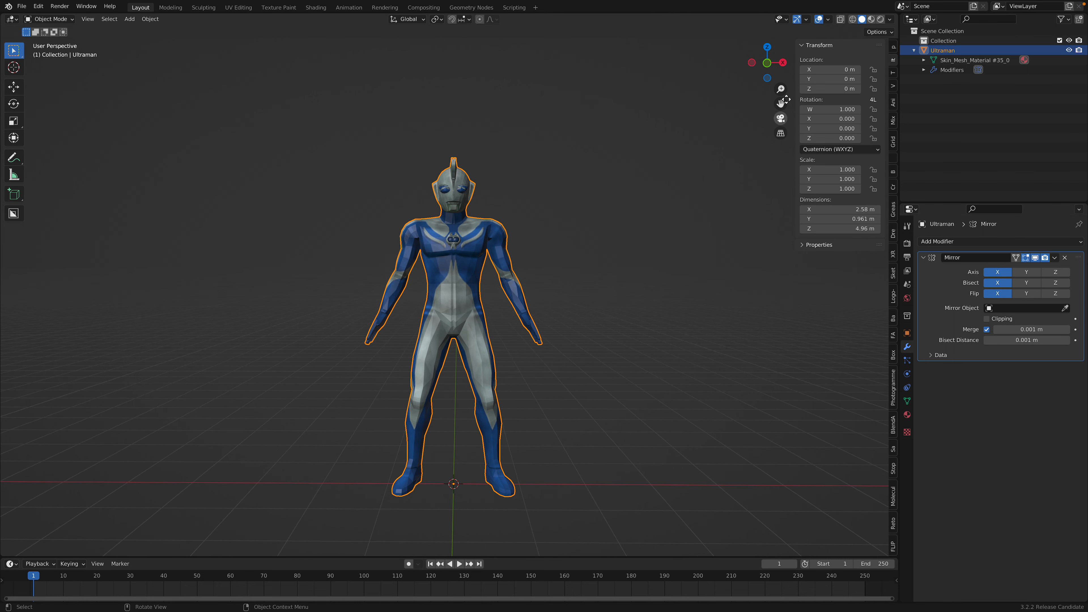
key("KP_1")
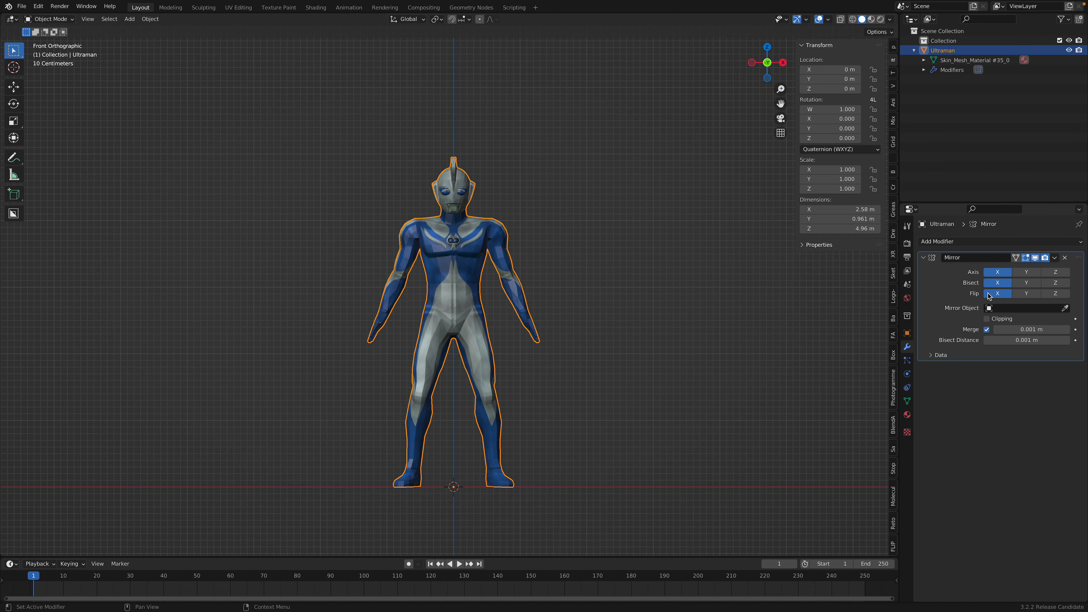
left_click(1054, 257)
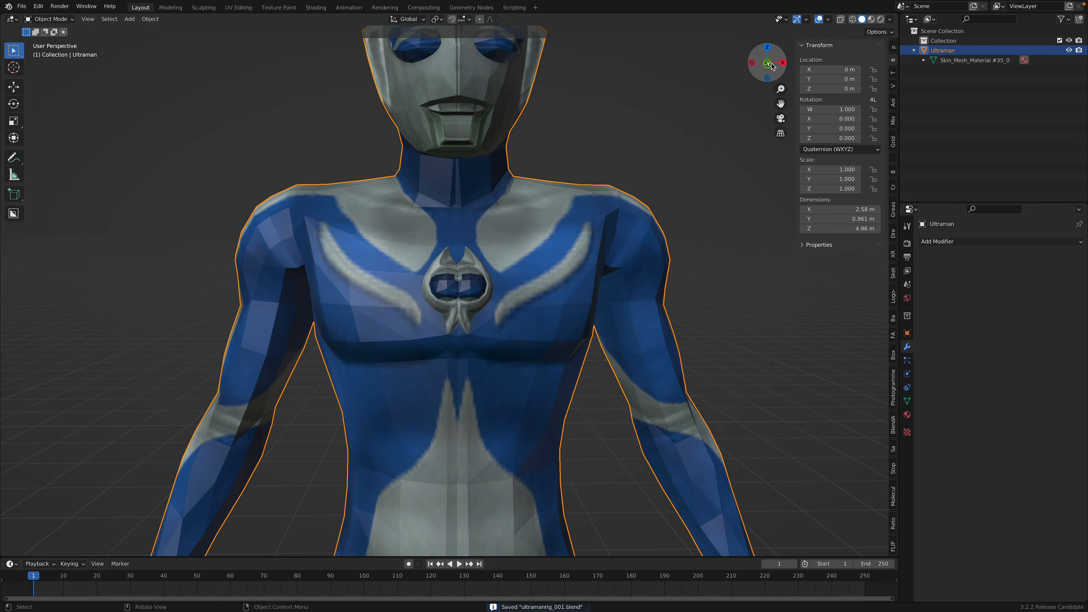
left_click(767, 63)
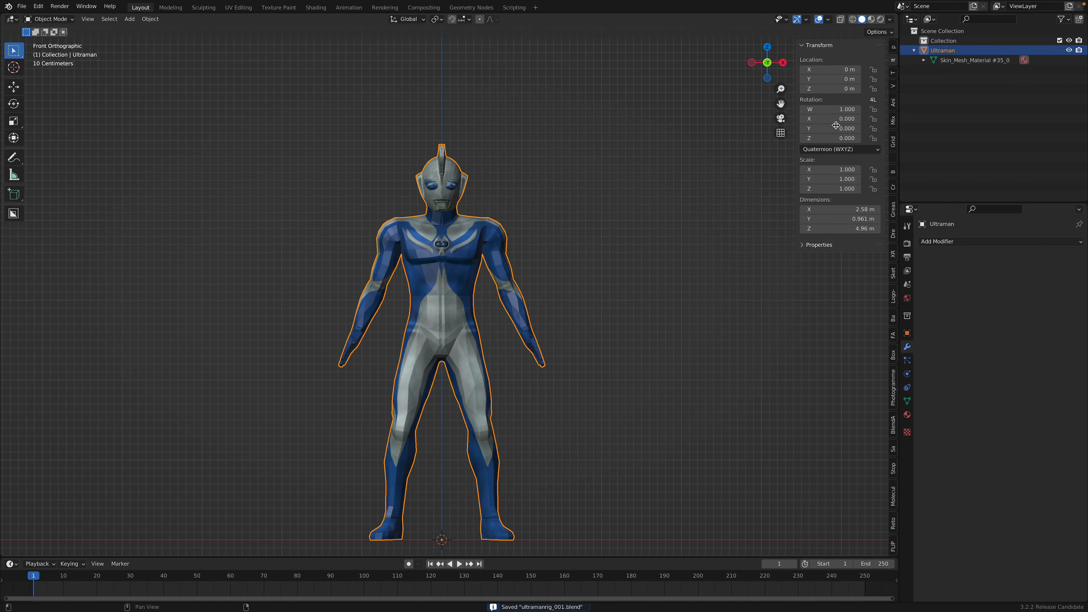
Move the mesh into a new Ultraman collection and select it in the Rig Creator
left_click(815, 50)
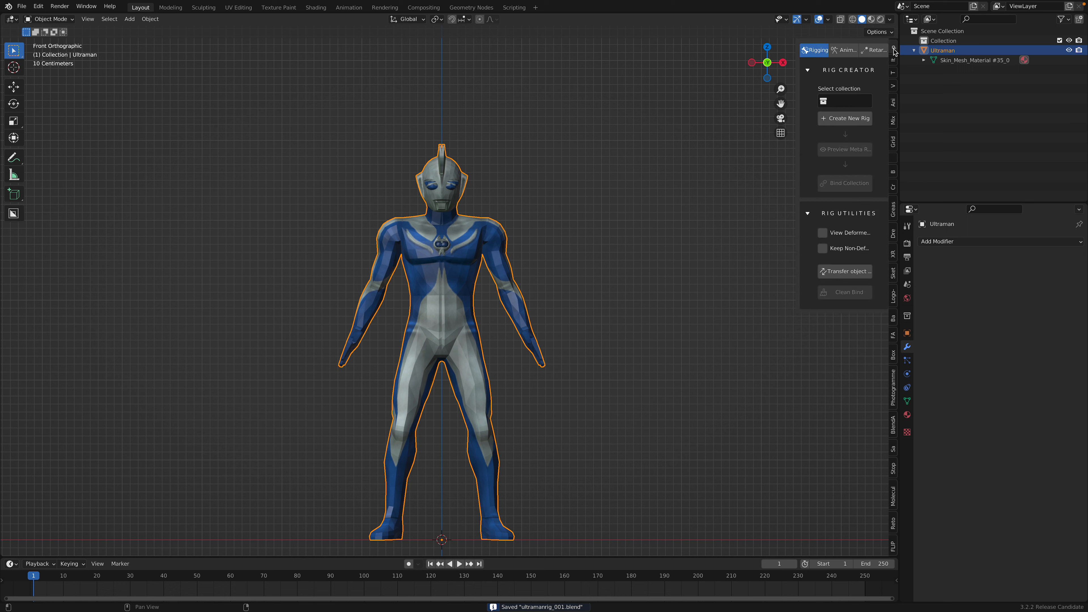
mouse_move(804, 89)
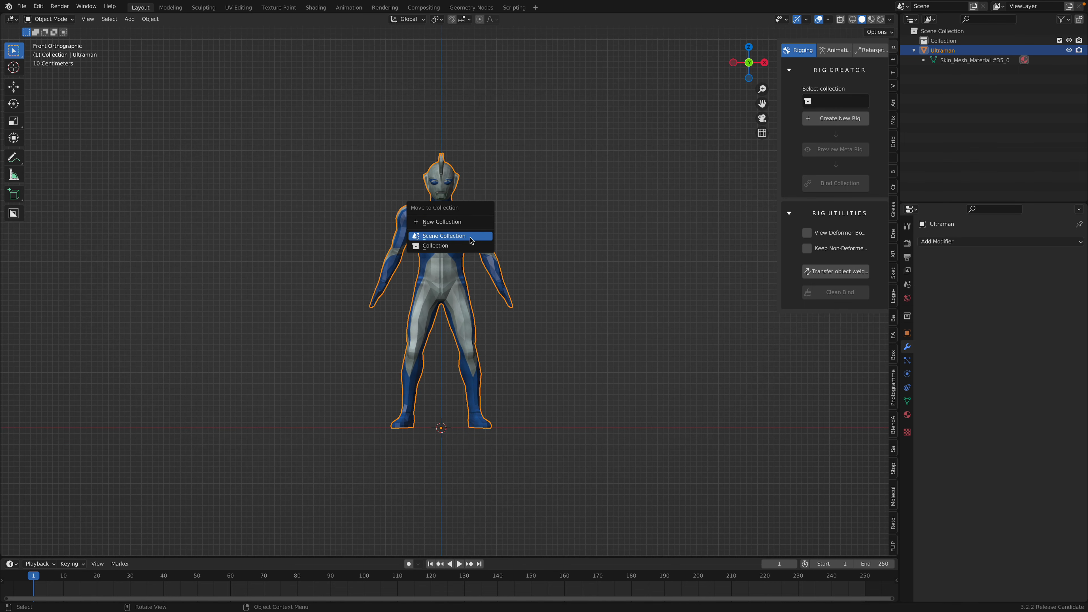
left_click(442, 222)
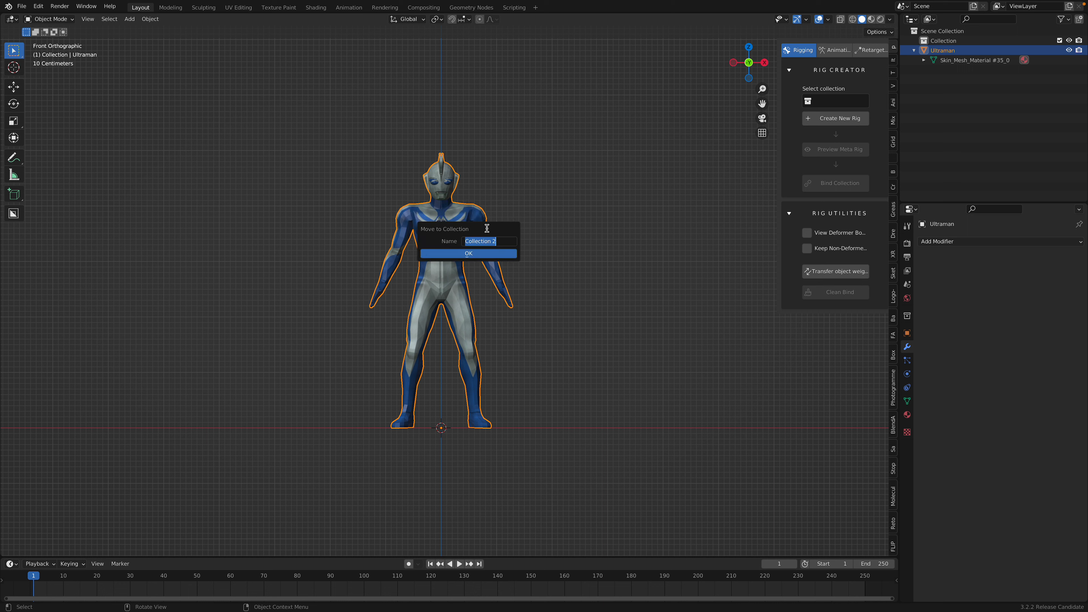
type("Ultraman")
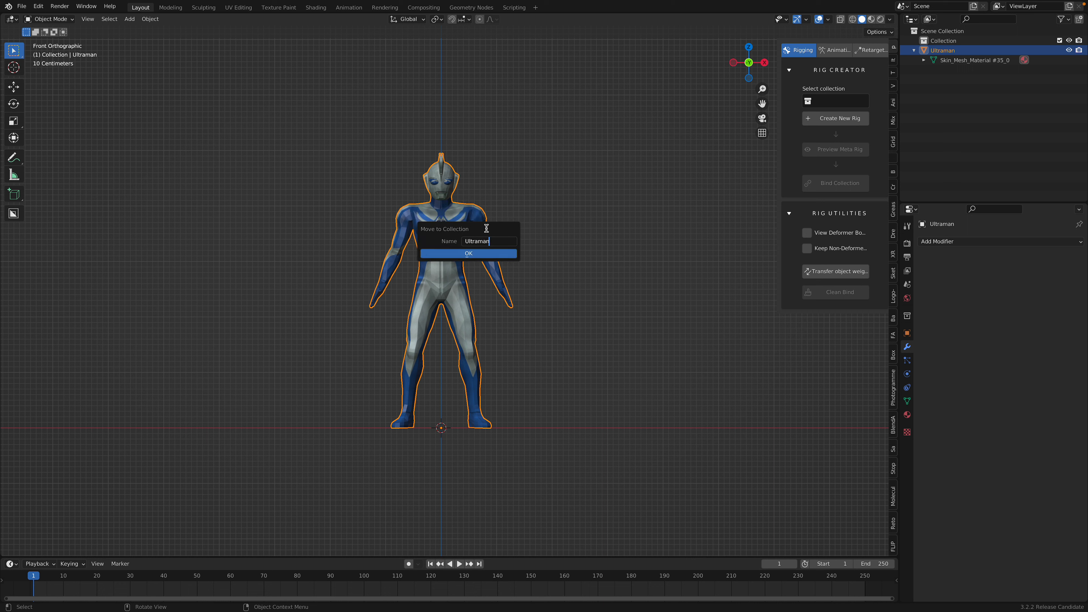
left_click(468, 253)
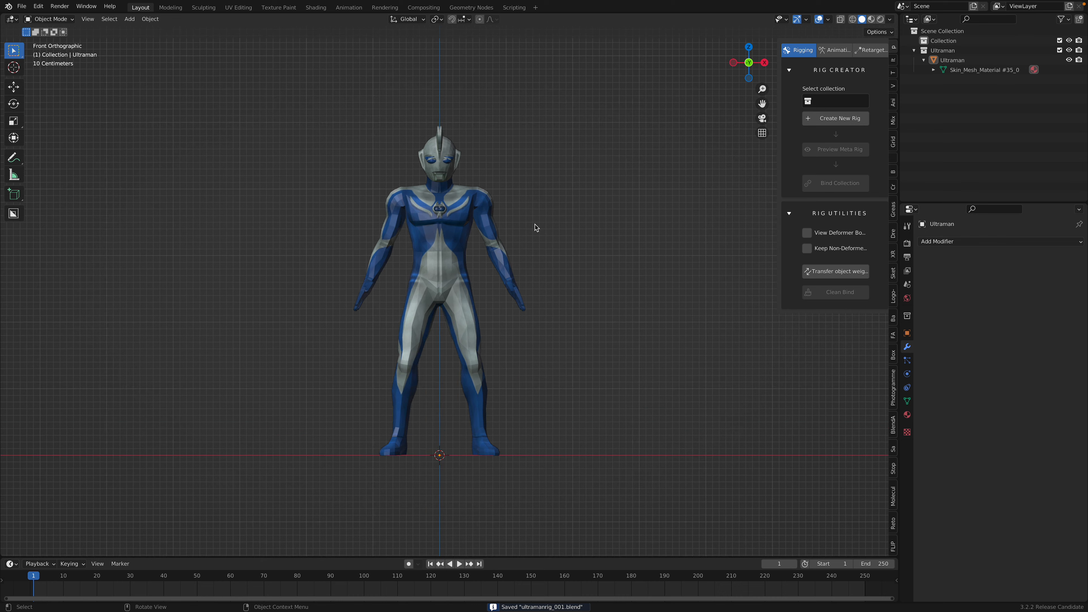
left_click(835, 101)
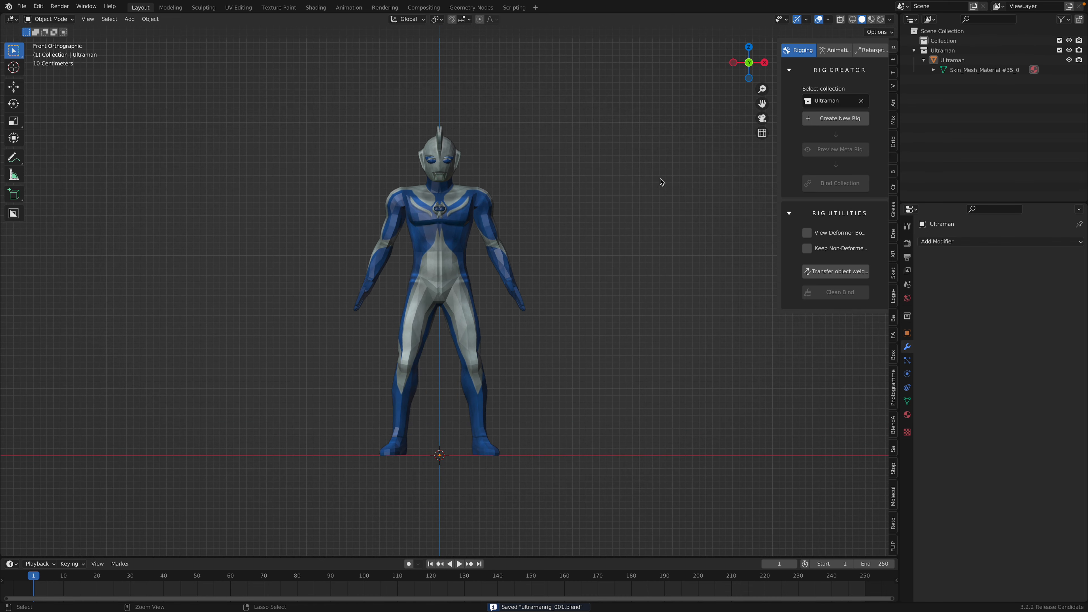
left_click(835, 118)
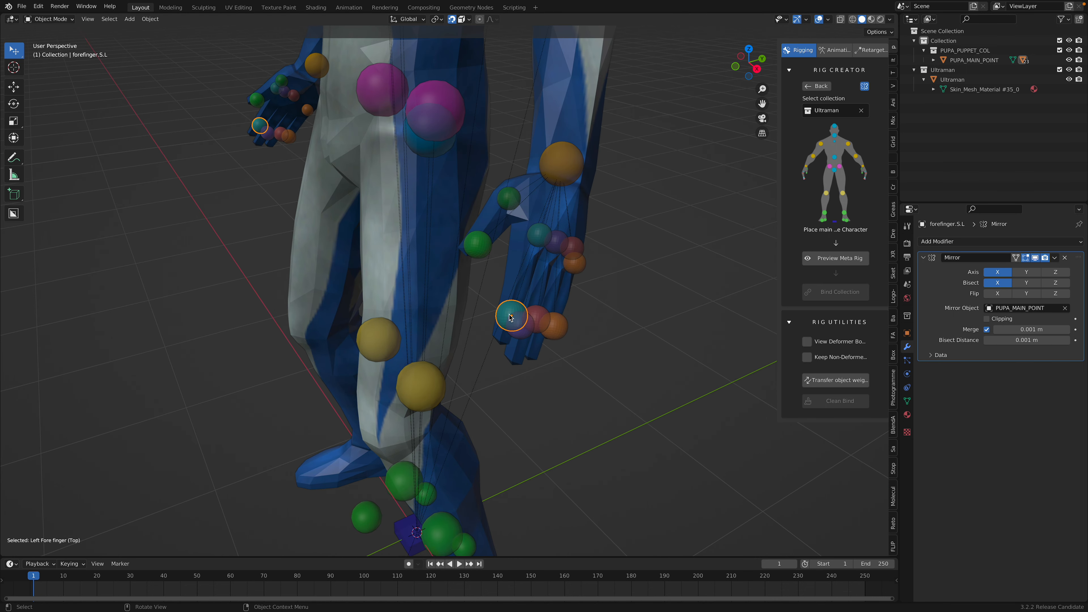
Fit the remaining joint markers, including the left ring finger base, then preview the meta rig
left_click_drag(510, 315, 532, 238)
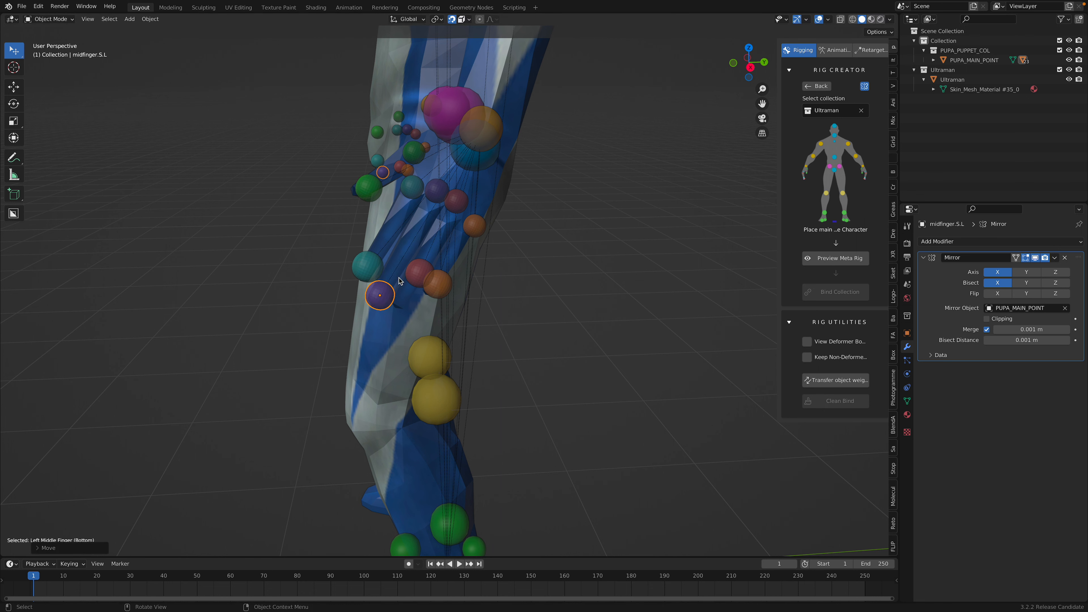
left_click(407, 297)
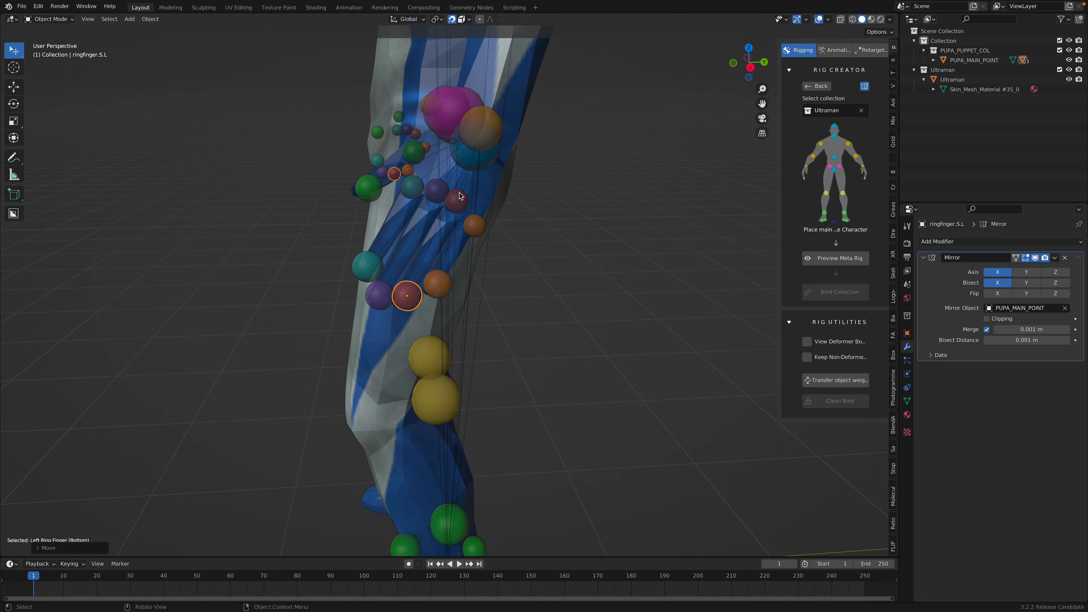
left_click(437, 191)
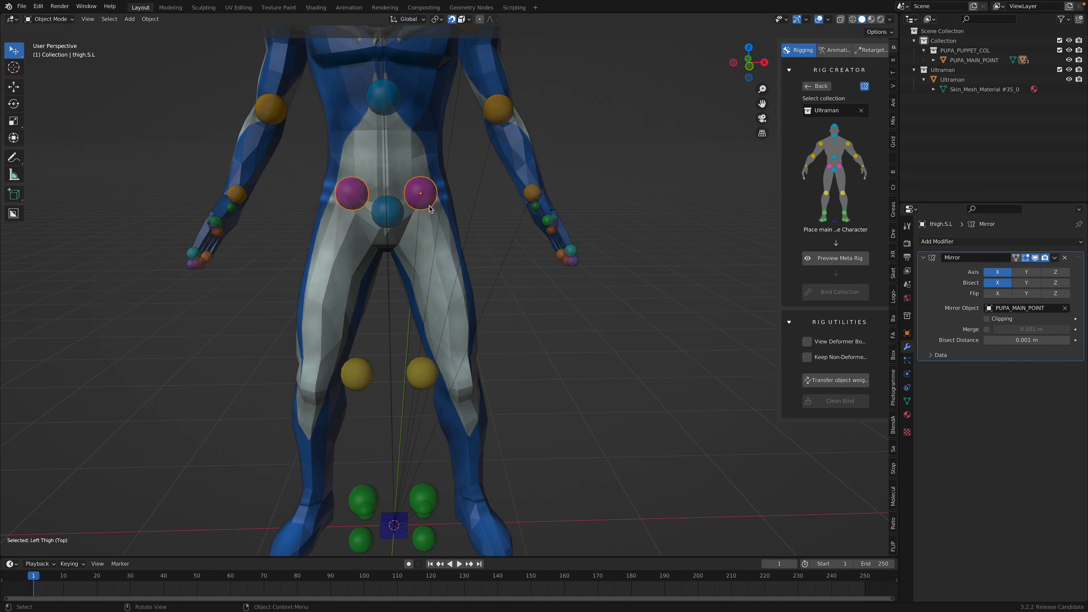
left_click(385, 217)
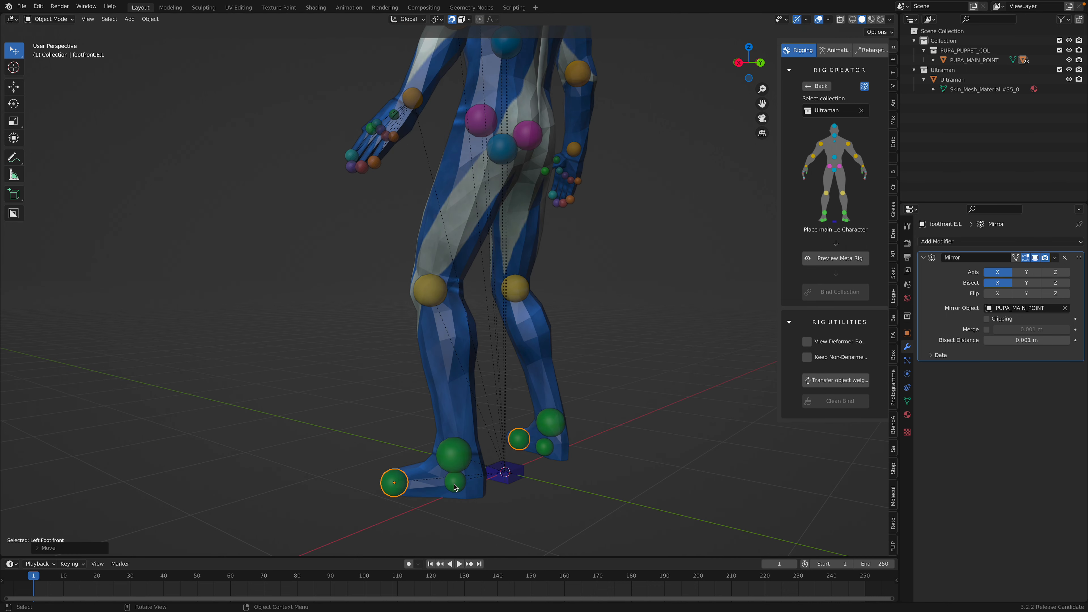
left_click(477, 481)
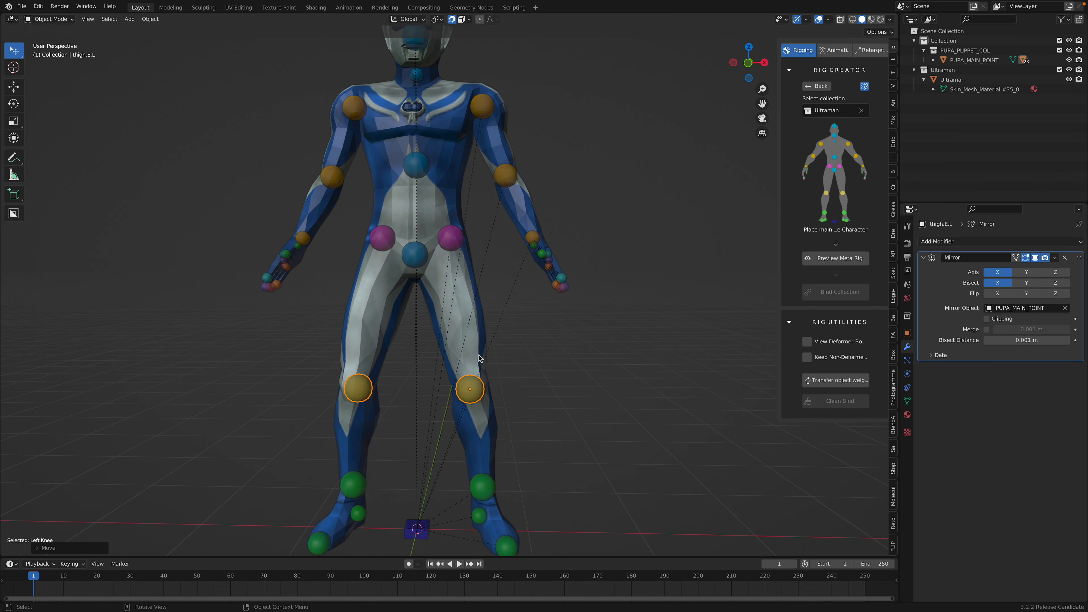
scroll("down", 3)
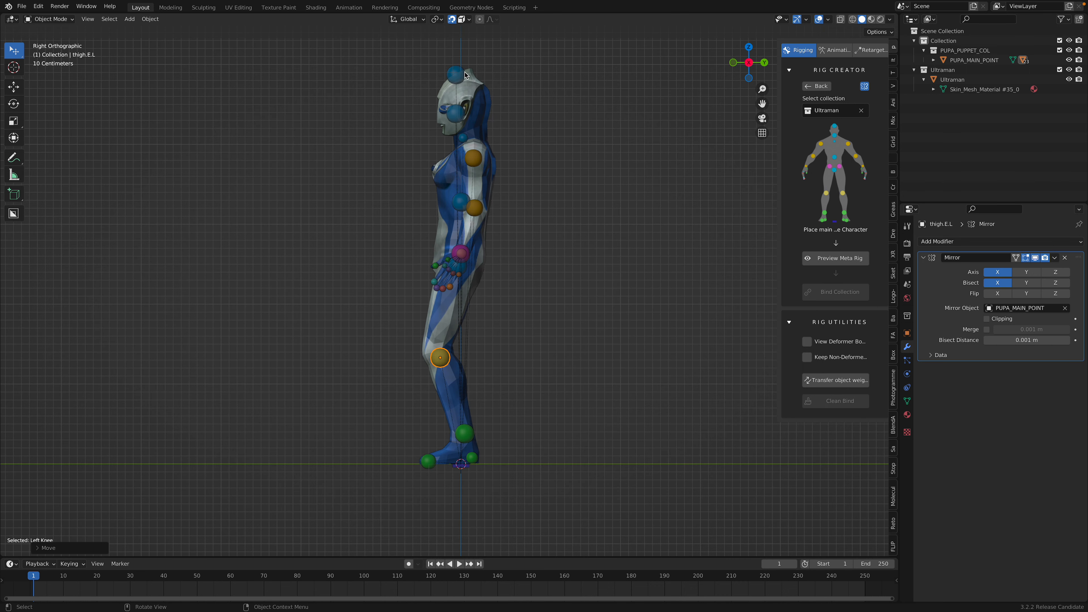
left_click(456, 115)
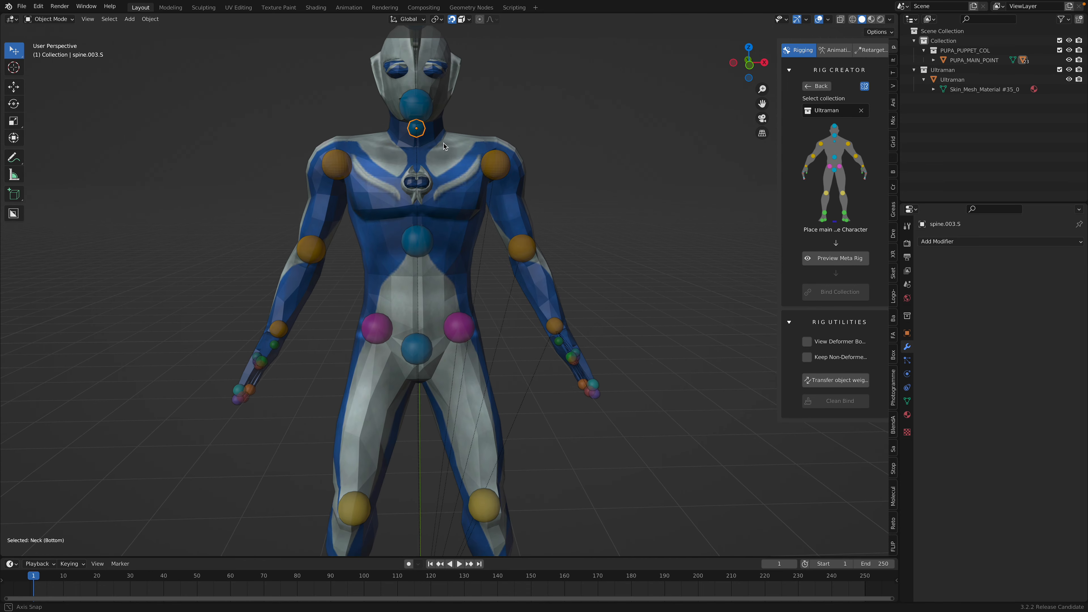
key("KP_1")
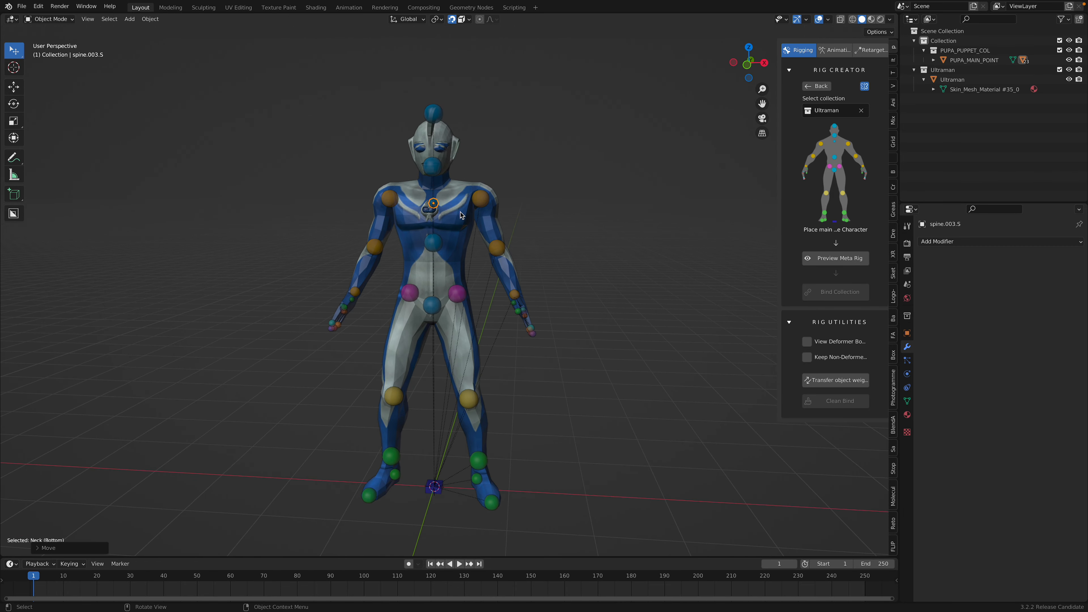
left_click(835, 258)
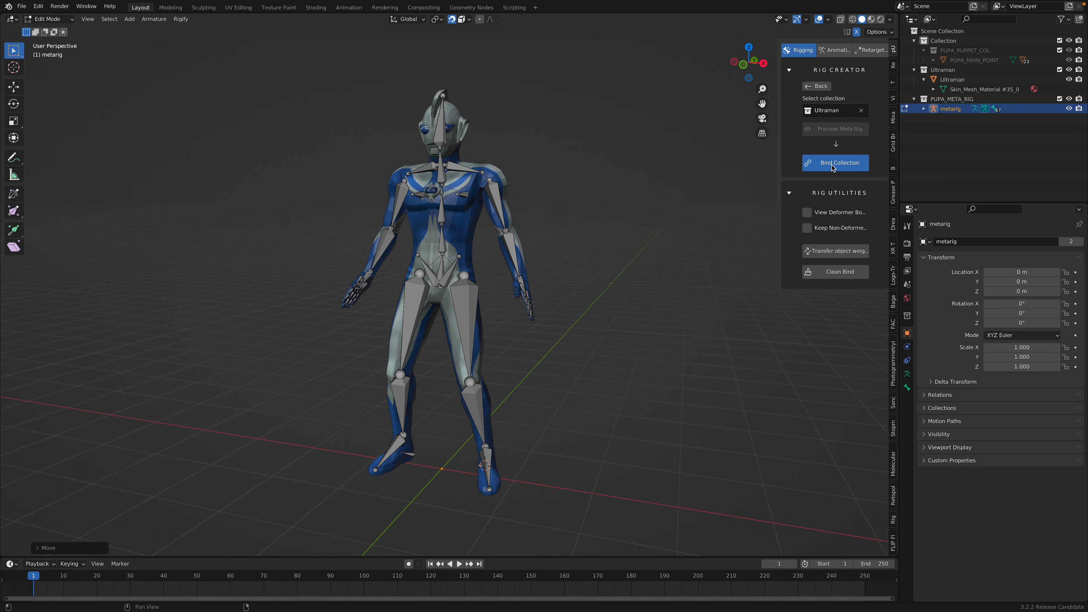
Bind the Ultraman collection so a full control rig wraps the character
left_click(835, 162)
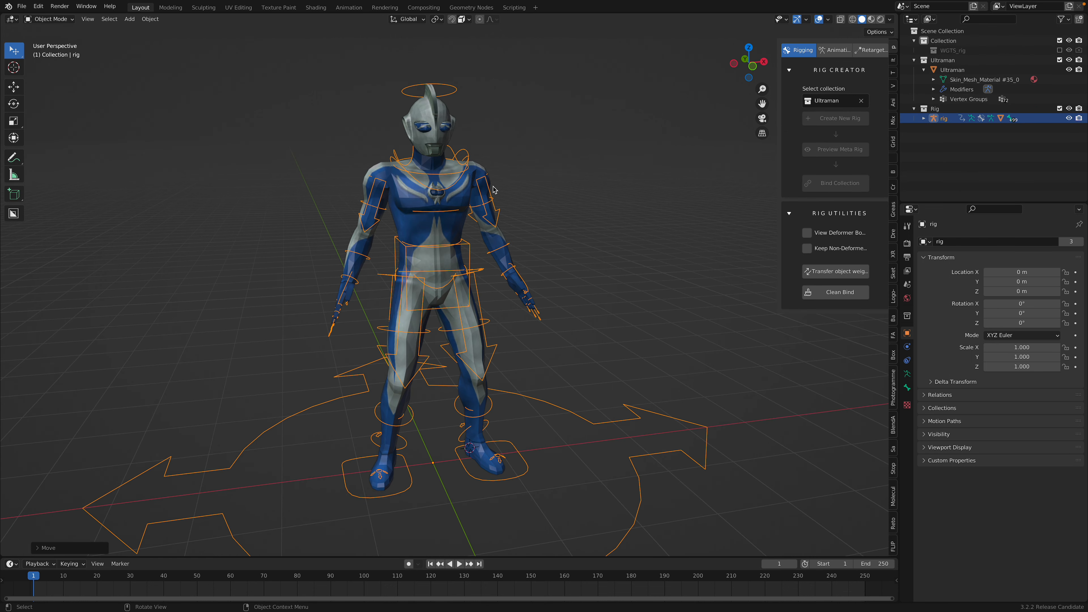
left_click(50, 19)
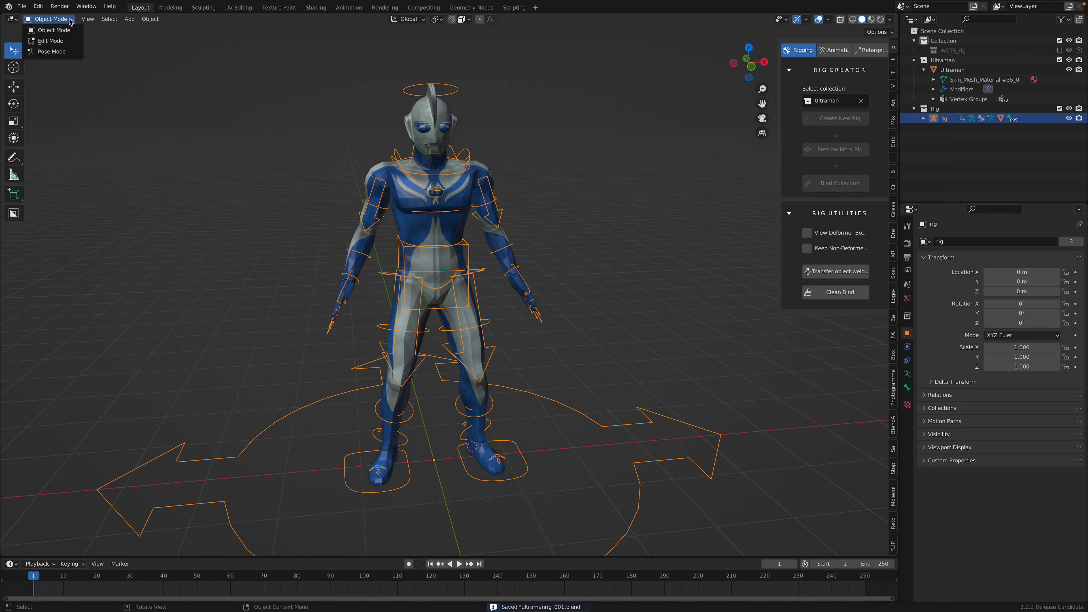
Test the left upper arm IK control in Pose Mode, then return the rig to Object Mode
left_click(51, 52)
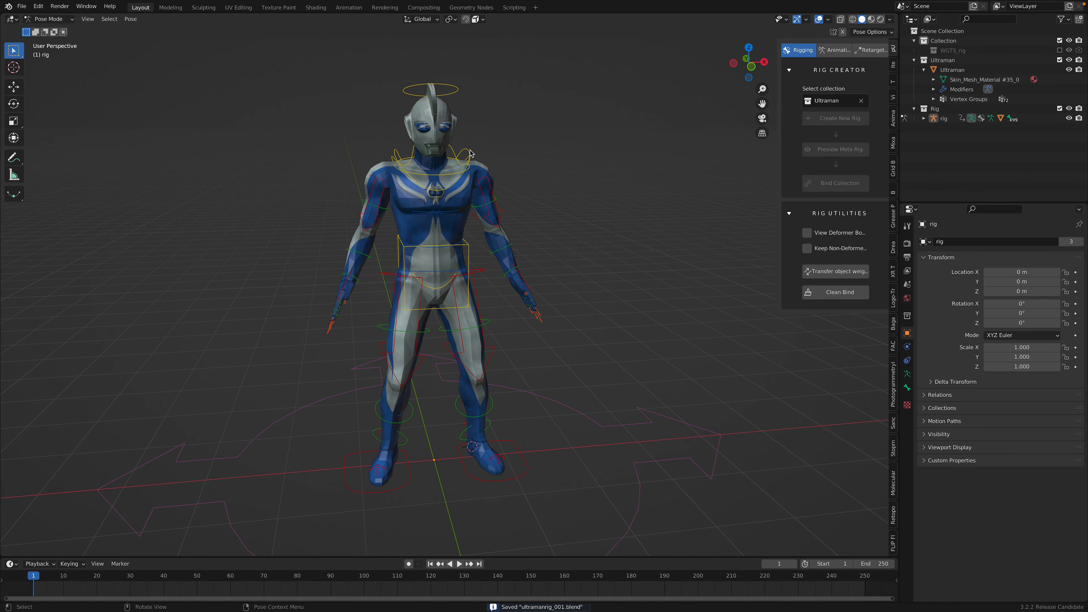
left_click(463, 155)
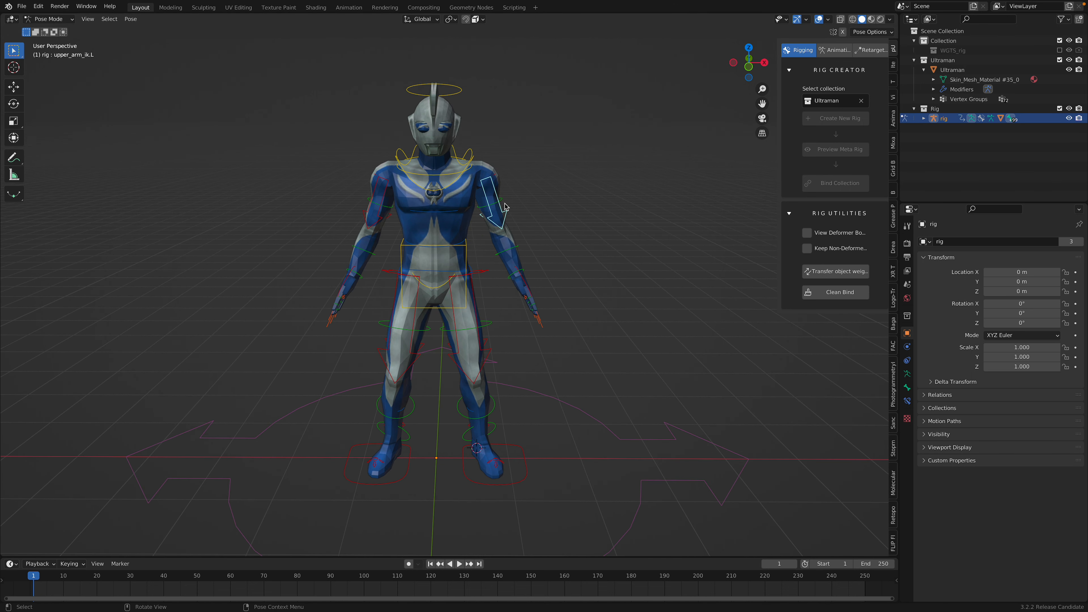
mouse_move(476, 205)
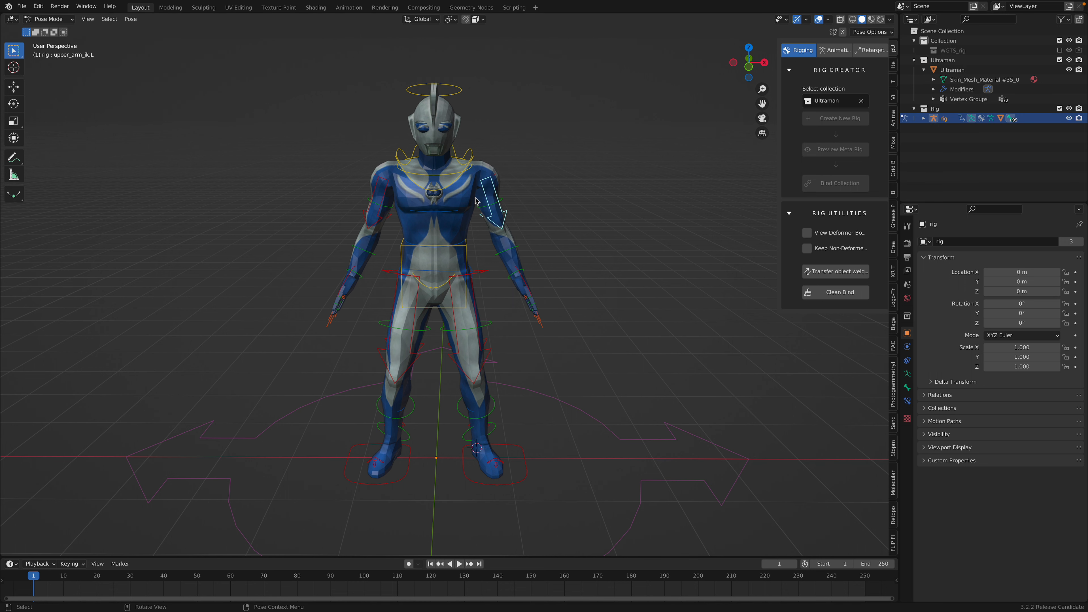
left_click(48, 19)
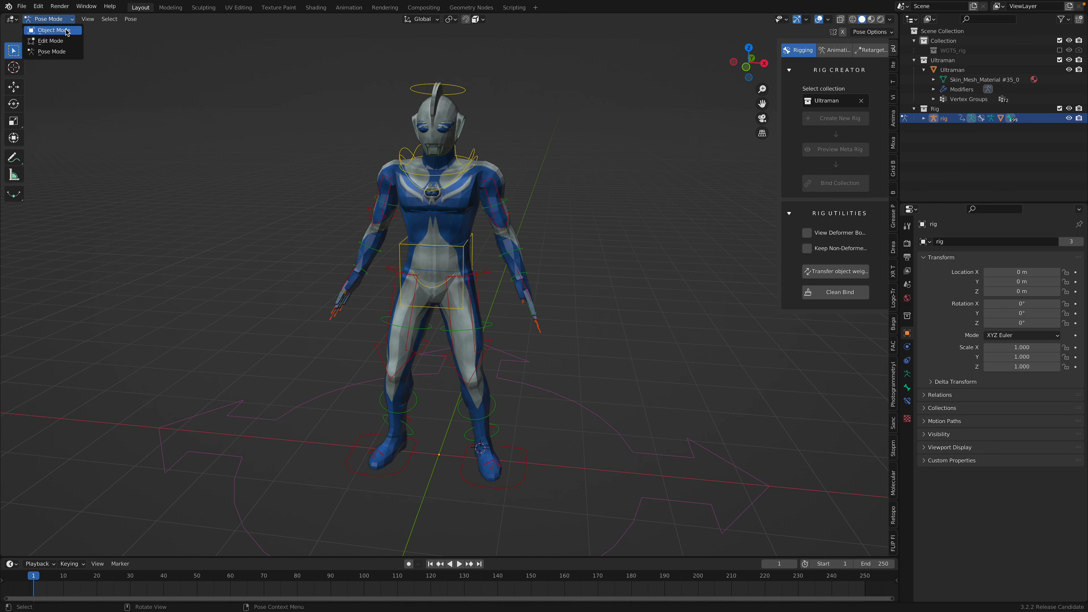
left_click(51, 30)
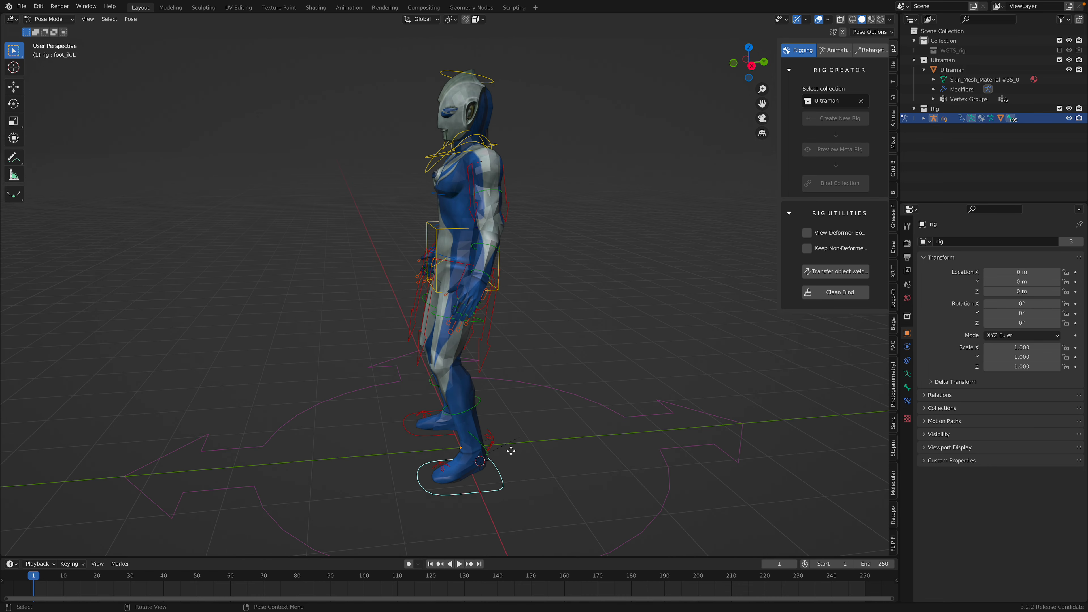
Move foot_ik.L outward, grab the hips and rotate the upper spine so the arms reach forward
left_click_drag(510, 449, 531, 409)
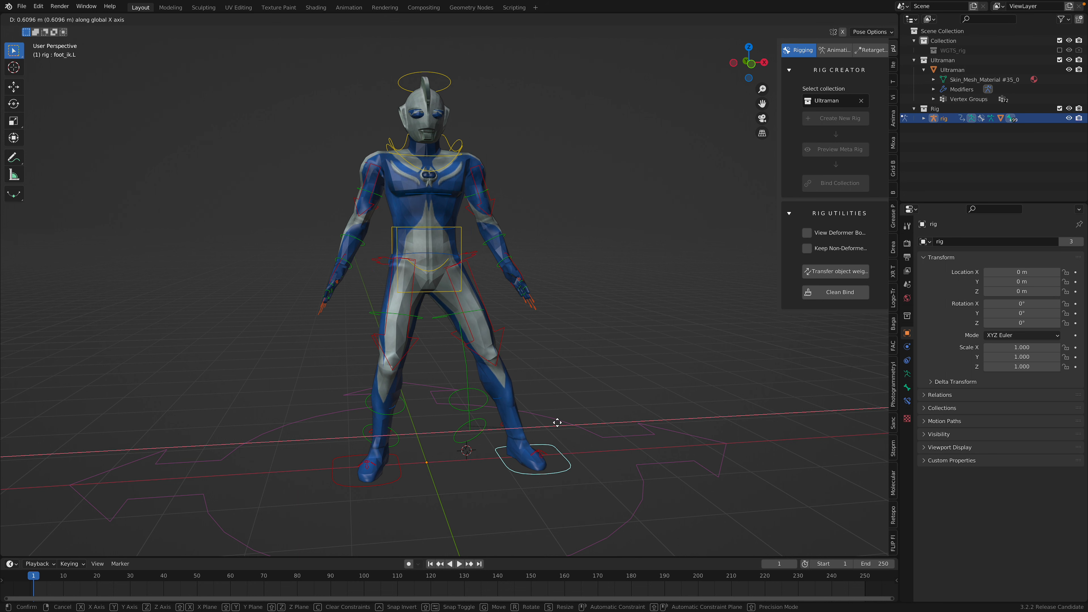
left_click_drag(557, 423, 529, 413)
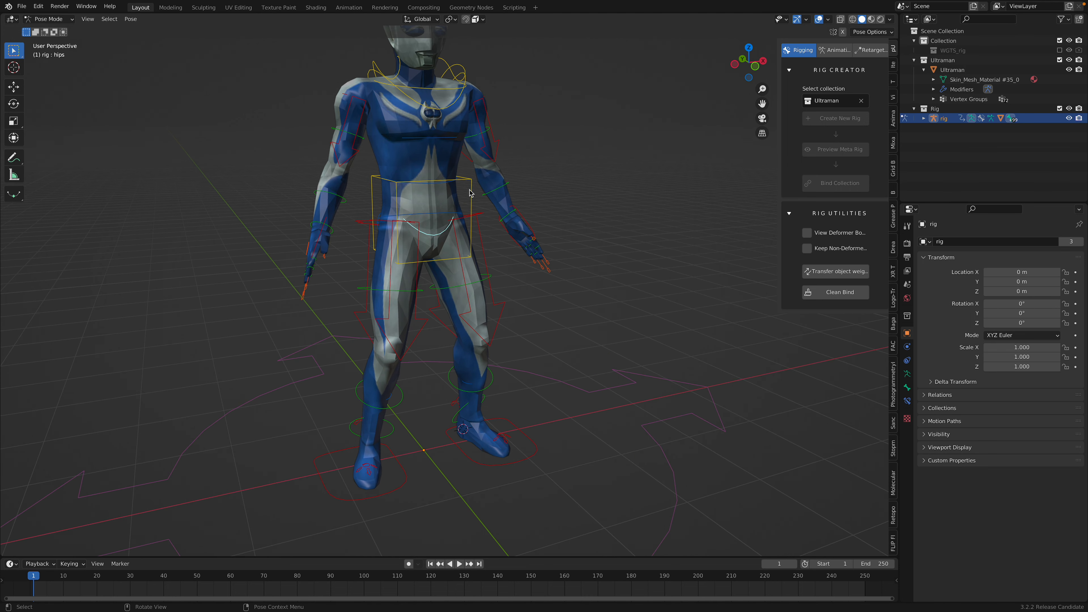
left_click(443, 238)
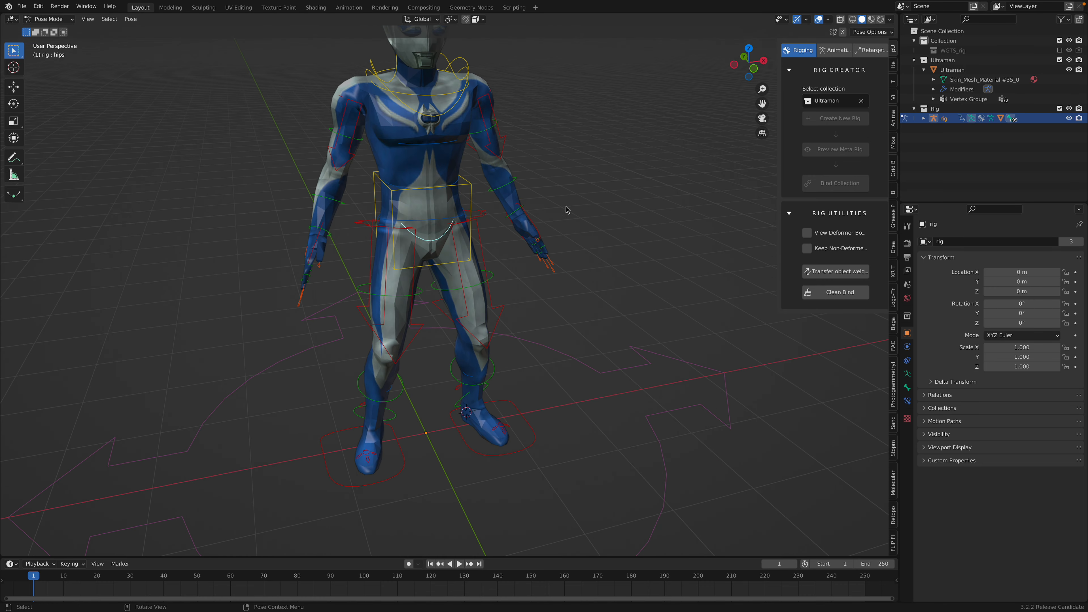
key("g")
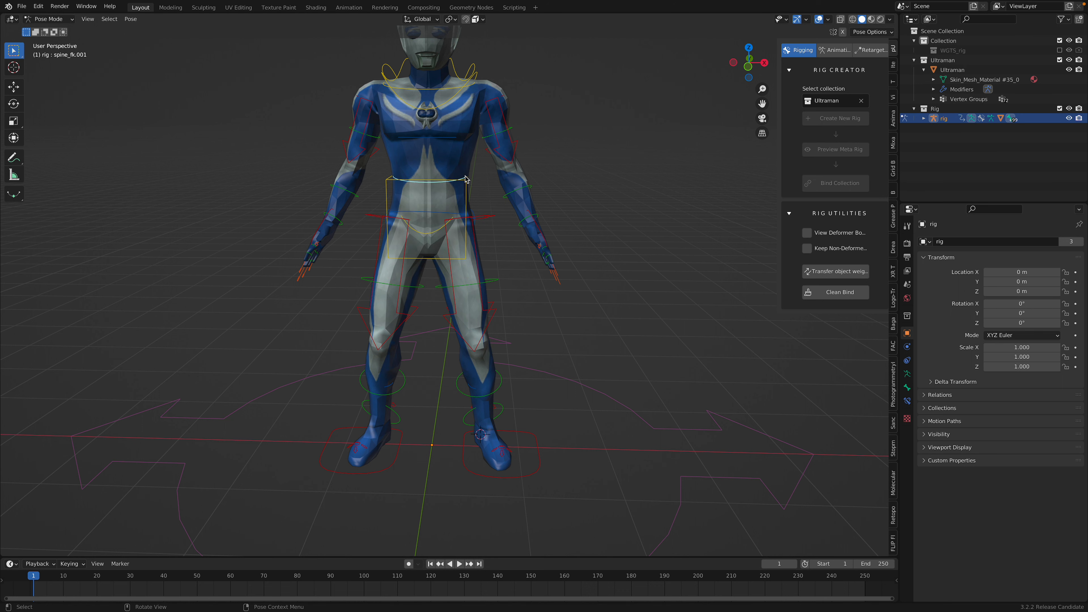
left_click(452, 140)
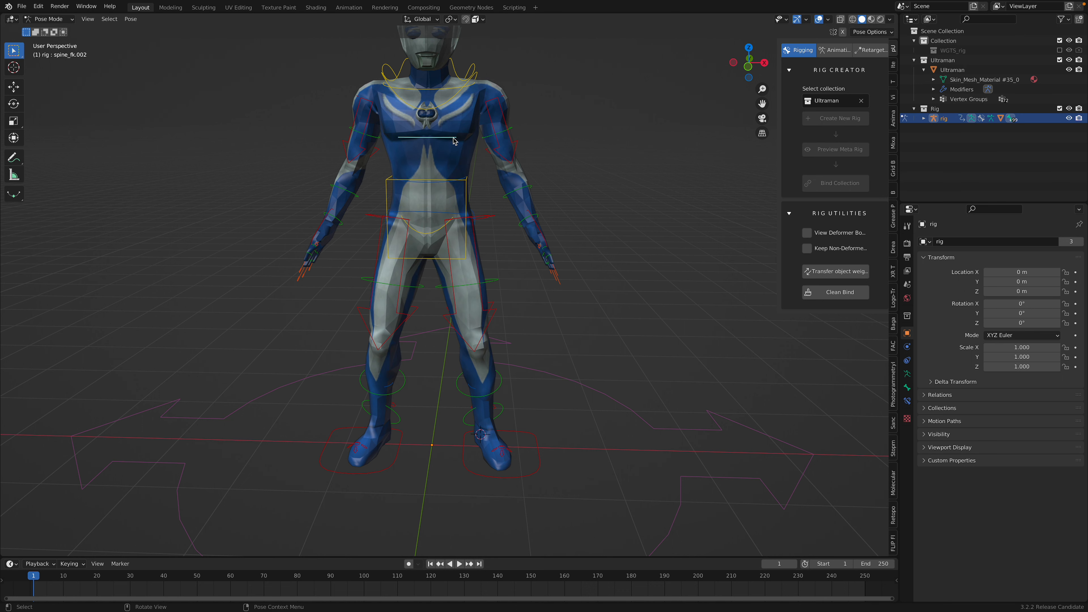
mouse_move(447, 186)
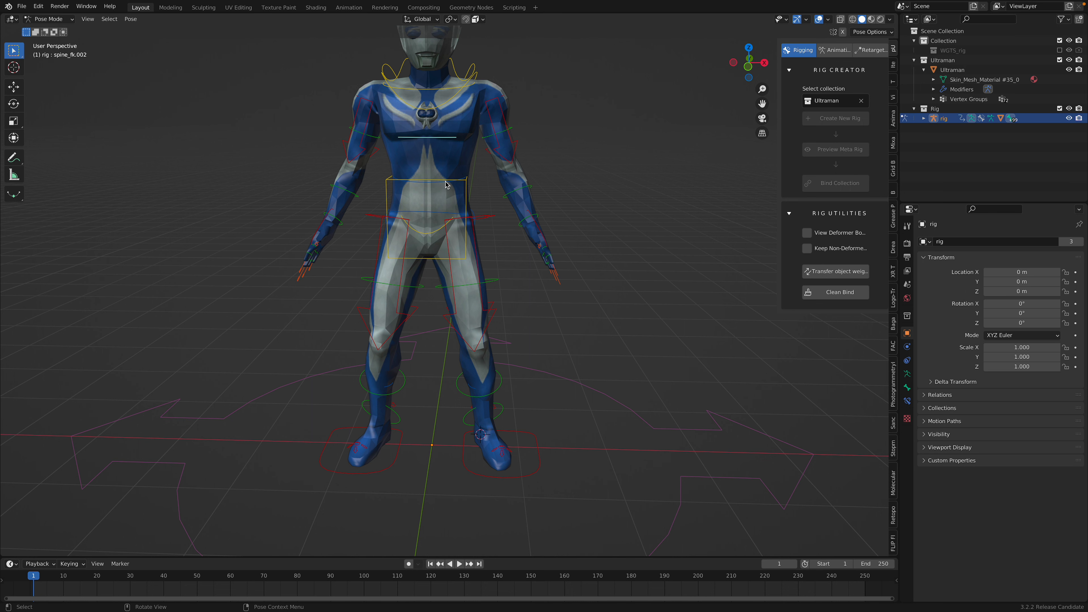
key("r")
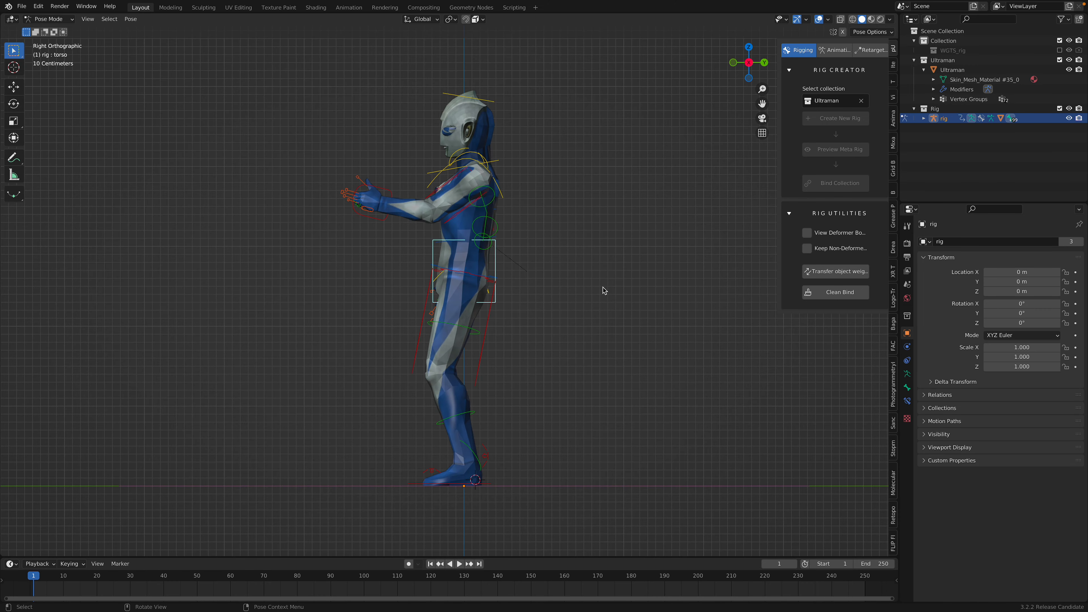
key("g")
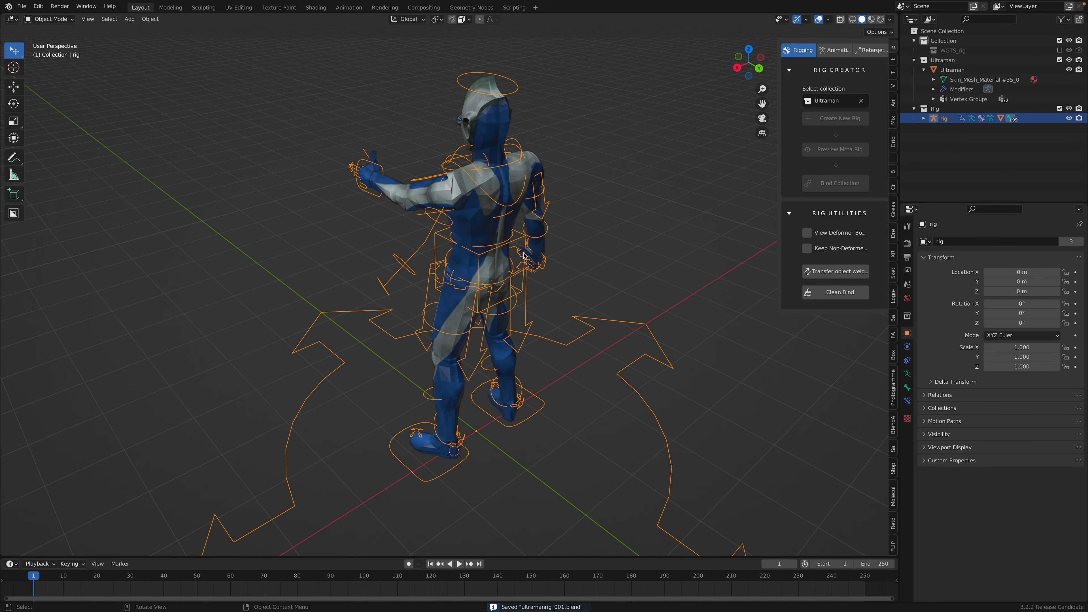
mouse_move(507, 281)
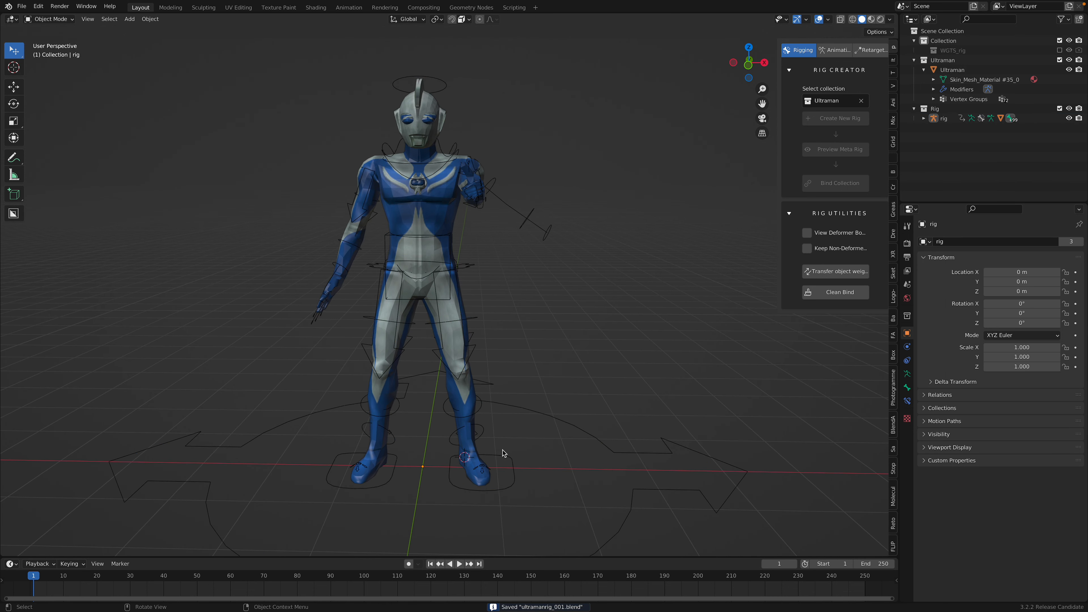
Select the rig's torso control in Pose Mode and inspect the thumbs-up pose from around the character
left_click(944, 119)
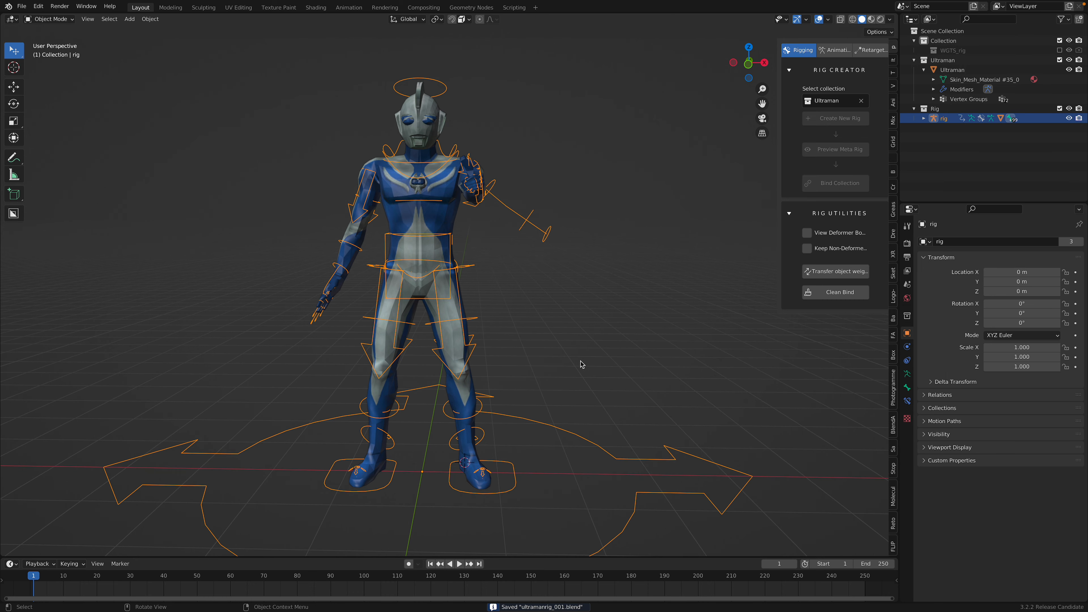
left_click(50, 19)
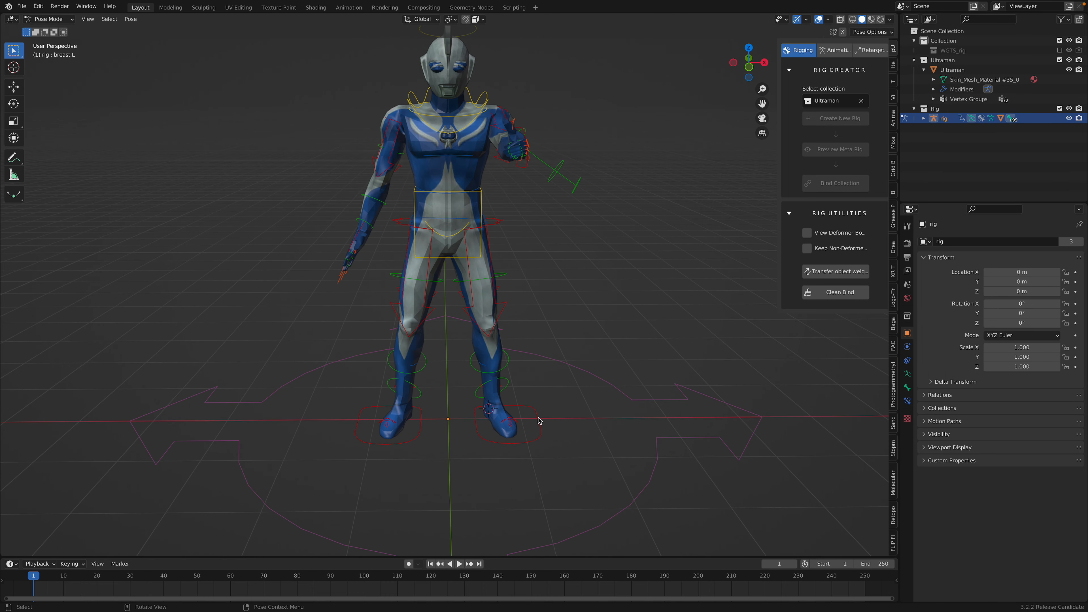
left_click(503, 428)
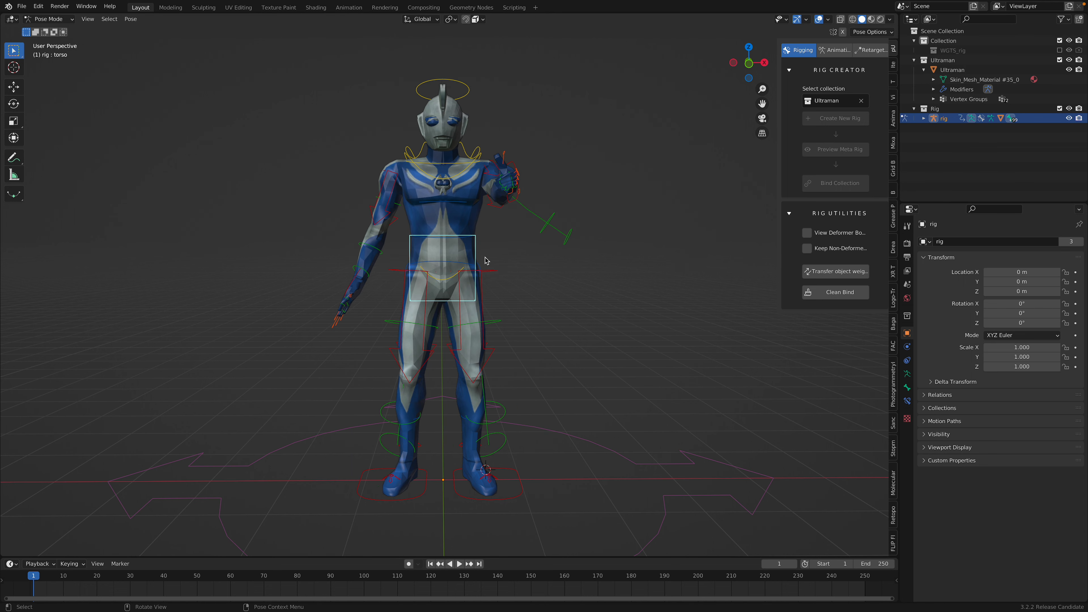
left_click_drag(485, 260, 395, 299)
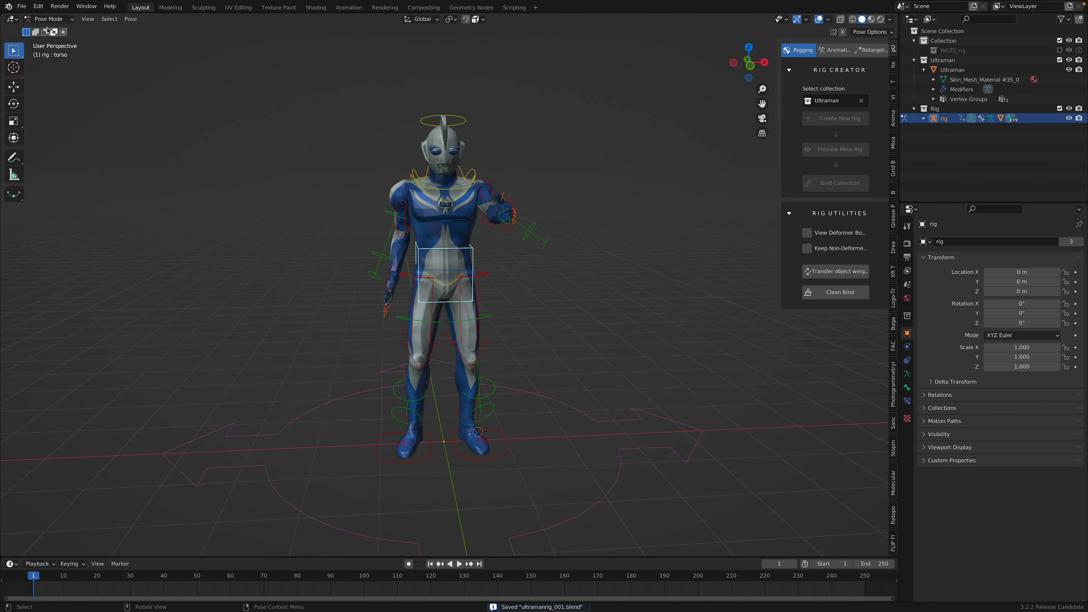
left_click(23, 5)
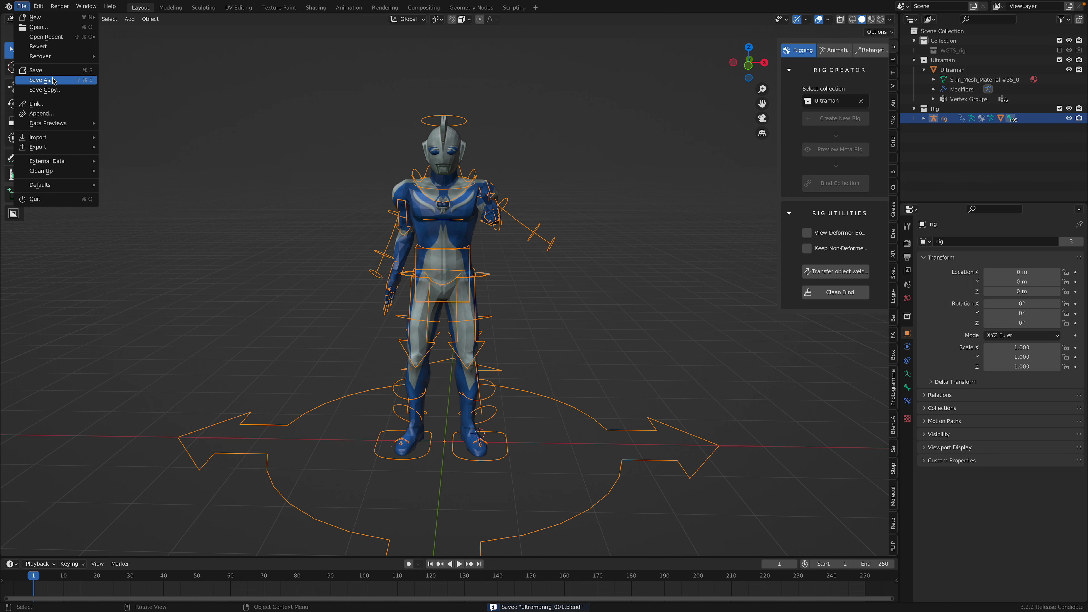
Save the rigged scene to the Desktop as ultramanrig_002.blend
left_click(40, 81)
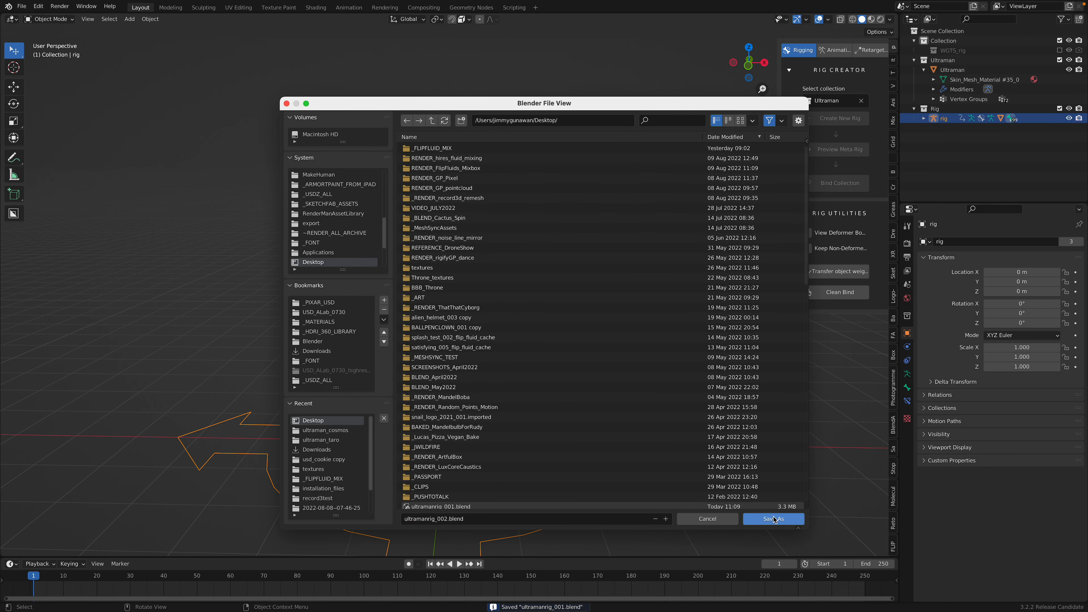
left_click(773, 518)
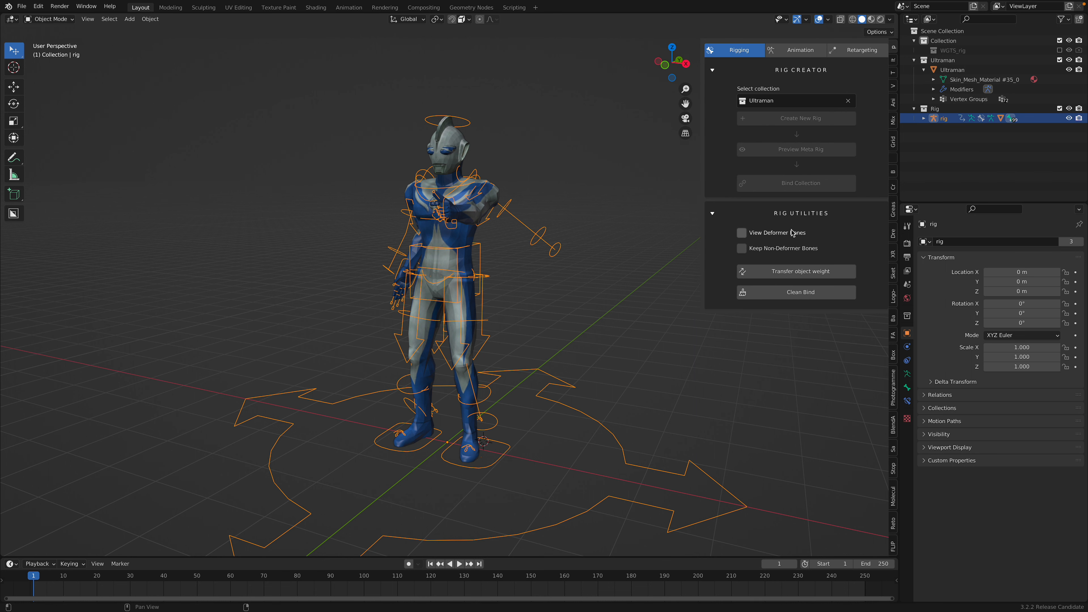
mouse_move(722, 260)
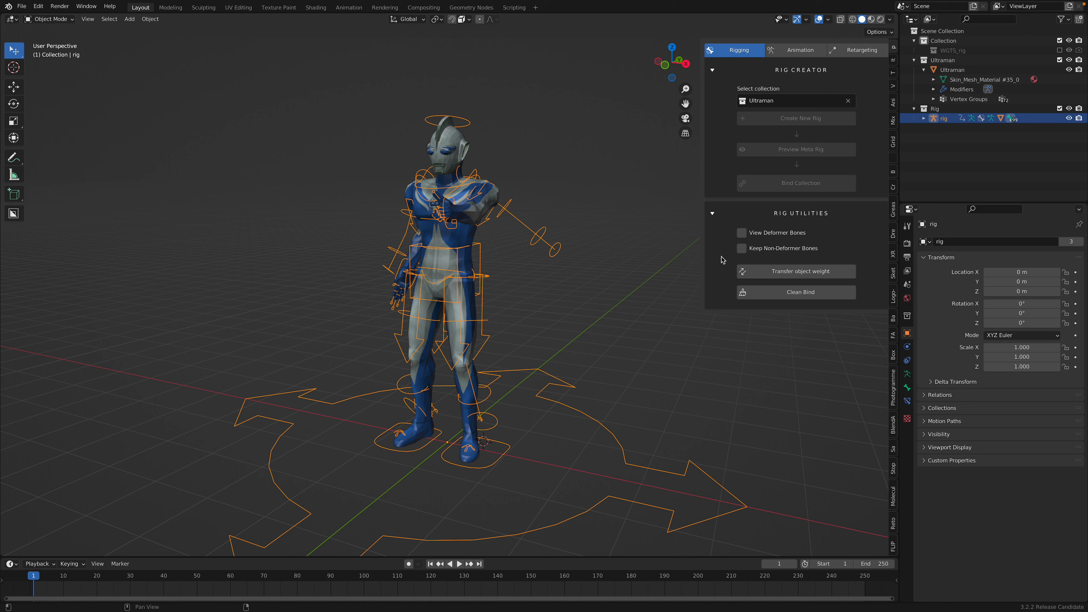
mouse_move(794, 62)
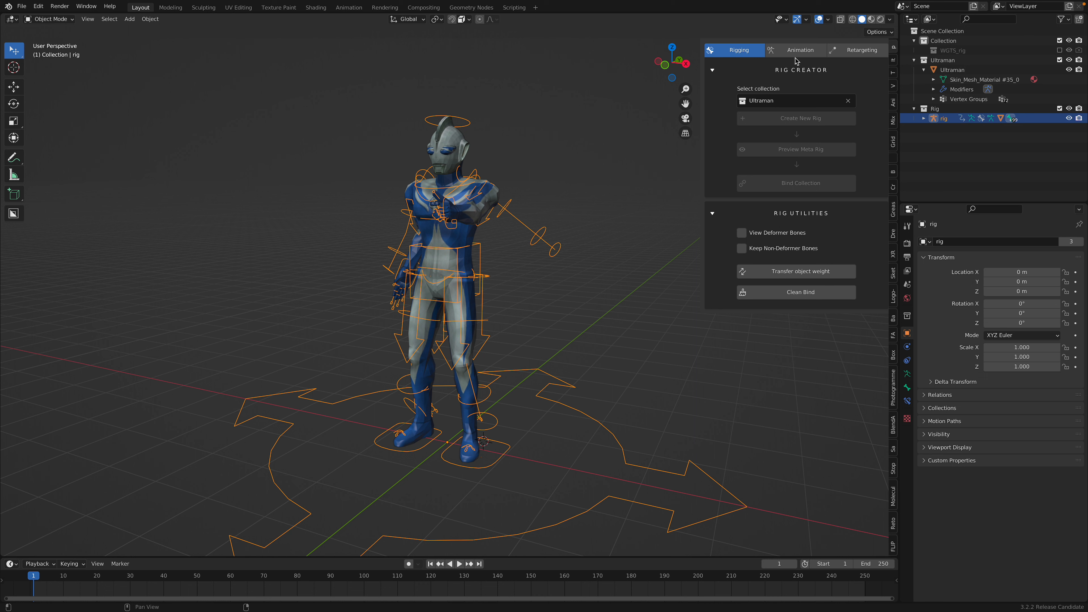
Filter Pupa's animation library to the Dance category and choose the Flair (1) clip
left_click(800, 50)
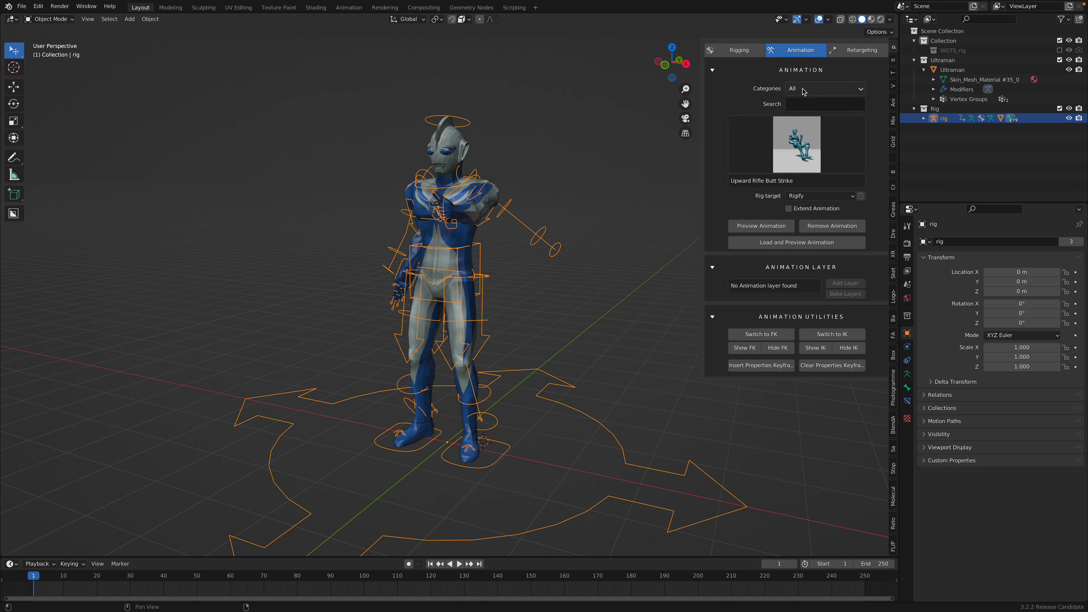
left_click(825, 88)
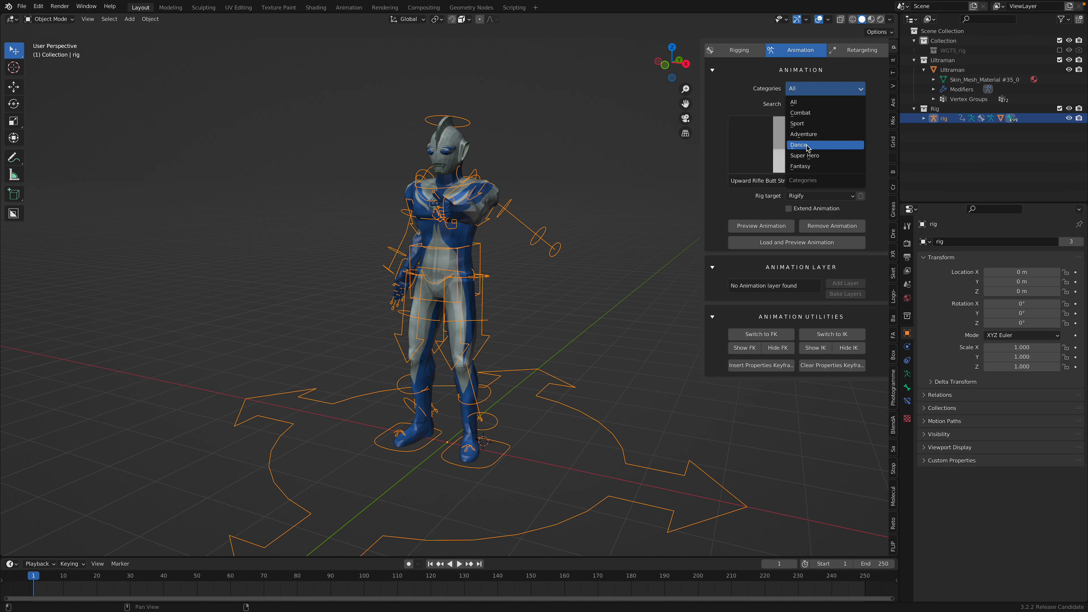
left_click(798, 145)
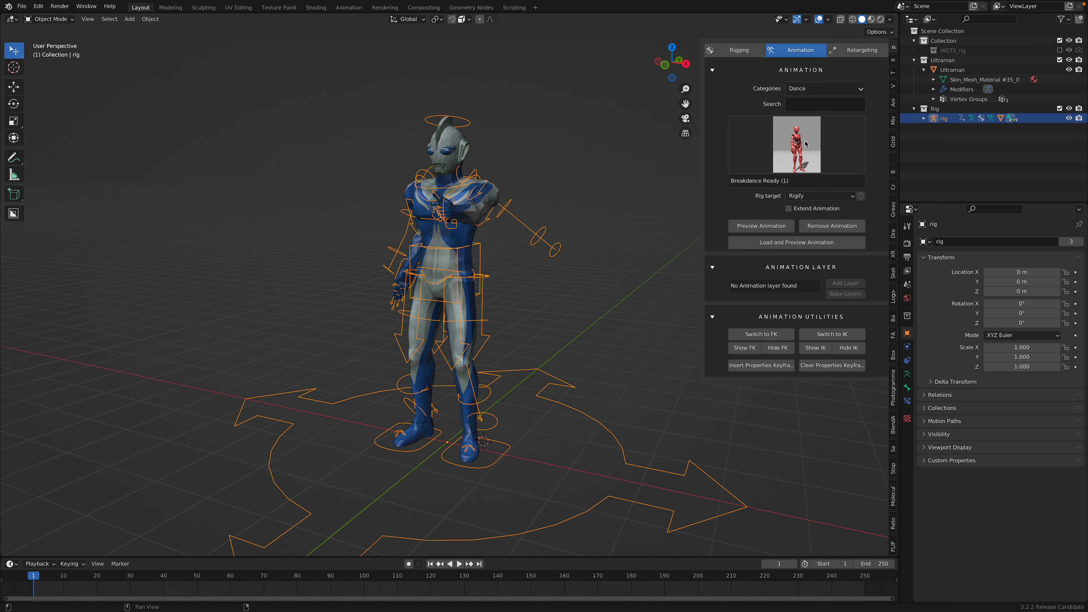
left_click(797, 144)
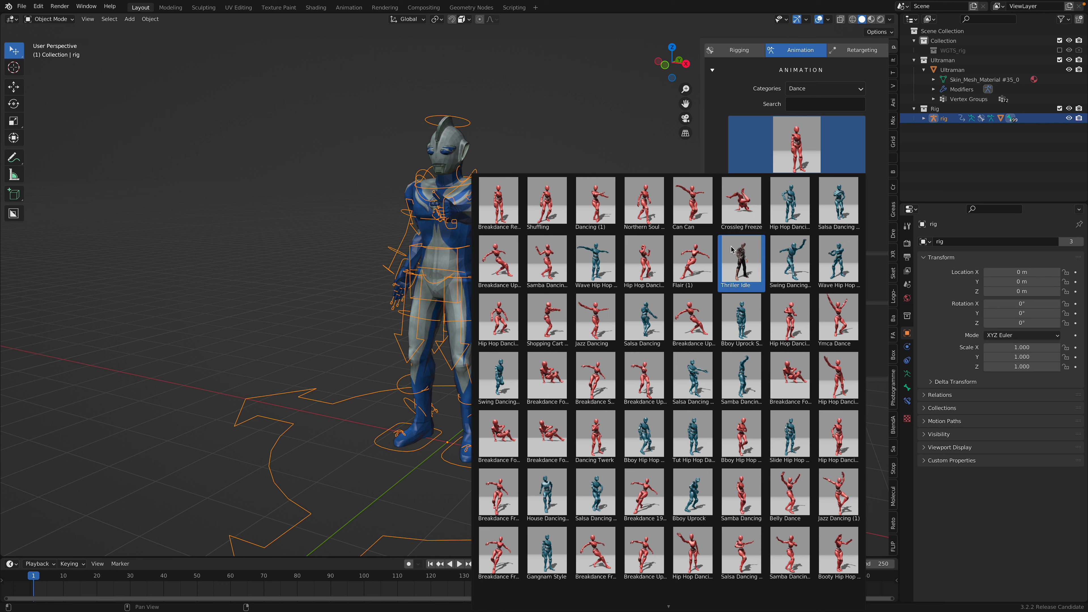
left_click(693, 319)
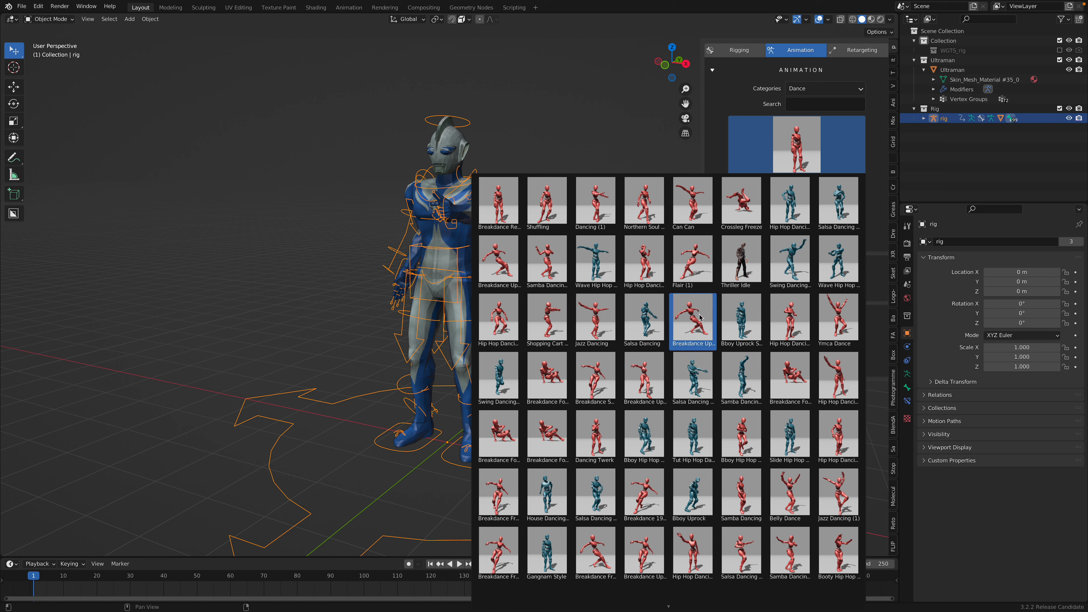
left_click(692, 205)
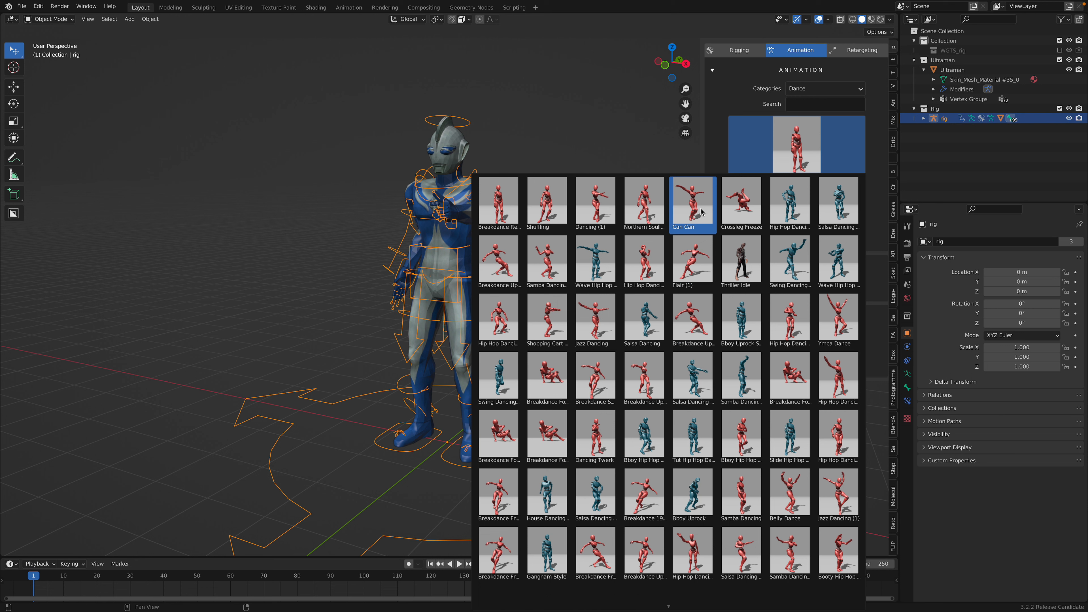
left_click(693, 259)
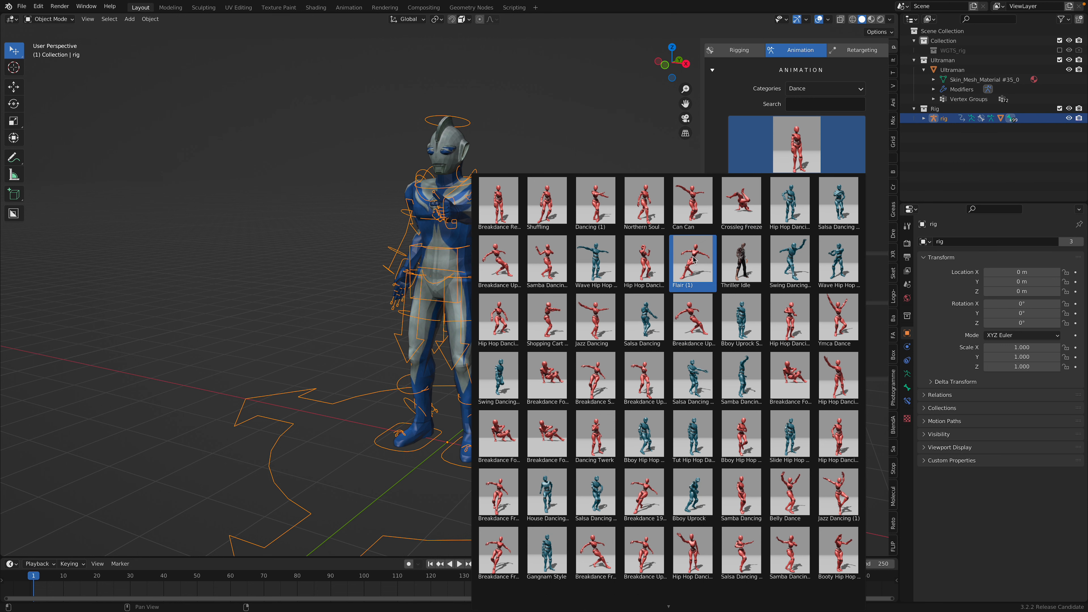
left_click(693, 261)
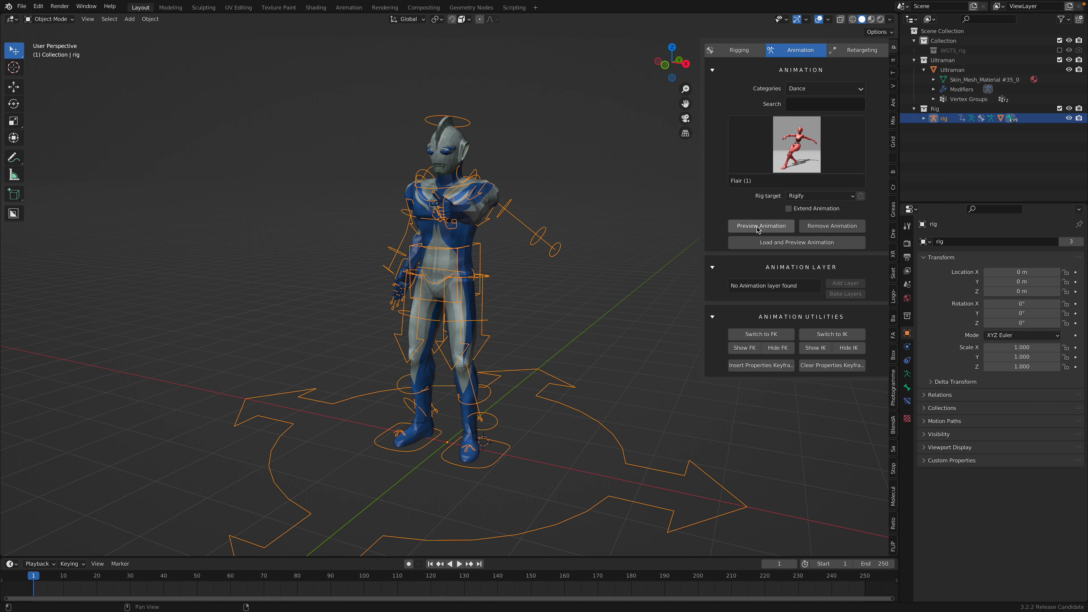
Preview Flair (1) on the rig, lower Z Location to 1.78, play it back and apply it over frames 1–51
left_click(761, 225)
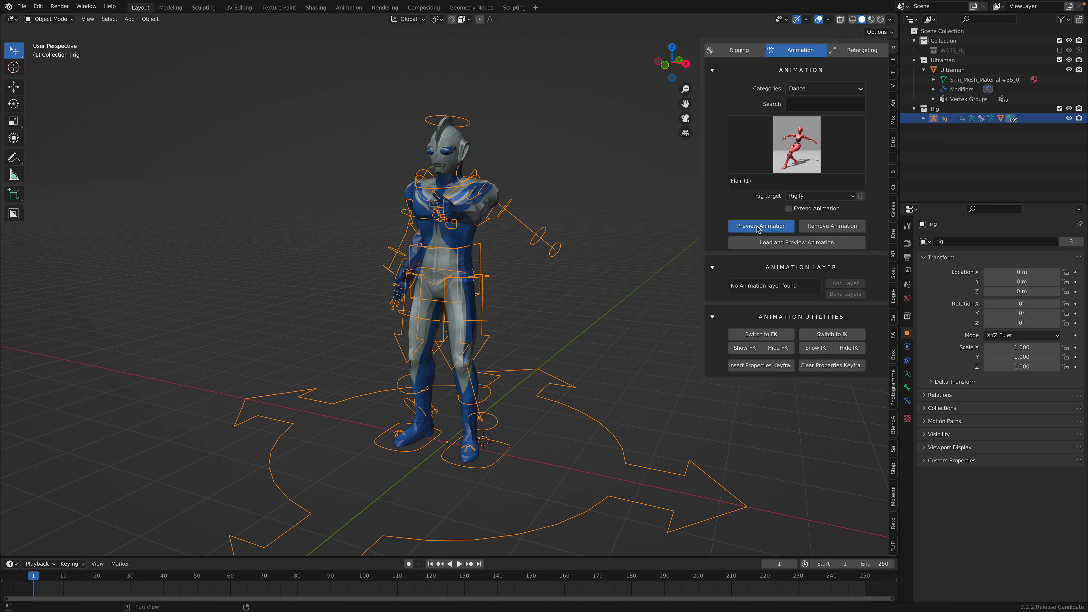
left_click(761, 226)
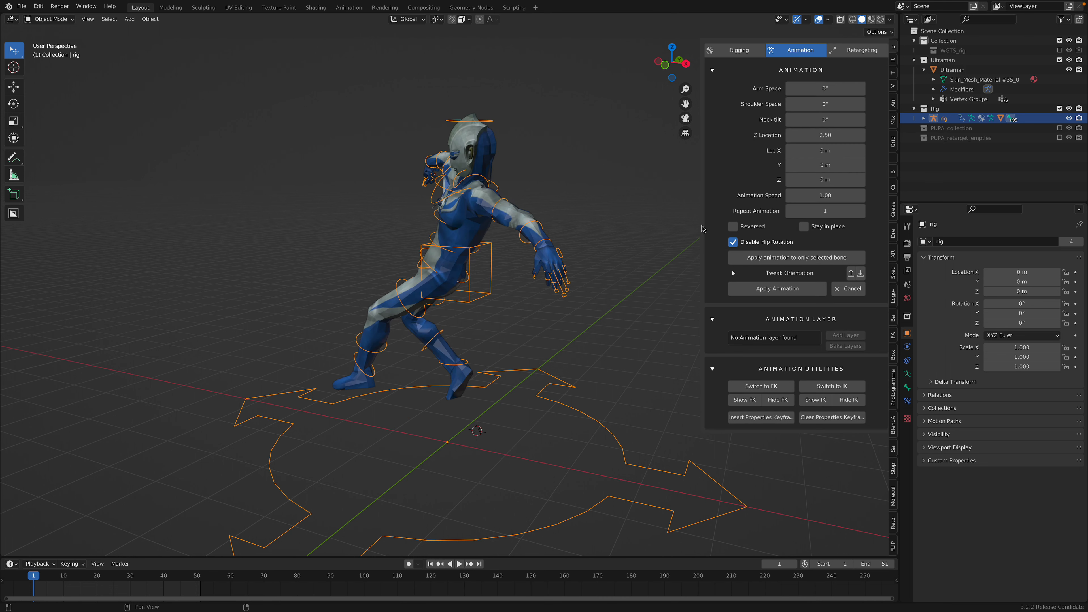
left_click(459, 563)
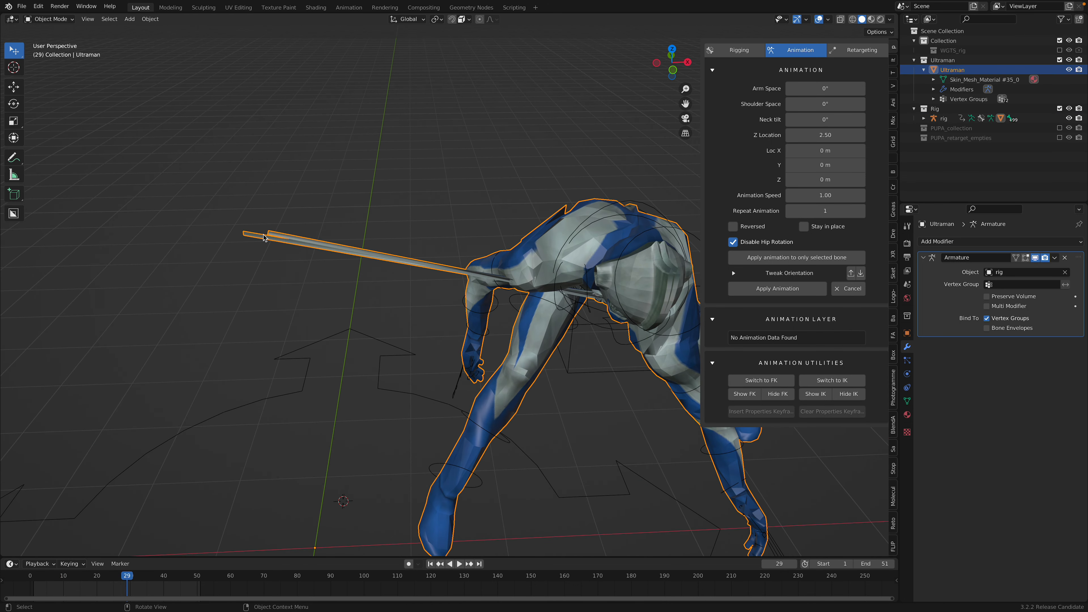
left_click(460, 563)
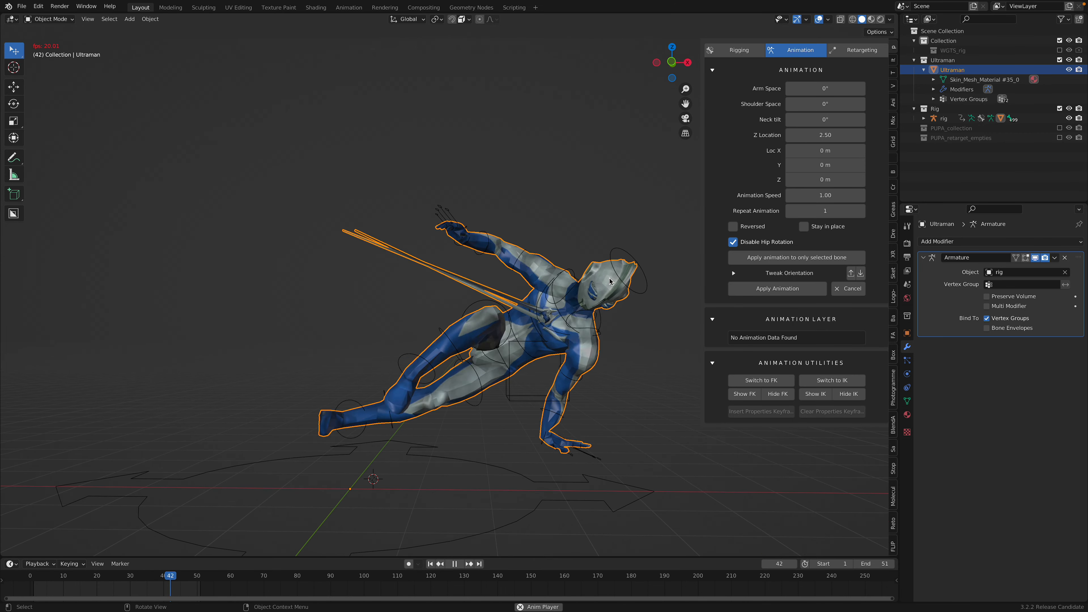
left_click(672, 62)
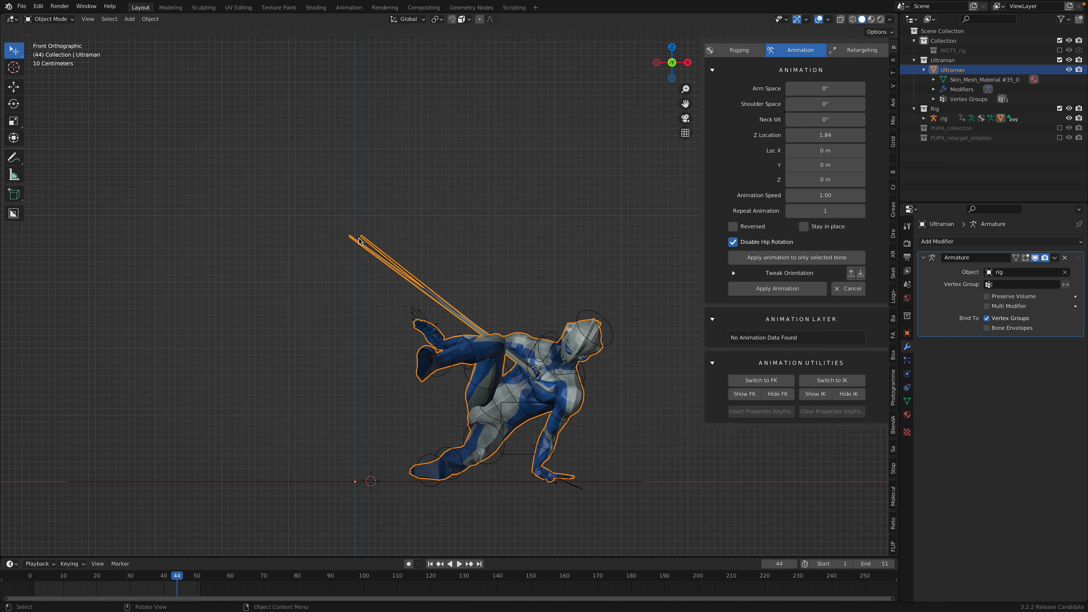
left_click(459, 564)
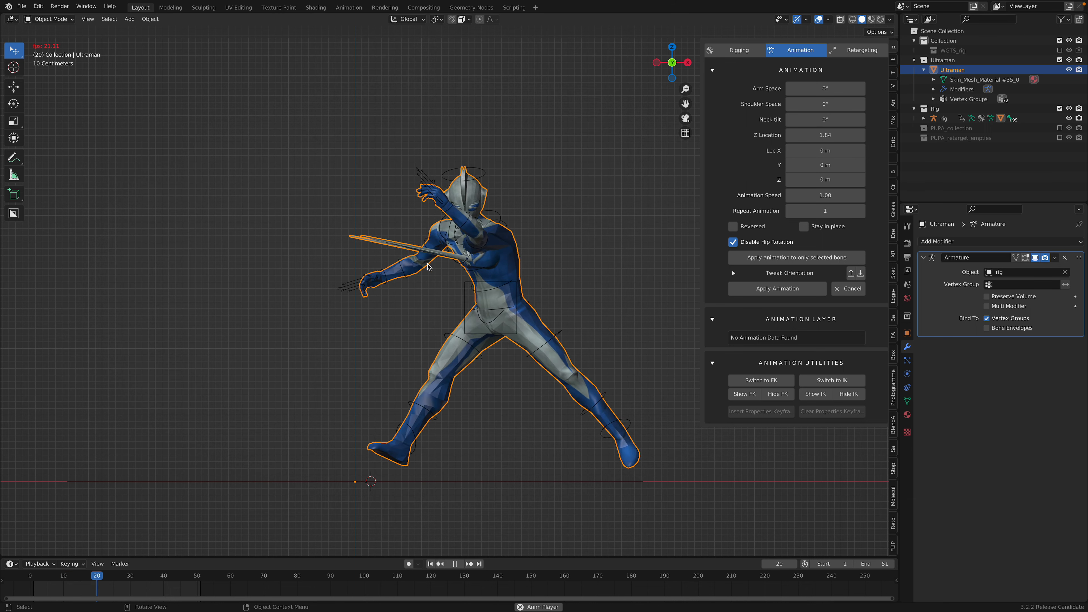
left_click(454, 563)
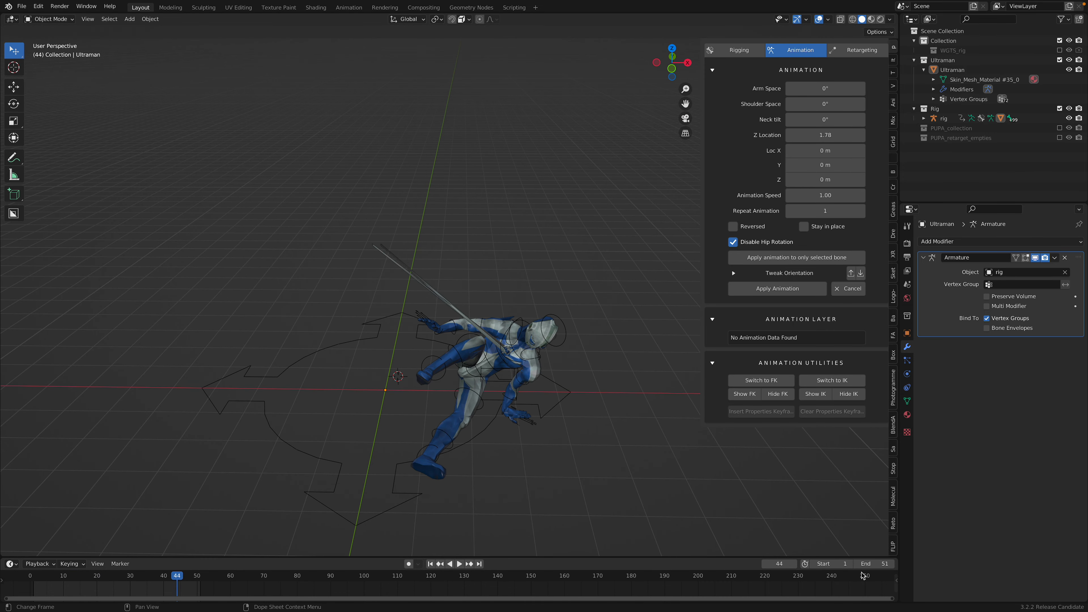
left_click(459, 563)
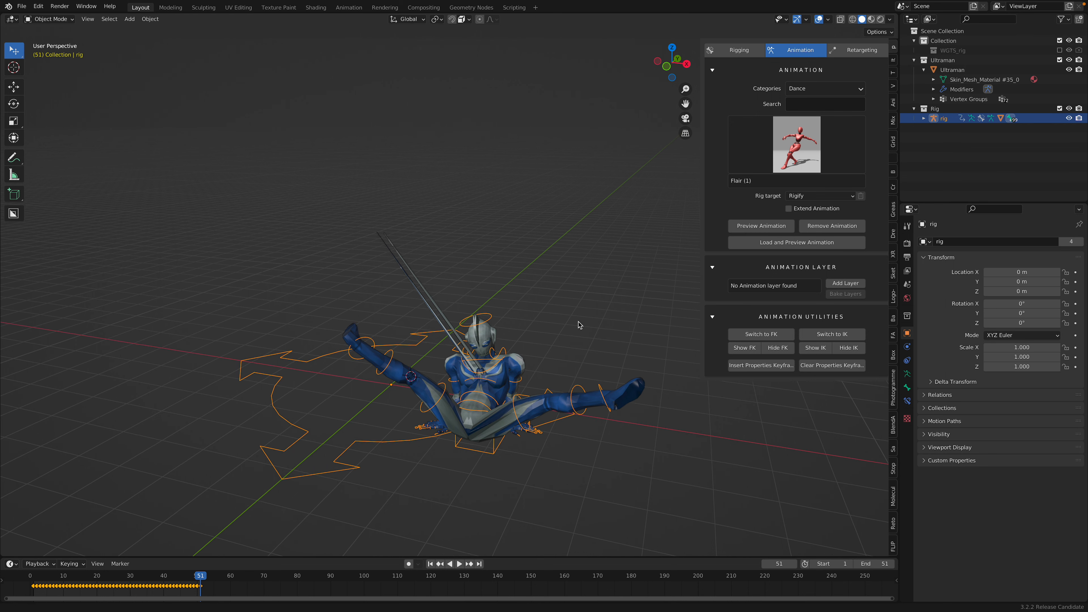
Extend the dance with Samba Dancing (5) to frame 547, apply it, save, and play it back
left_click(797, 145)
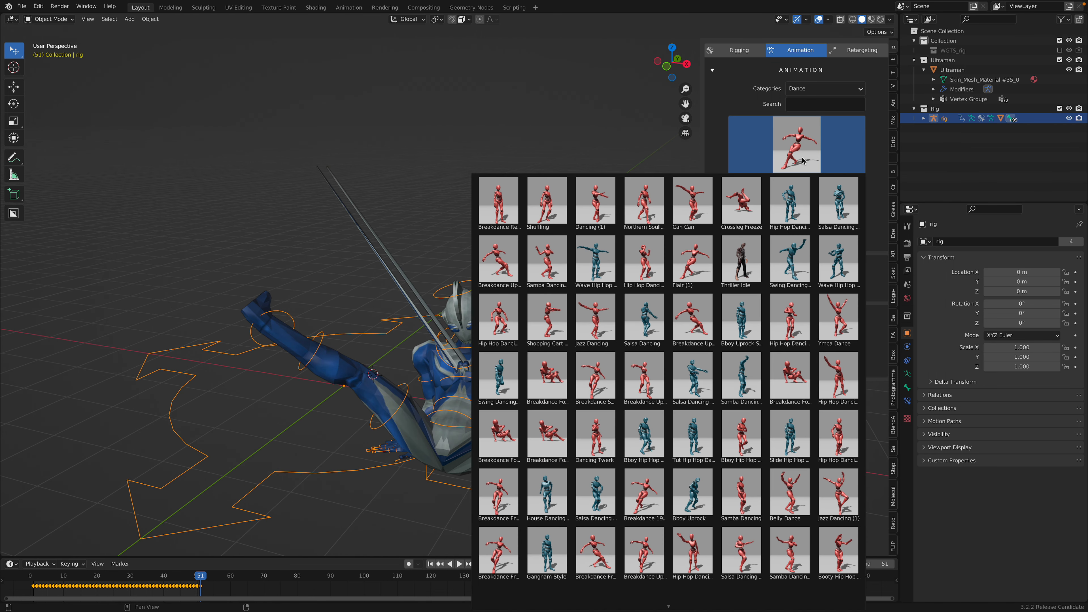
left_click(741, 260)
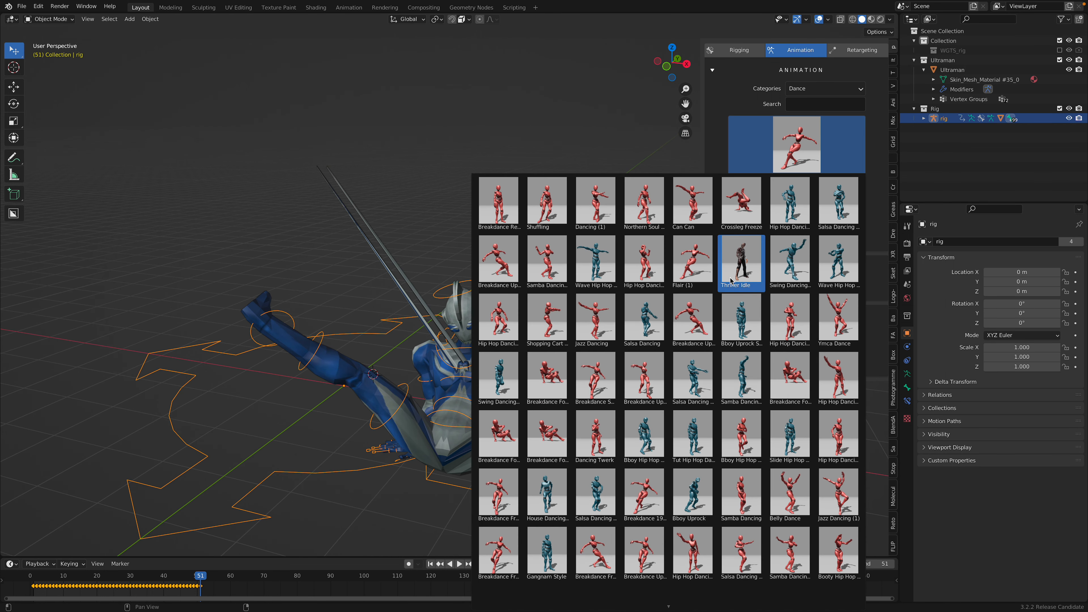
left_click(547, 436)
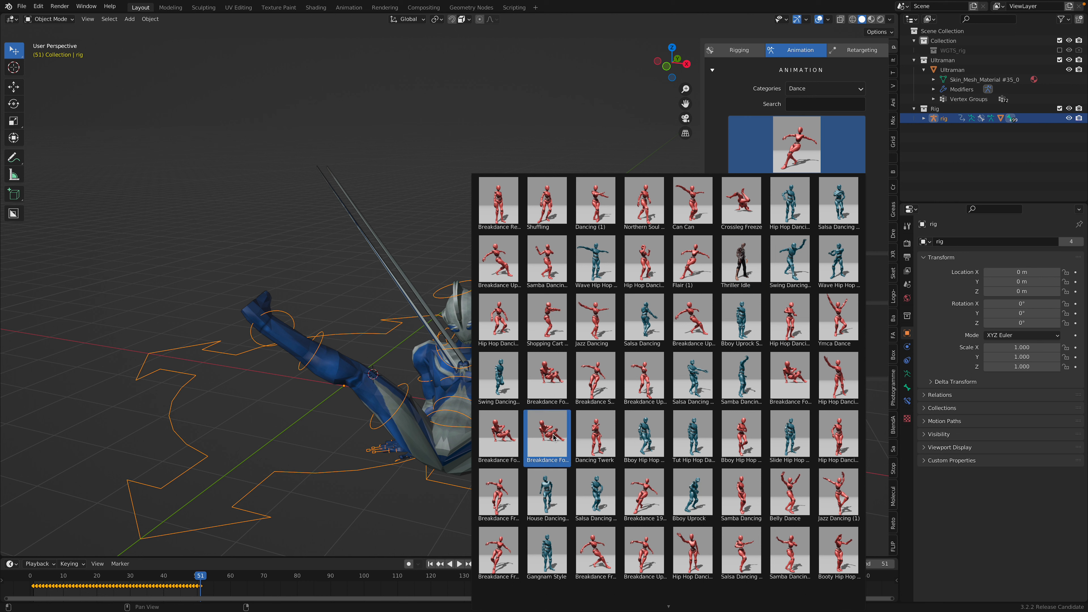
mouse_move(553, 438)
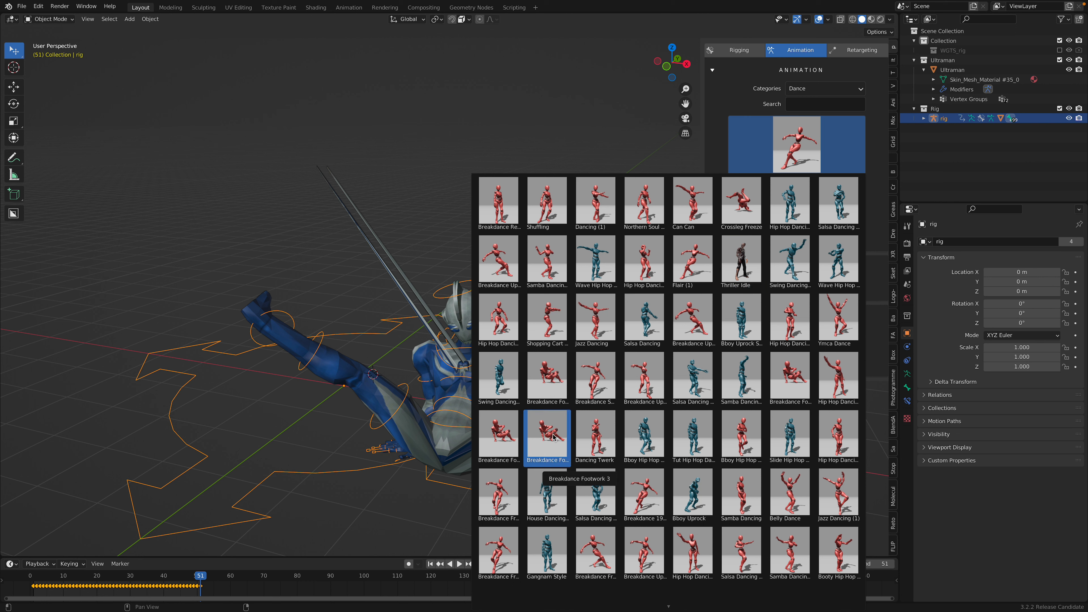
mouse_move(557, 435)
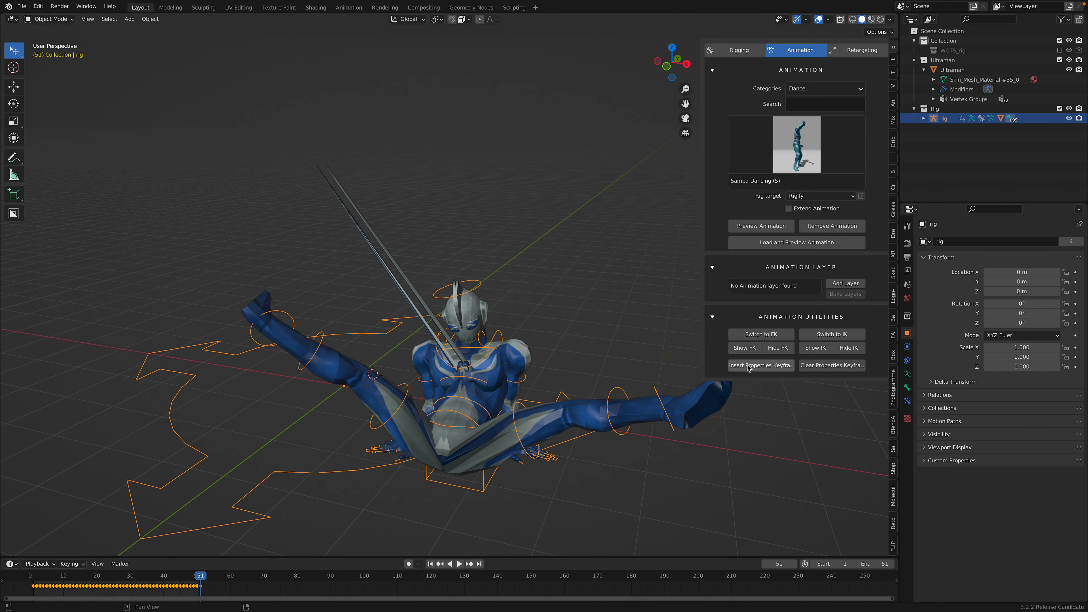
left_click(761, 226)
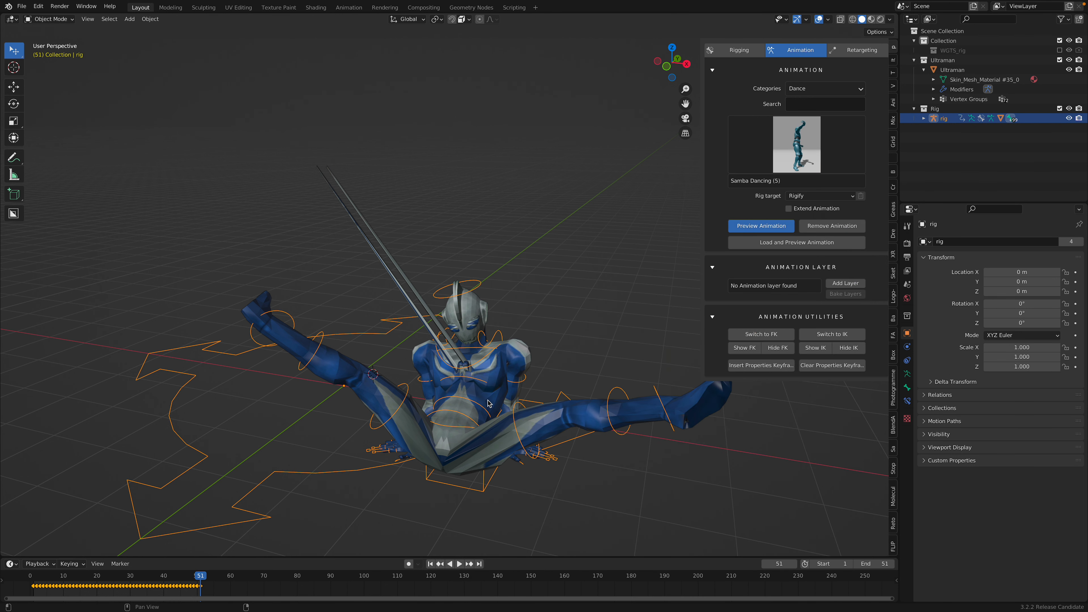
mouse_move(345, 554)
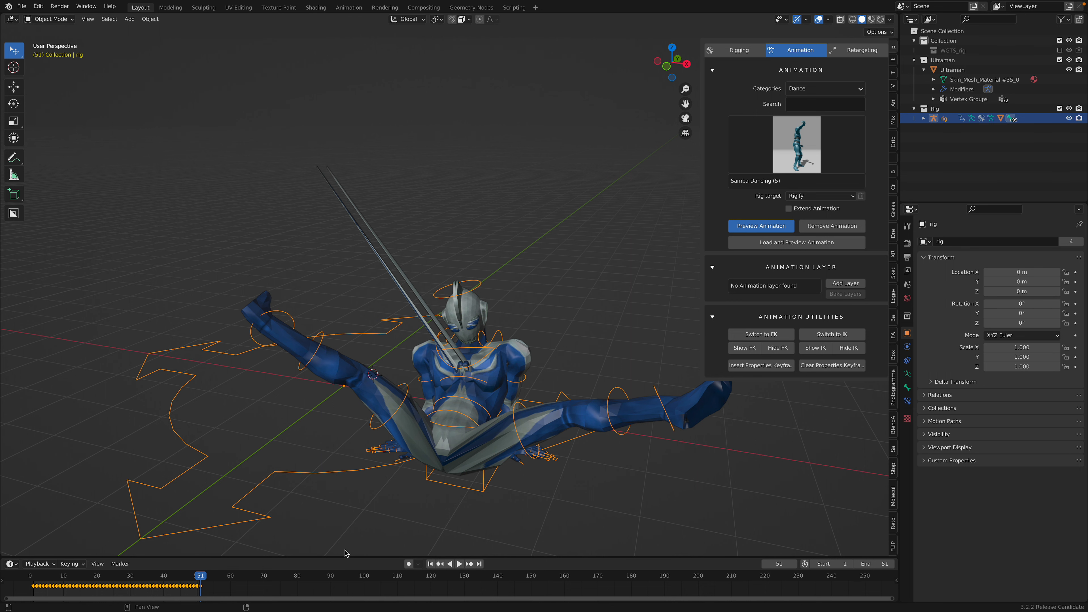
left_click(761, 225)
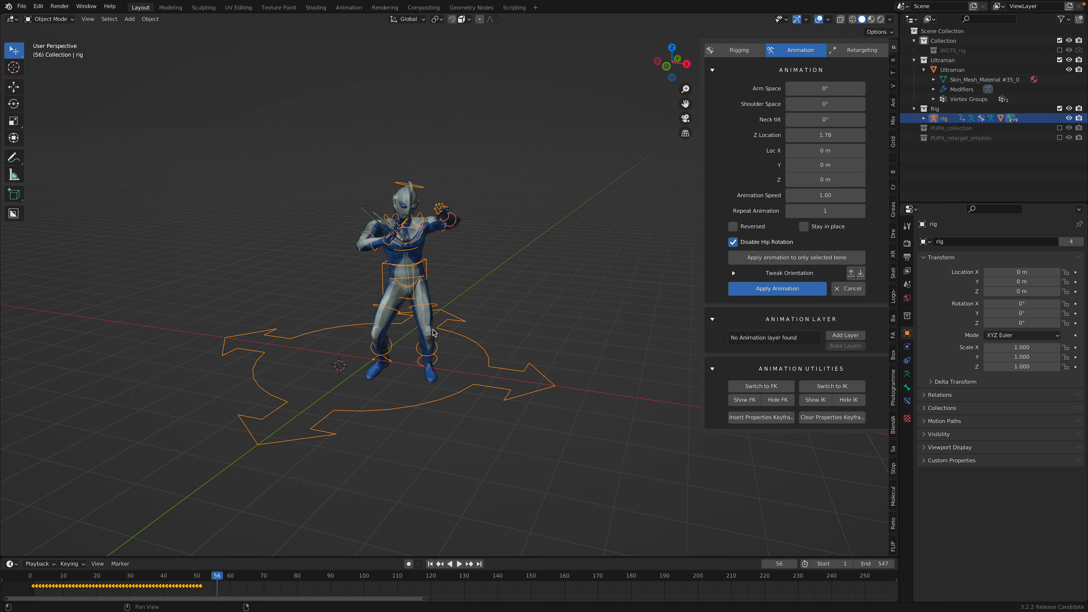
mouse_move(214, 572)
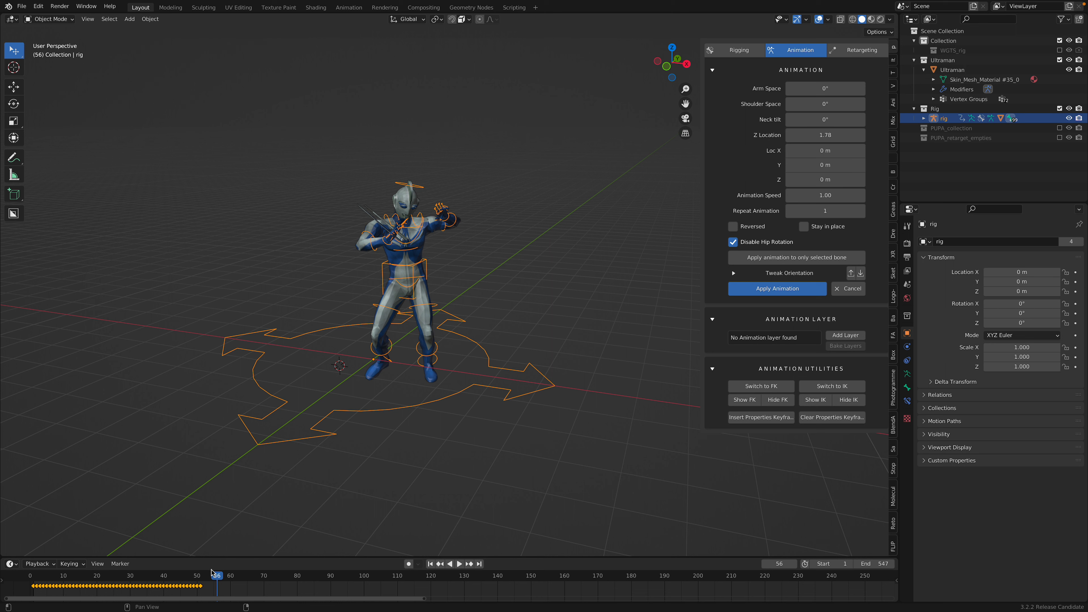
mouse_move(123, 579)
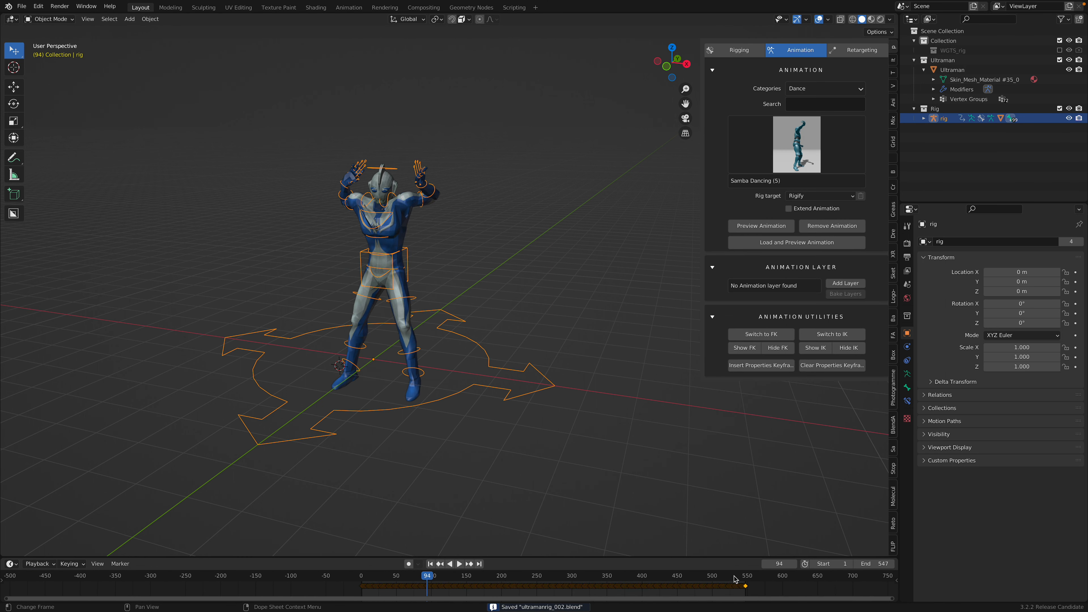
left_click(459, 564)
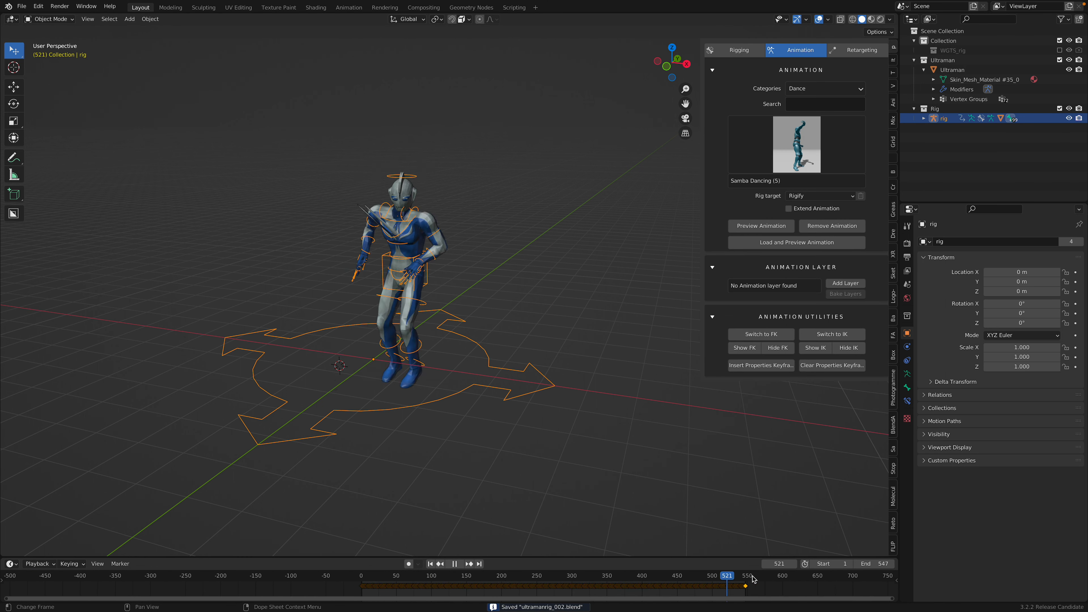
left_click(797, 145)
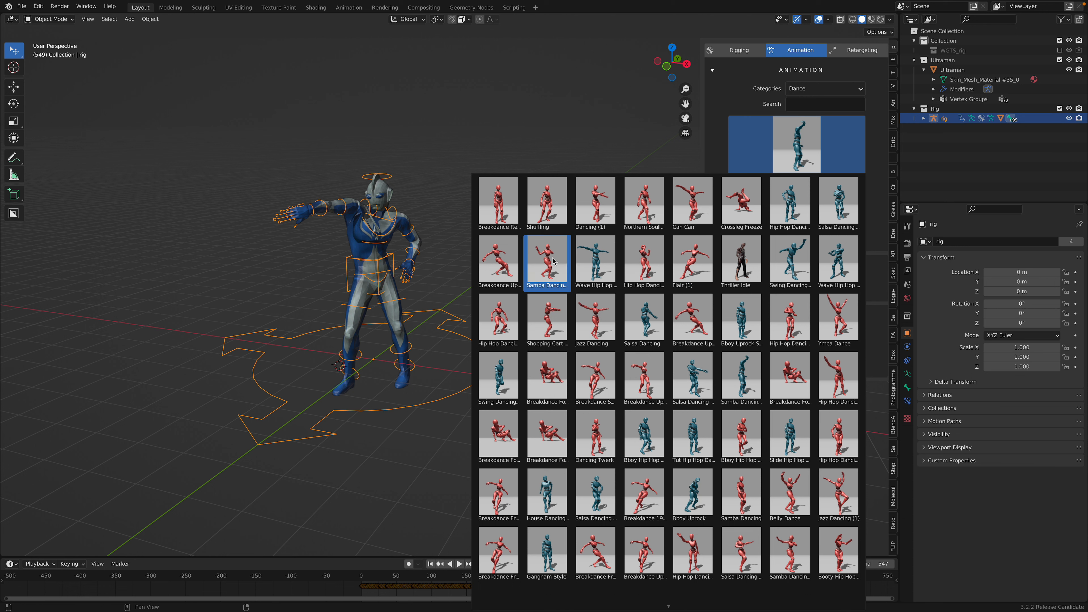
Extend with Breakdance Freeze Var 1, apply it, and play the combined 671-frame dance
left_click(595, 435)
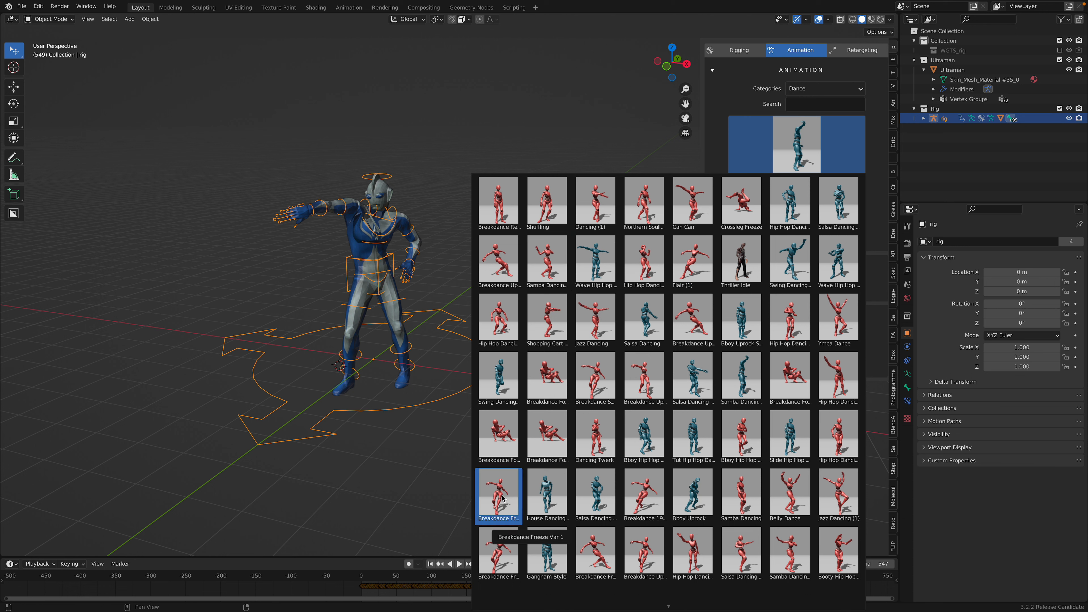
left_click(498, 497)
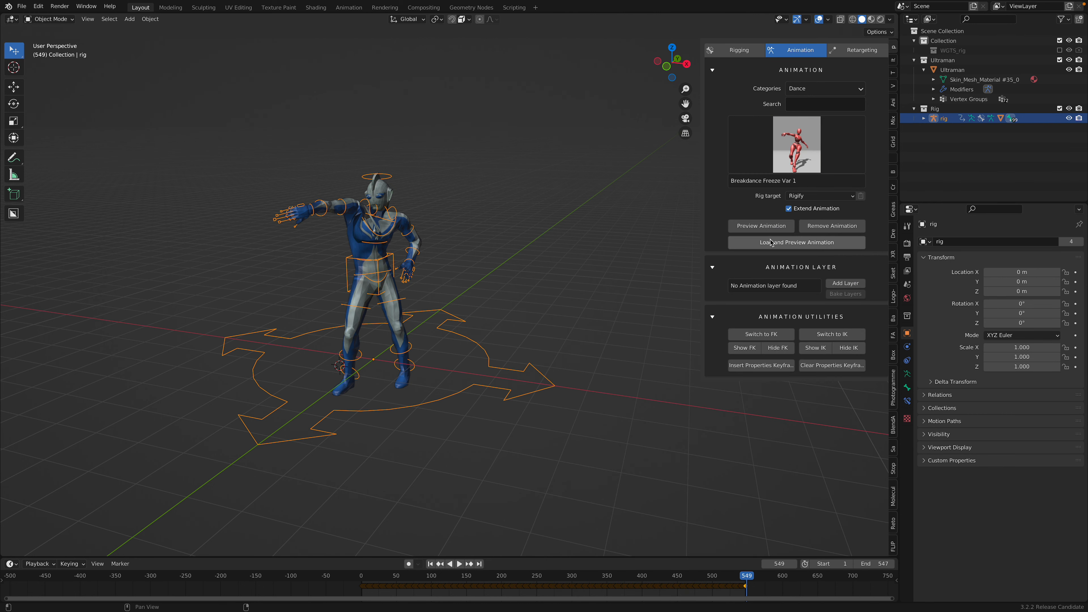
left_click(761, 225)
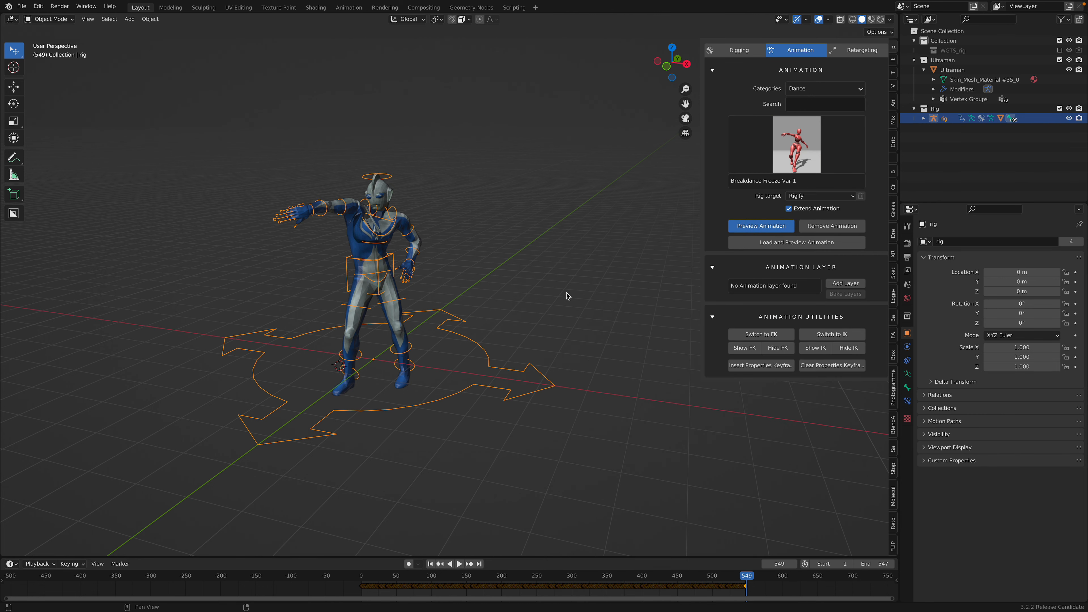
mouse_move(755, 557)
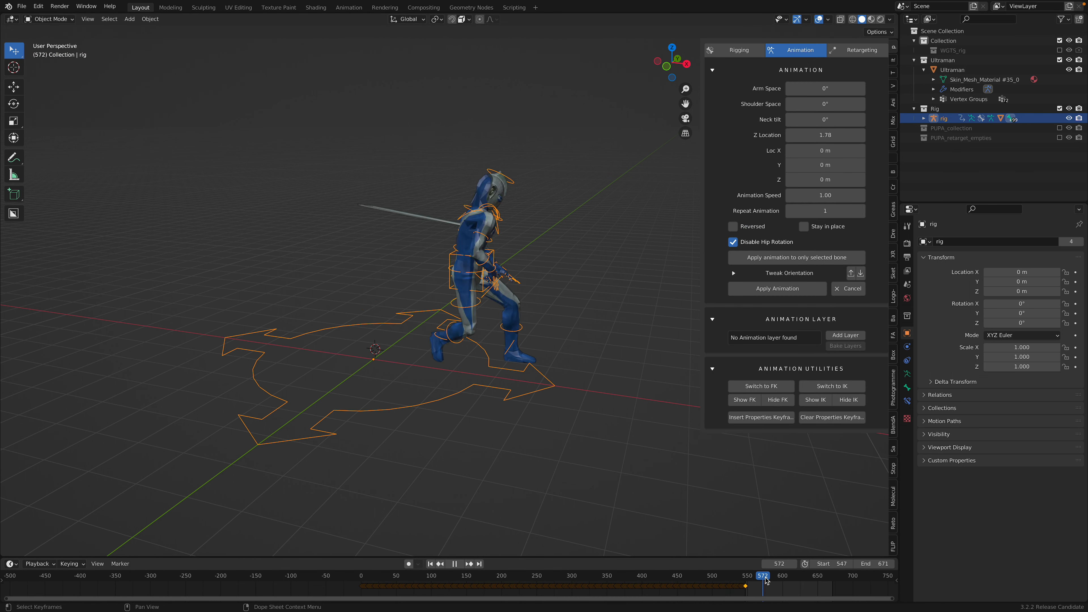
left_click_drag(765, 576, 791, 577)
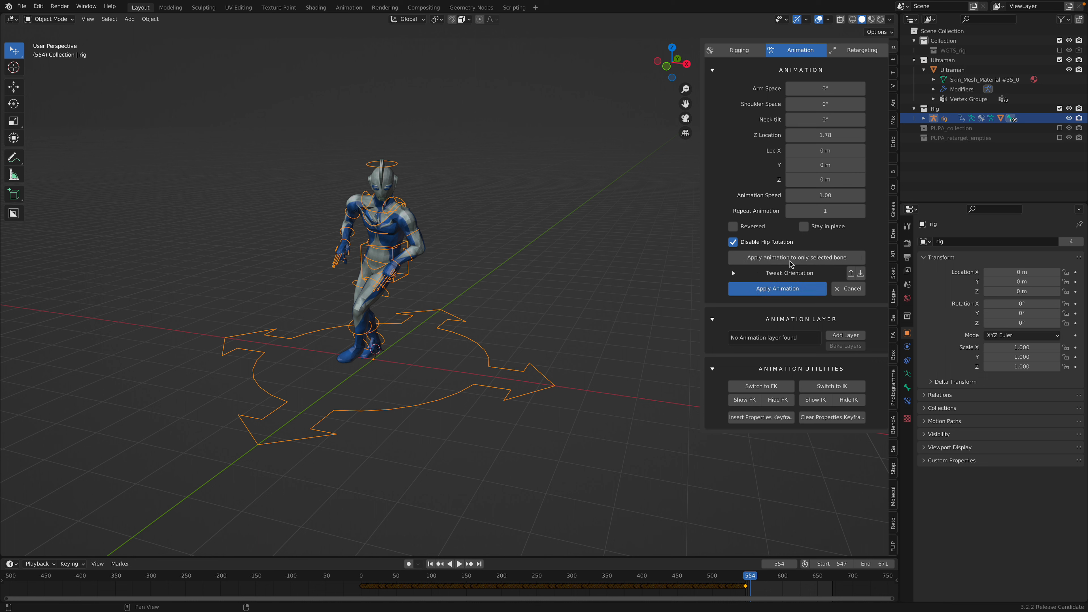
mouse_move(715, 252)
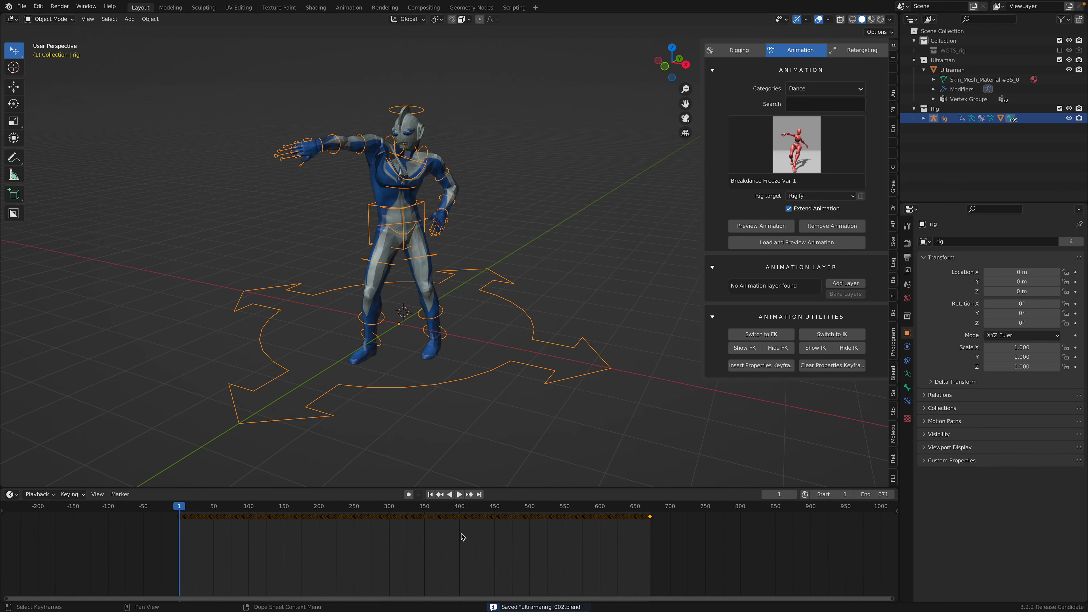
left_click(458, 494)
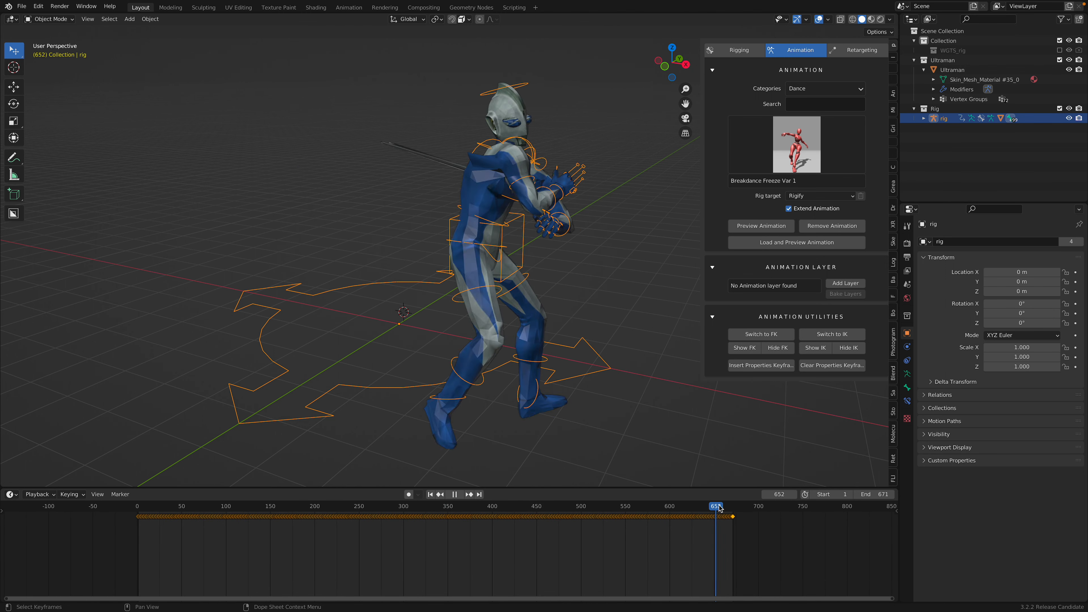
left_click(628, 518)
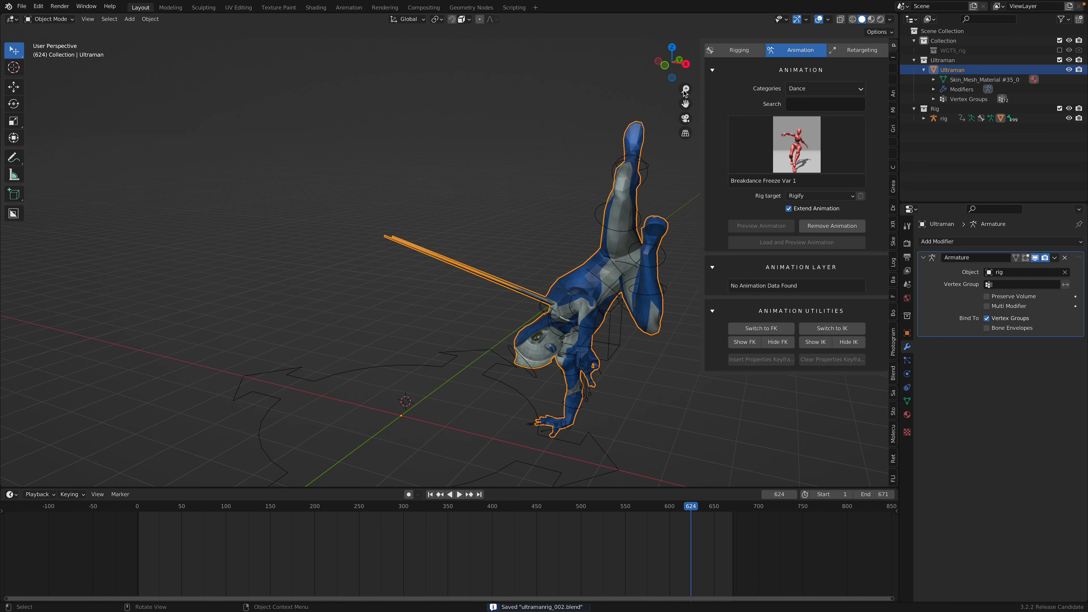
left_click(862, 50)
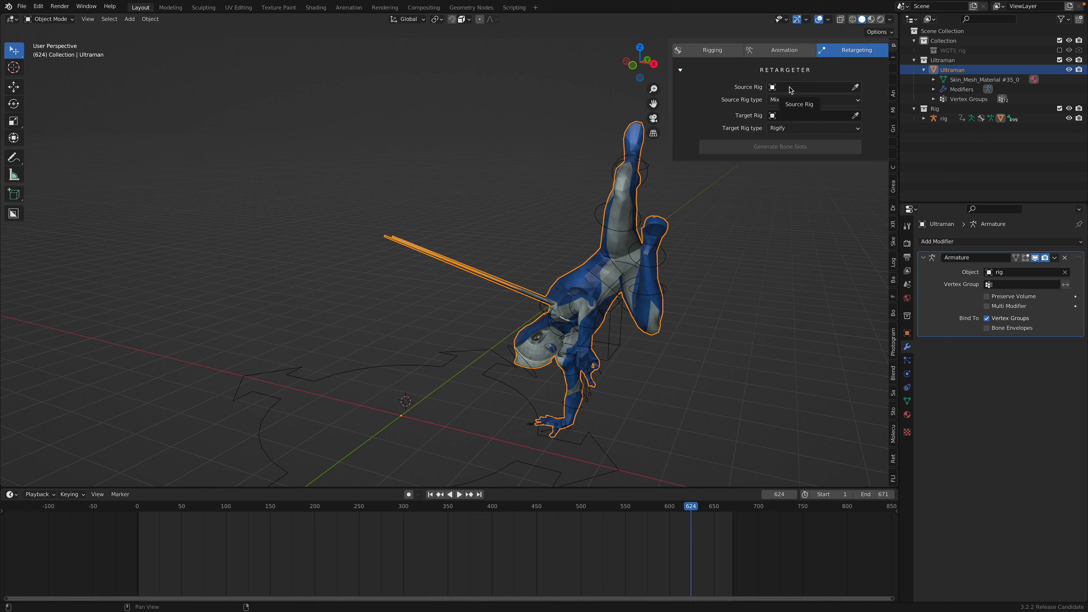
Keep Rigify as the rig target and turn Viewport Overlays off so only the dancing mesh shows
left_click(813, 99)
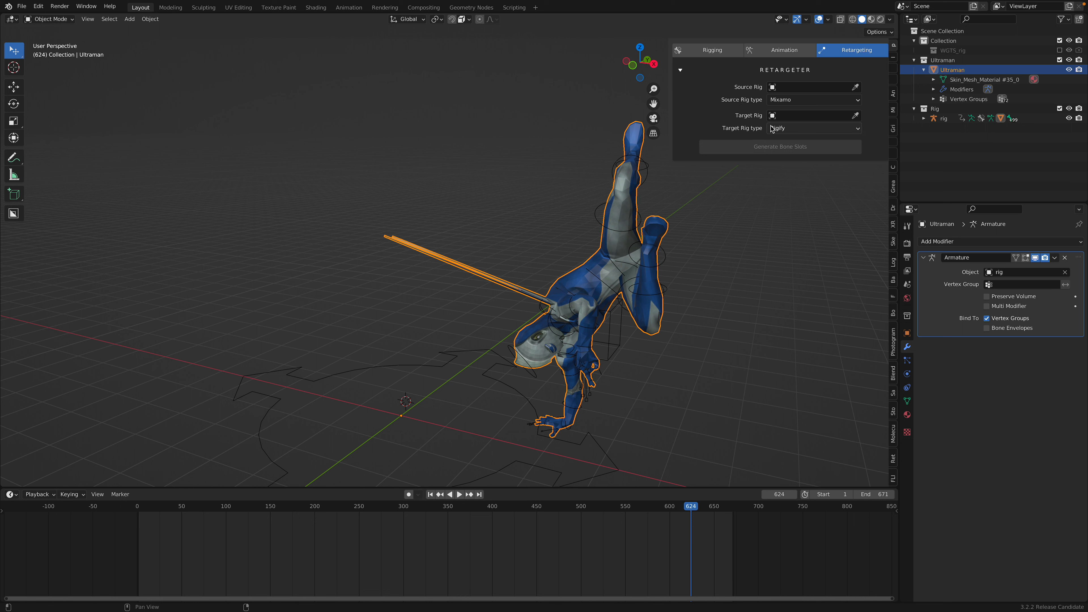
left_click(784, 49)
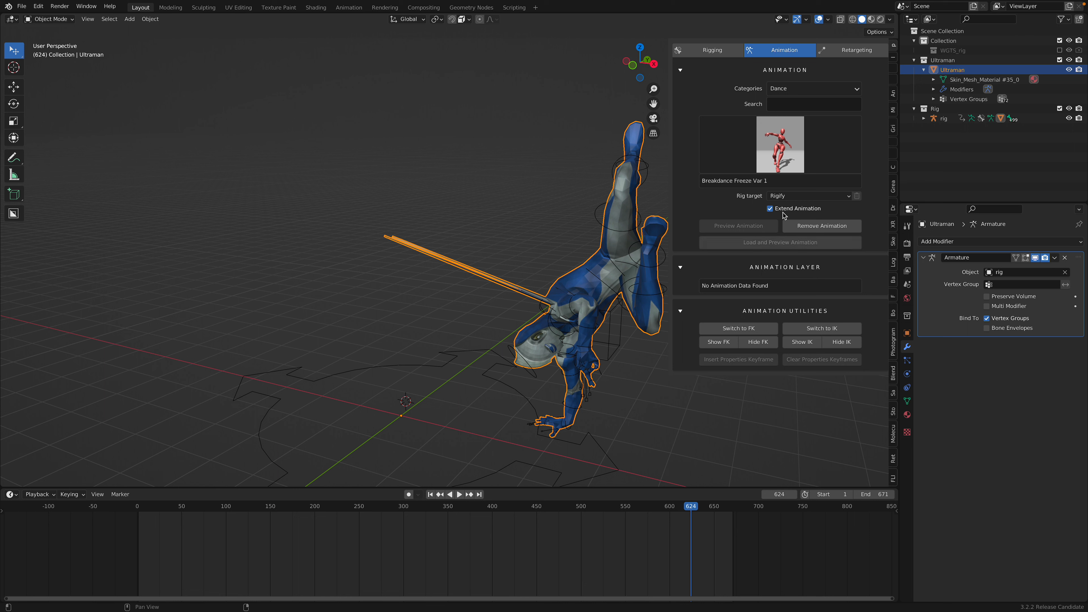
left_click(856, 50)
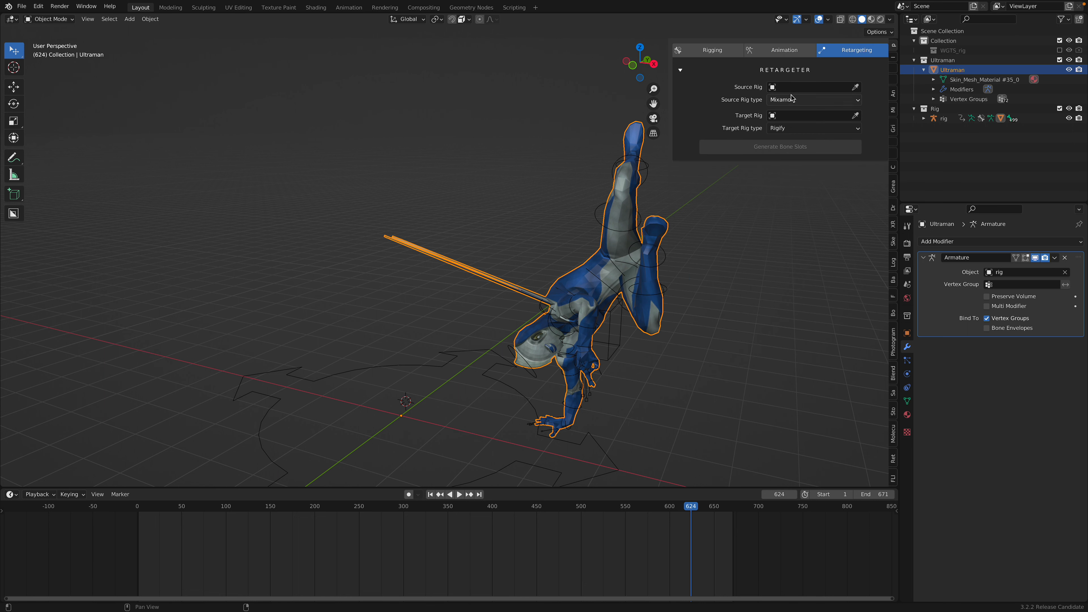
mouse_move(811, 85)
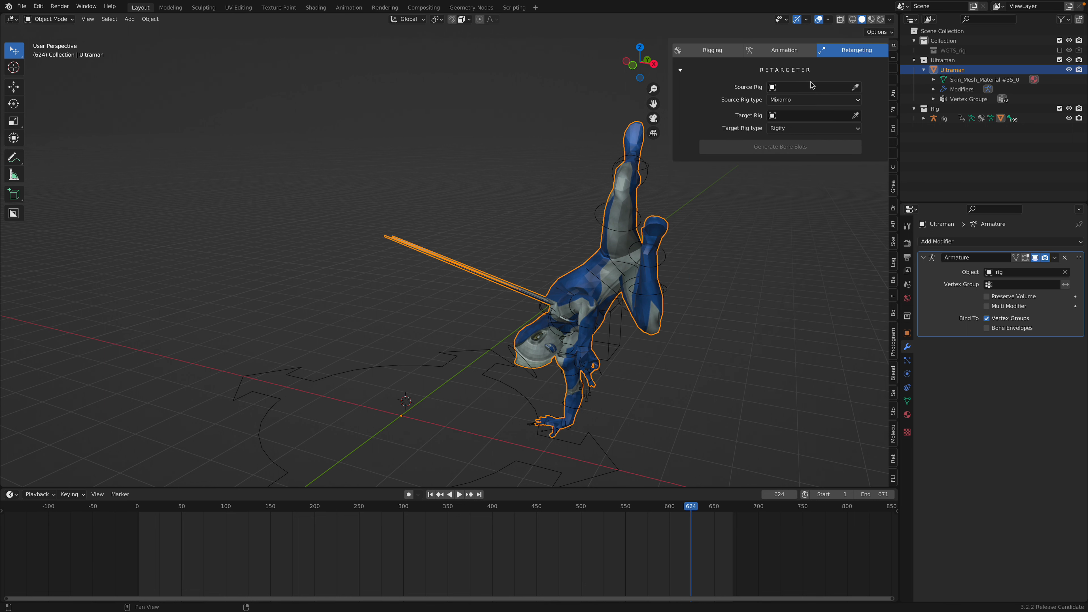
left_click(784, 50)
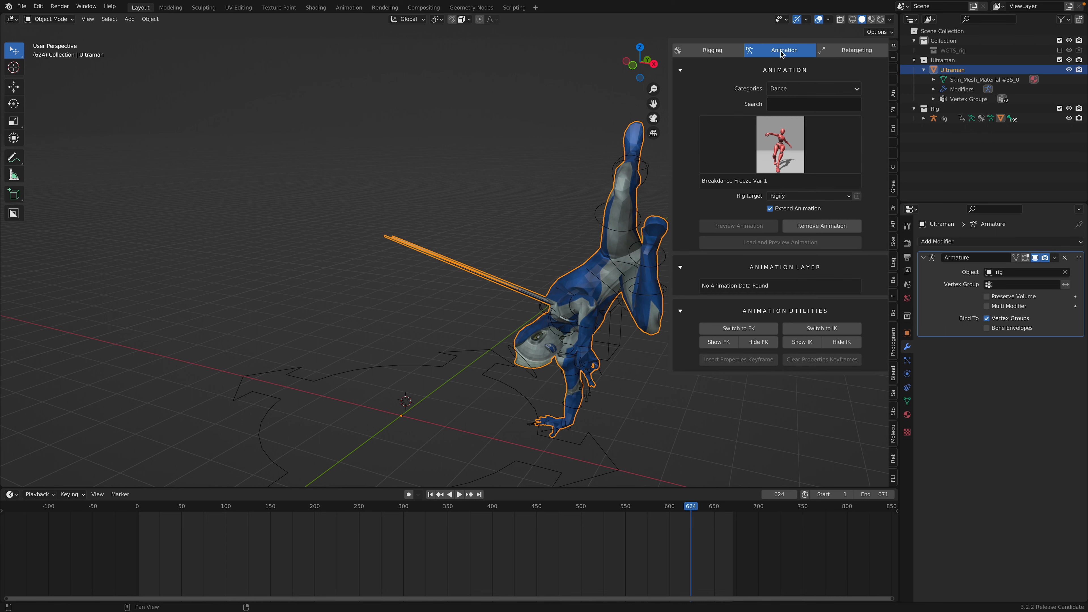
mouse_move(774, 304)
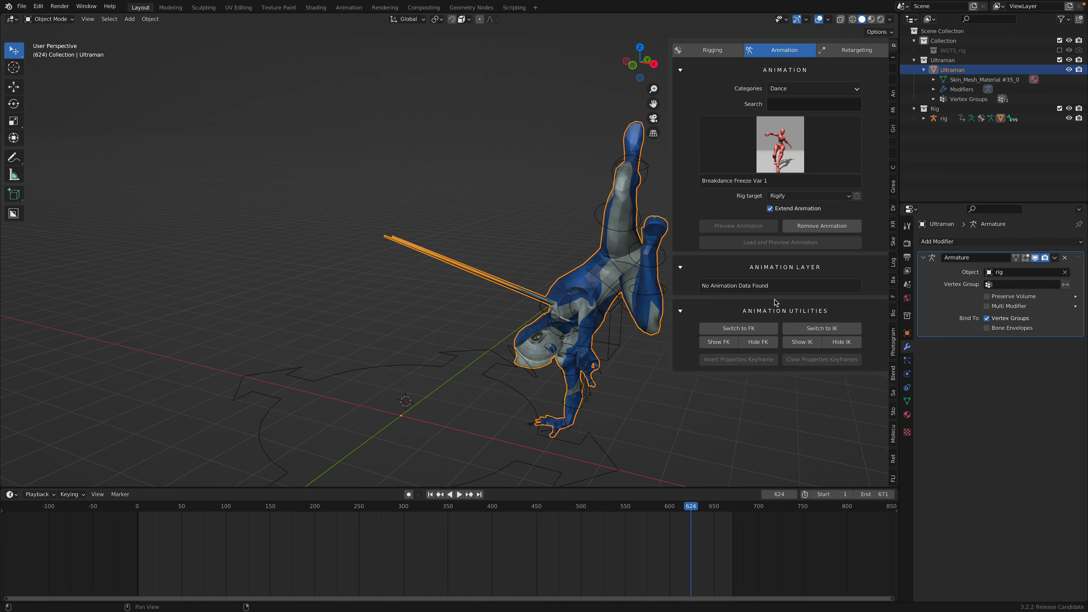
left_click(809, 195)
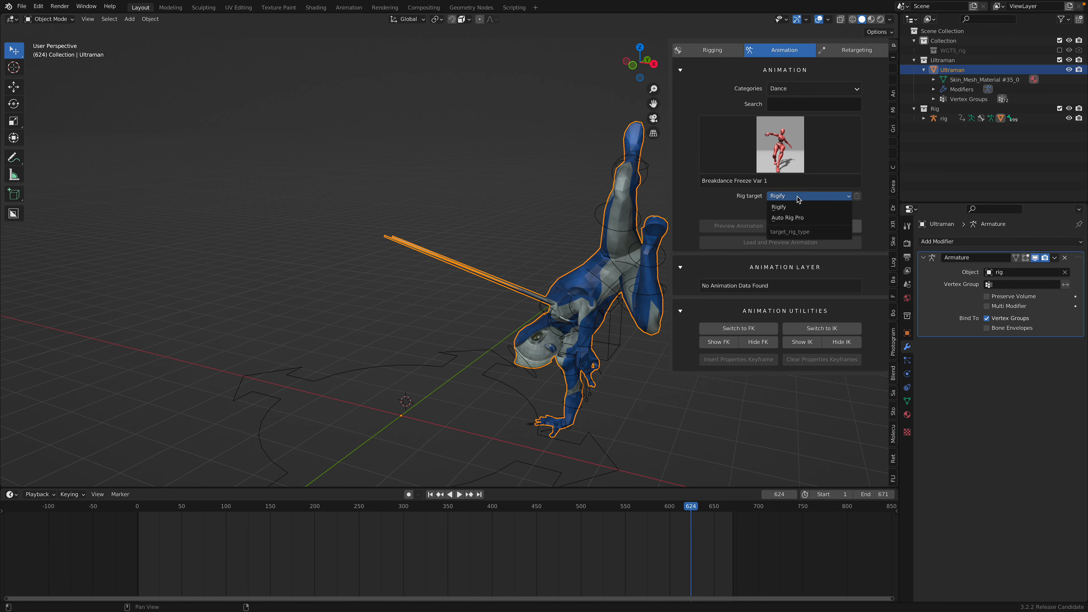
left_click(778, 207)
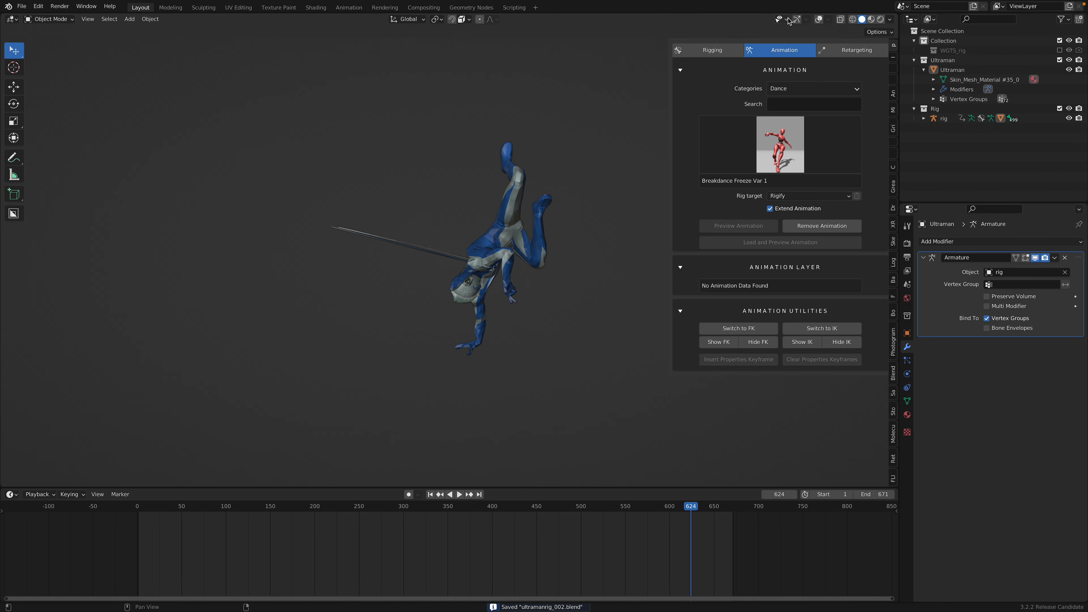
left_click(459, 494)
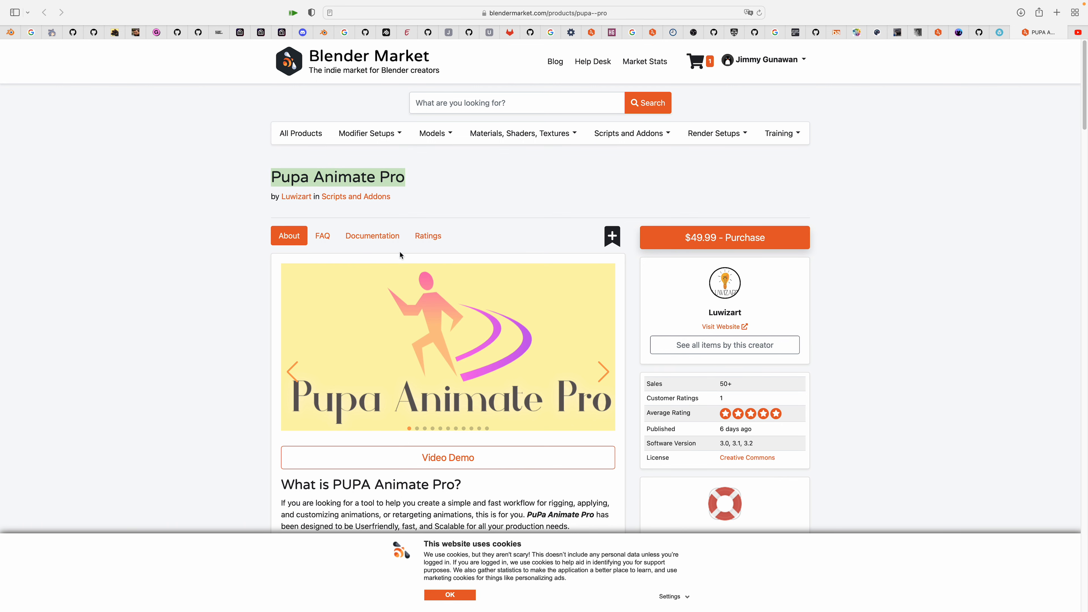
Scroll the Pupa Animate Pro page and advance the preview carousel through two slides
scroll("down", 3)
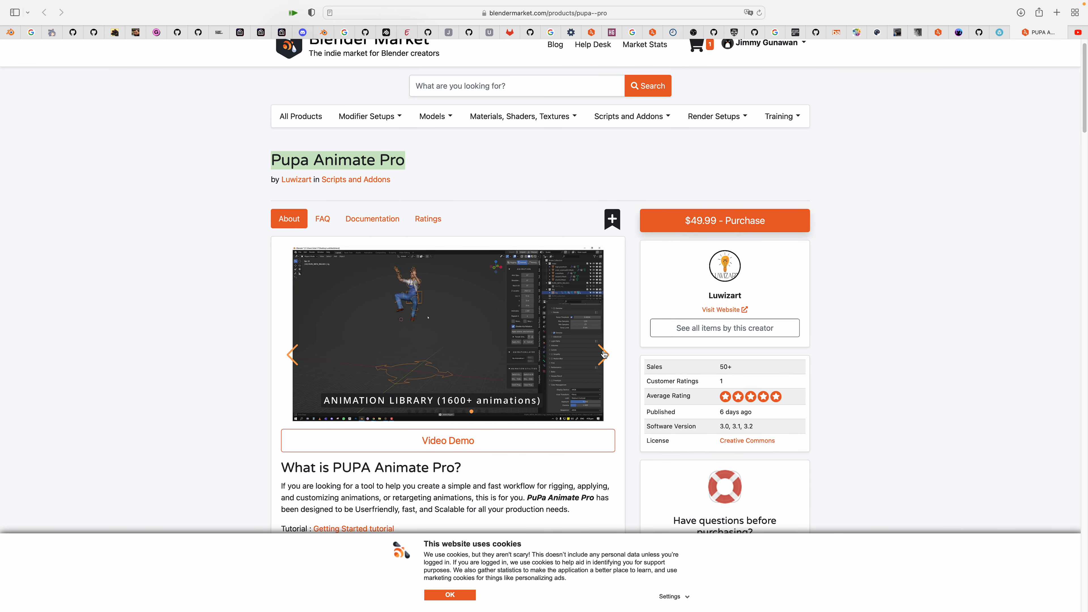
left_click(603, 354)
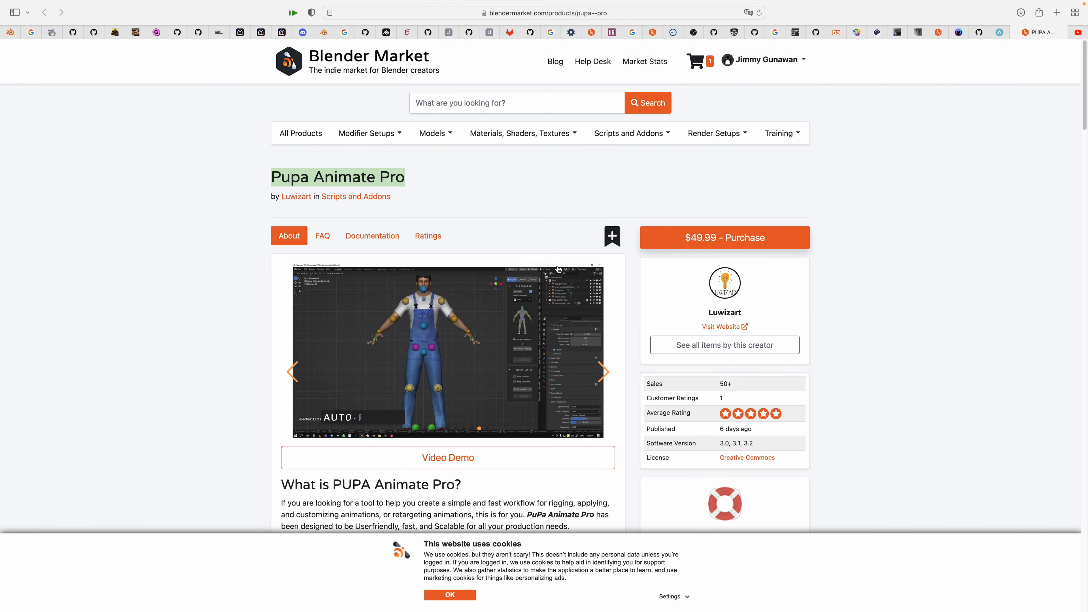
mouse_move(609, 373)
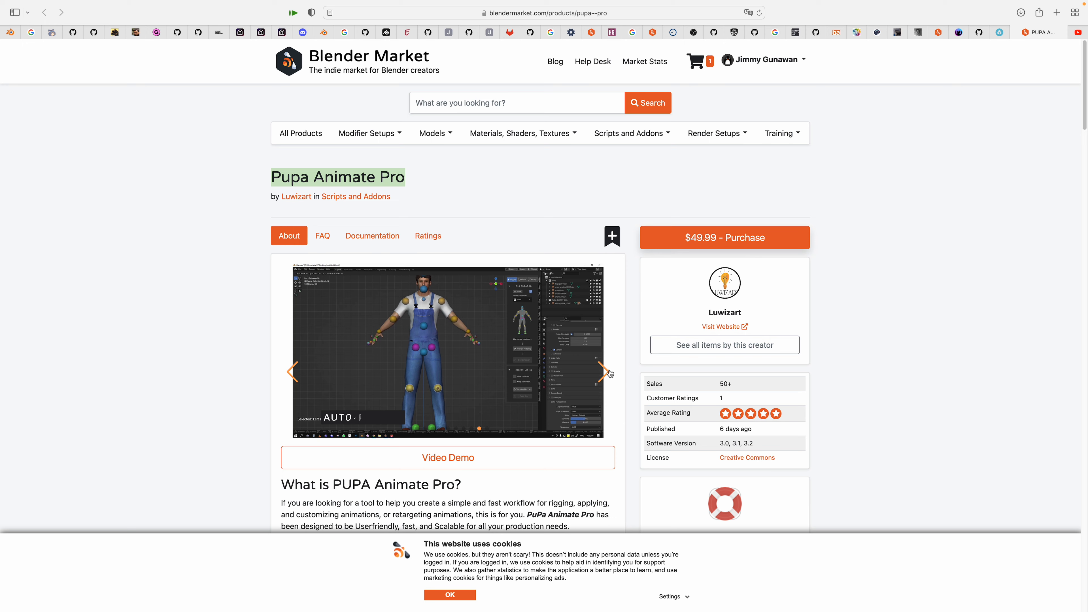
left_click(603, 371)
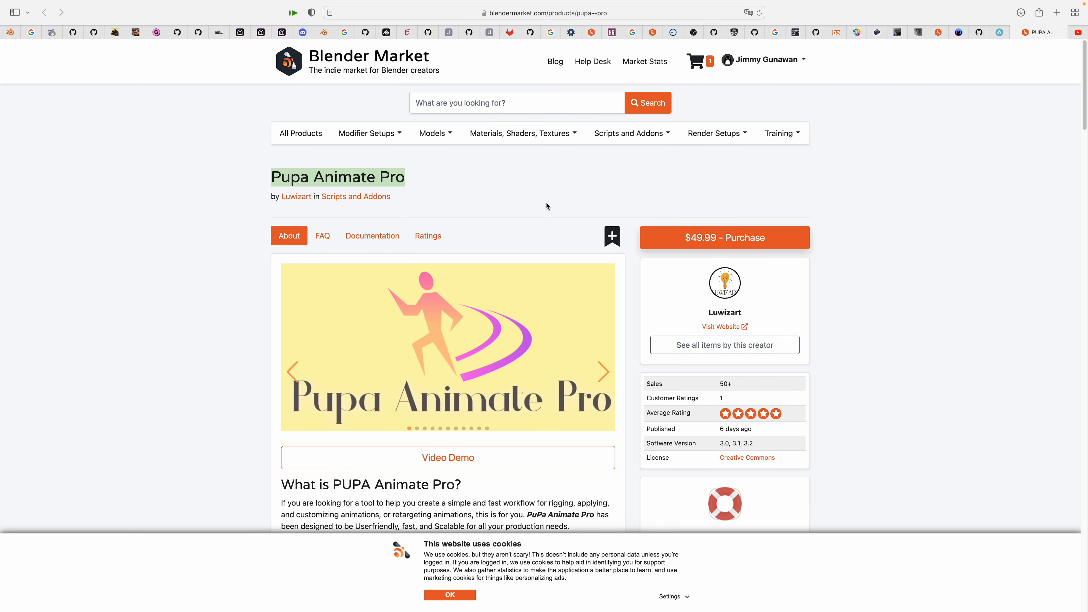